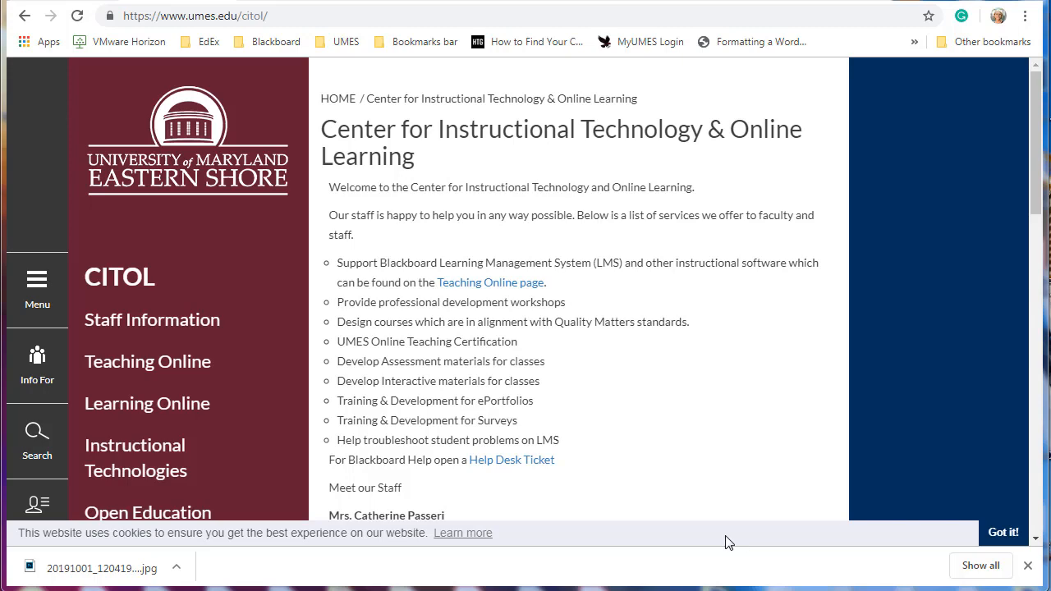
- Go to the Blackboard MATH-99 course site from the bookmarks bar
{"action": "left_click", "coordinate": [93, 569]}
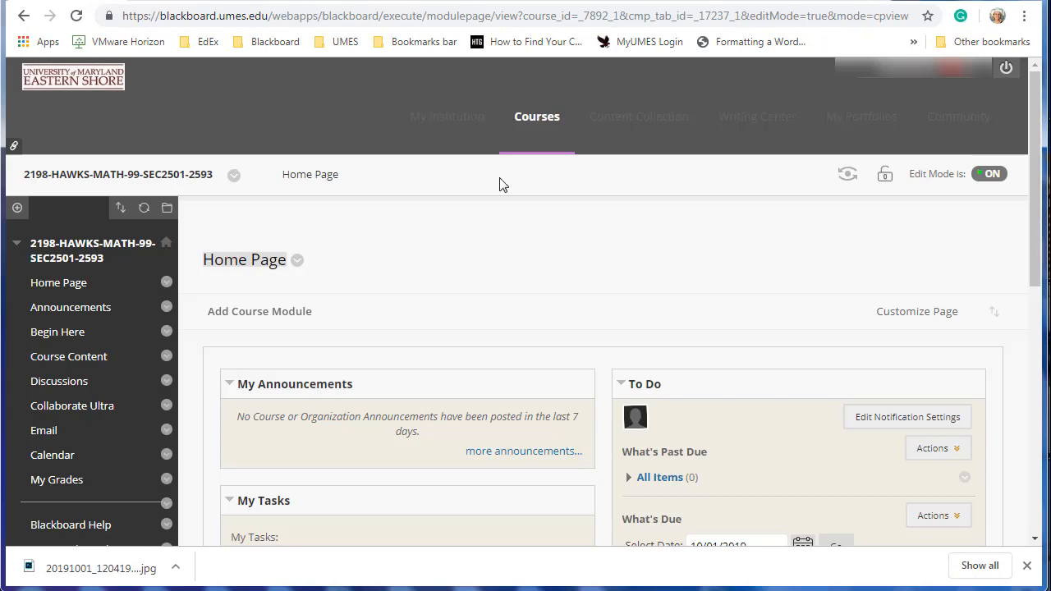
{"action": "mouse_move", "coordinate": [1031, 143]}
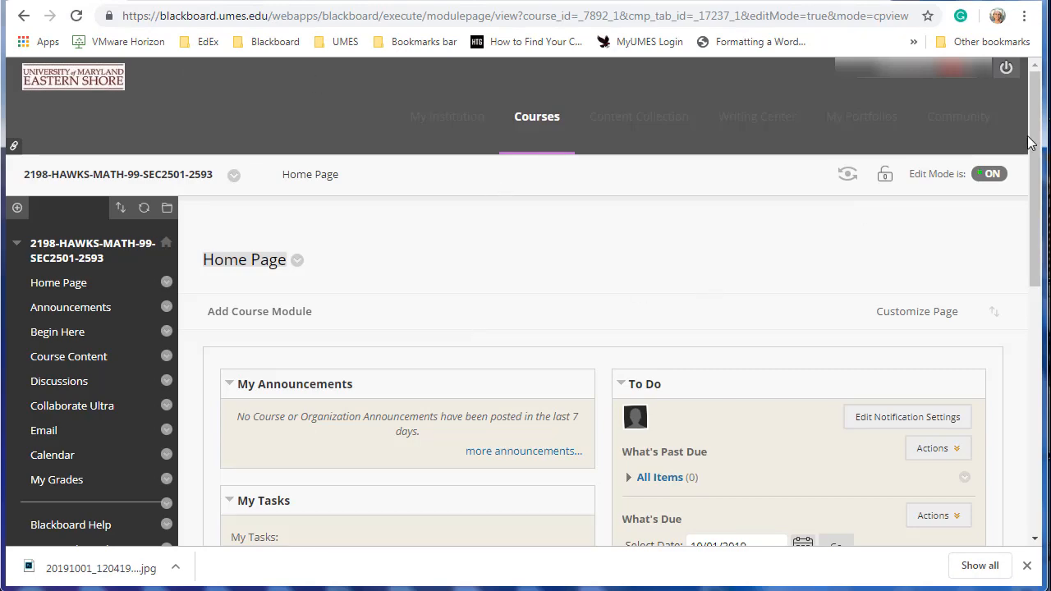
- Open the course's Grade Center from the Control Panel menu
{"action": "scroll", "scroll_direction": "down", "scroll_amount": 3}
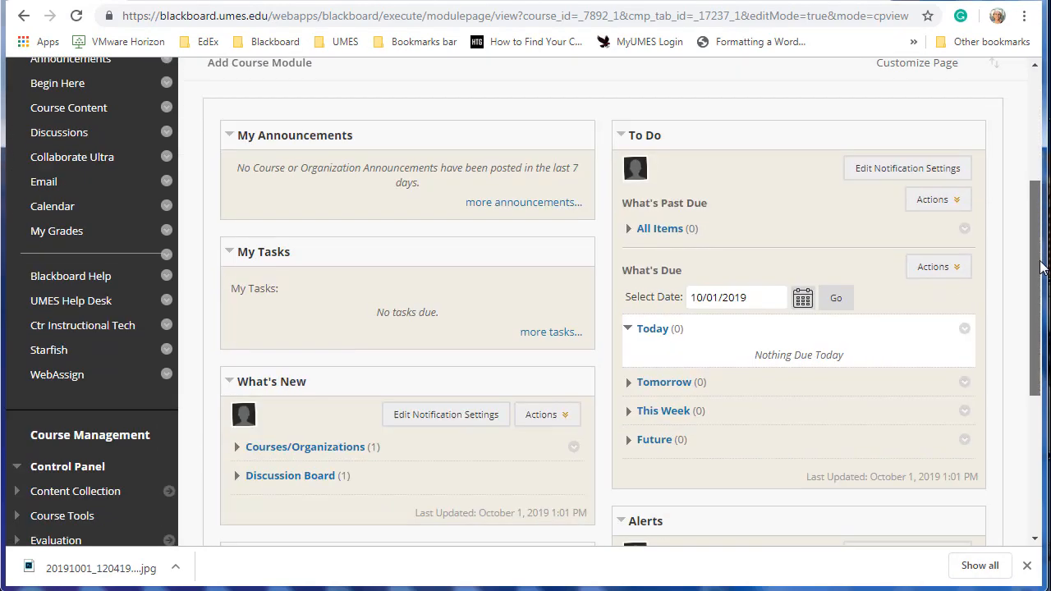
{"action": "scroll", "scroll_direction": "down", "scroll_amount": 3}
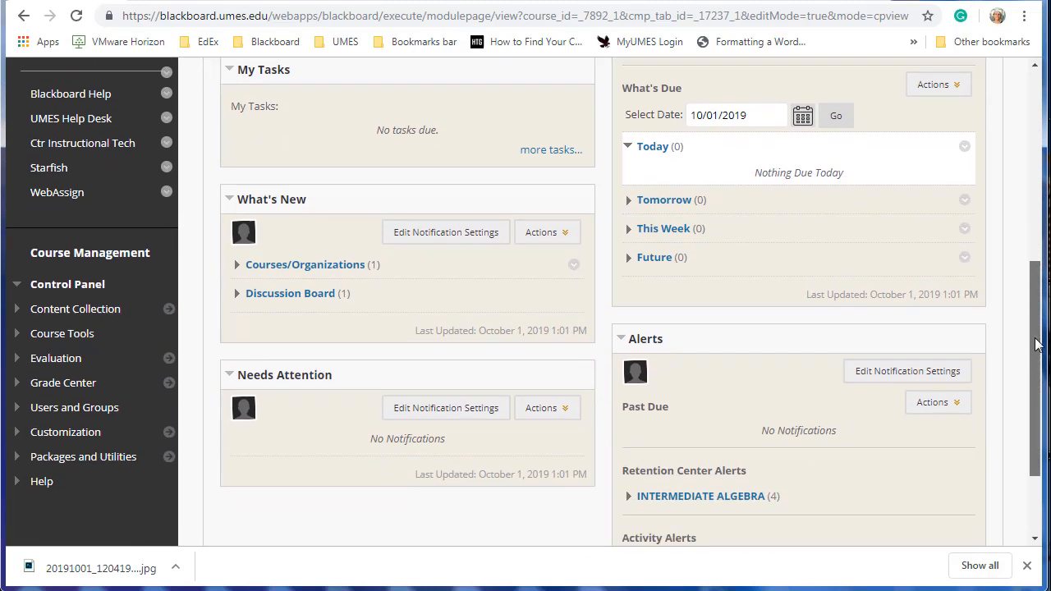
{"action": "scroll", "scroll_direction": "down", "scroll_amount": 3}
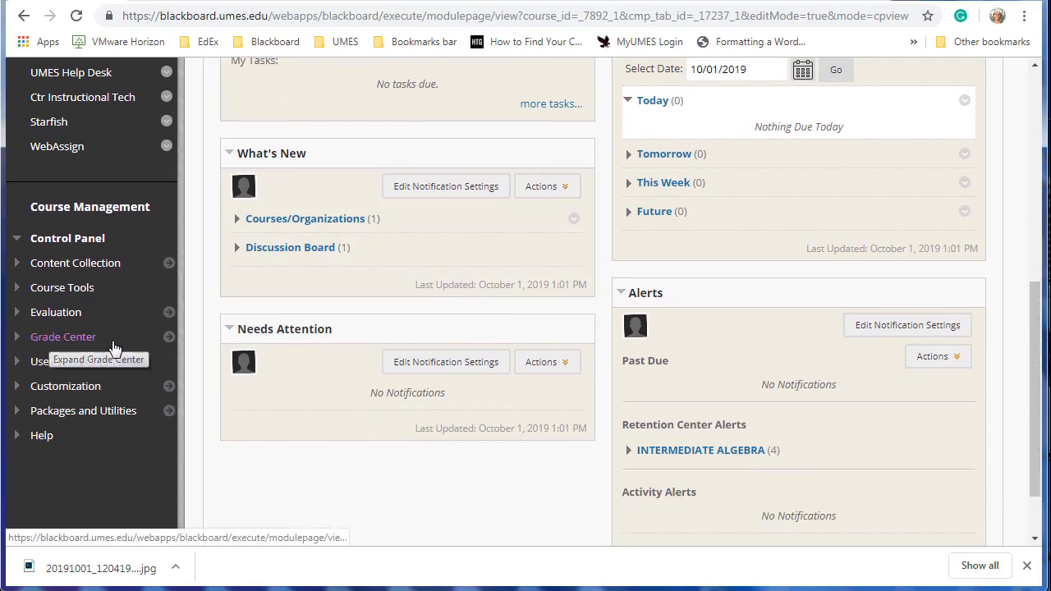
{"action": "left_click", "coordinate": [63, 337]}
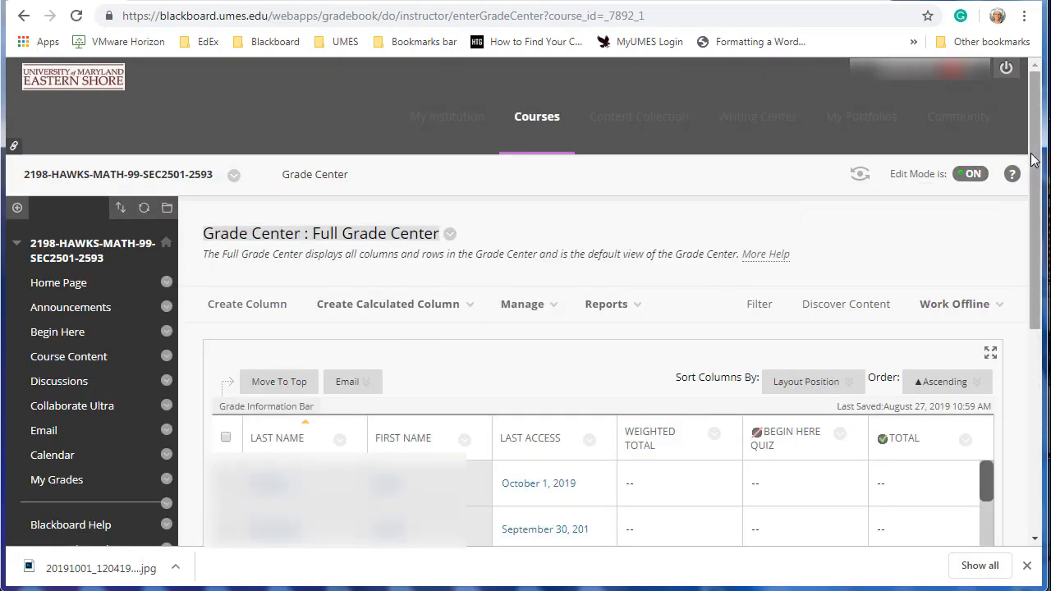
{"action": "scroll", "scroll_direction": "down", "scroll_amount": 3}
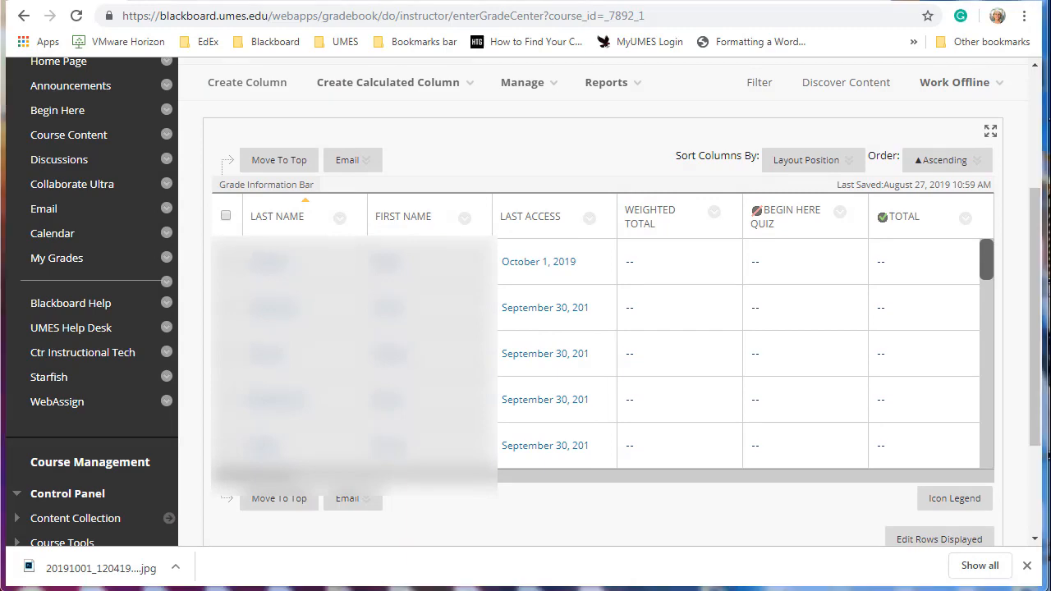
{"action": "left_click", "coordinate": [100, 568]}
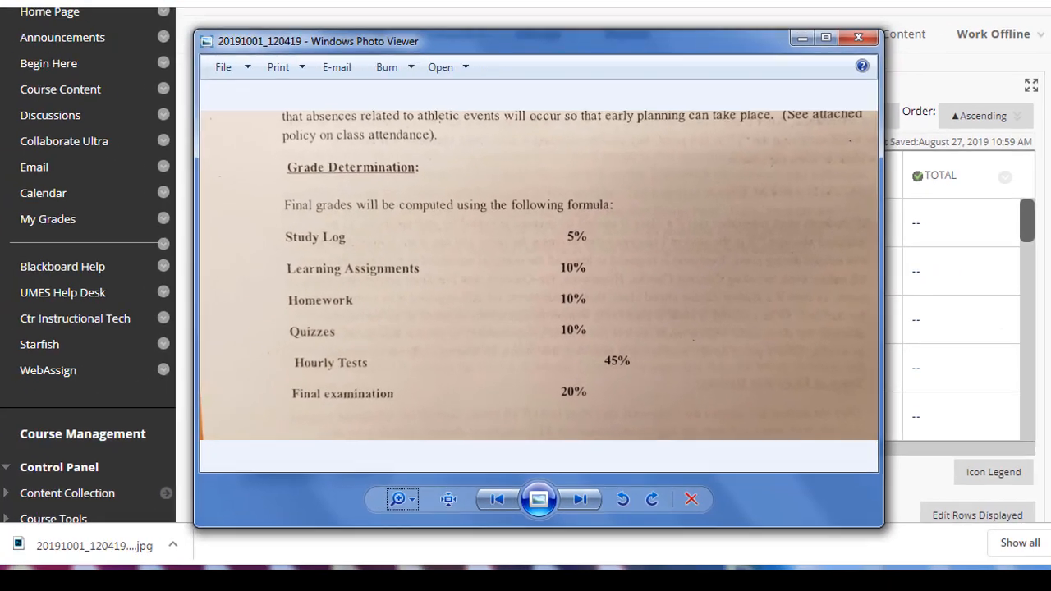
{"action": "left_click", "coordinate": [858, 37]}
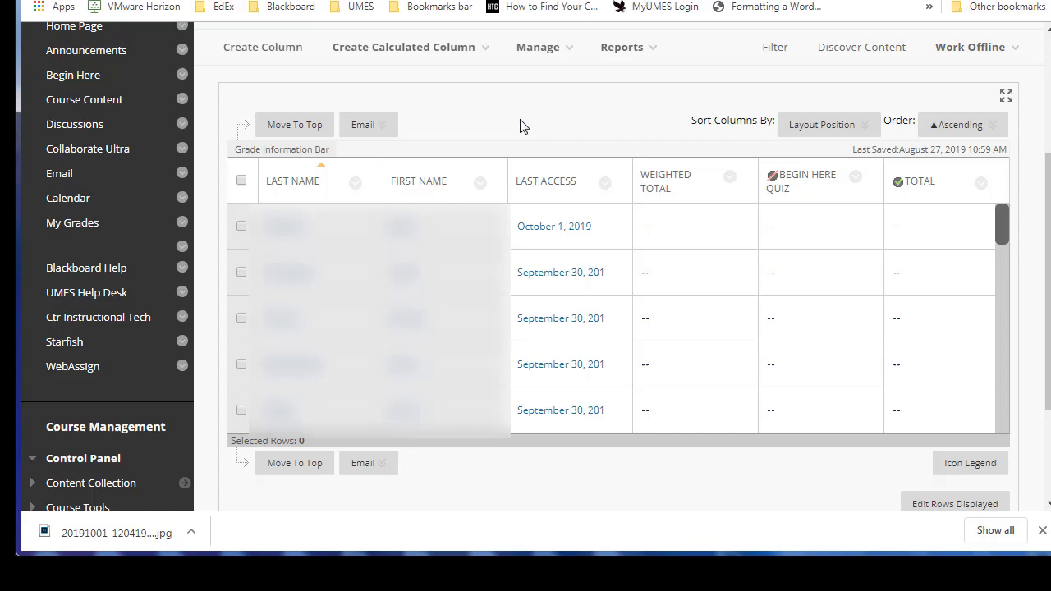
- Open the Categories page from the Grade Center Manage menu
{"action": "left_click", "coordinate": [538, 46]}
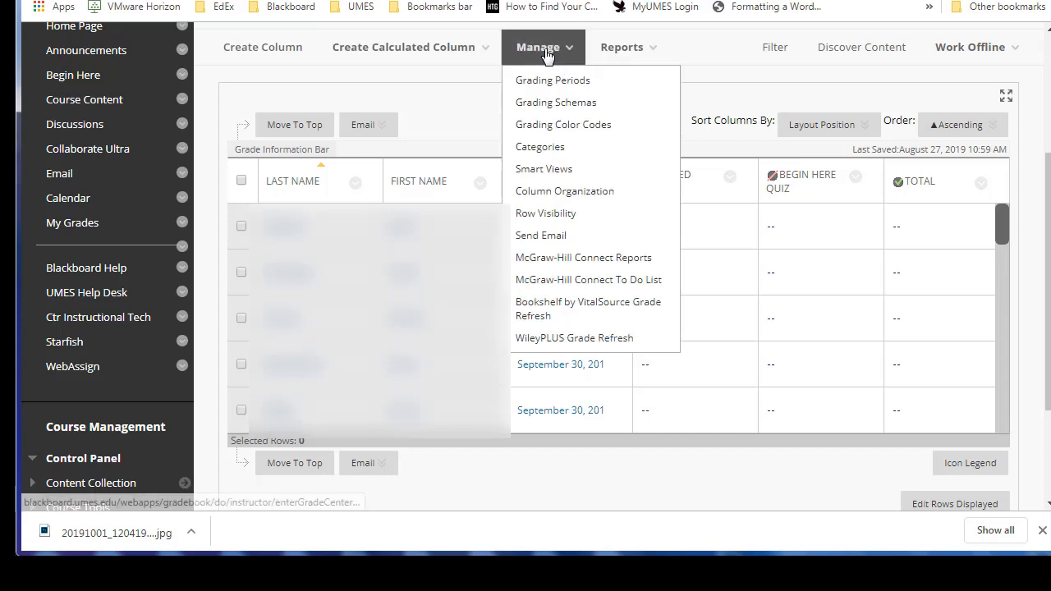
{"action": "mouse_move", "coordinate": [561, 146]}
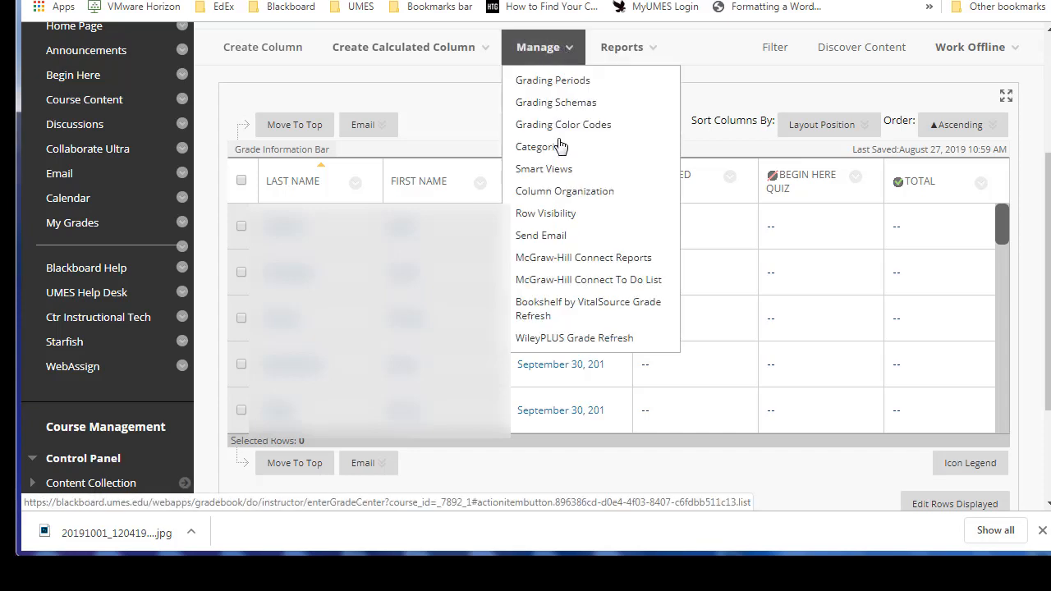
{"action": "left_click", "coordinate": [538, 146]}
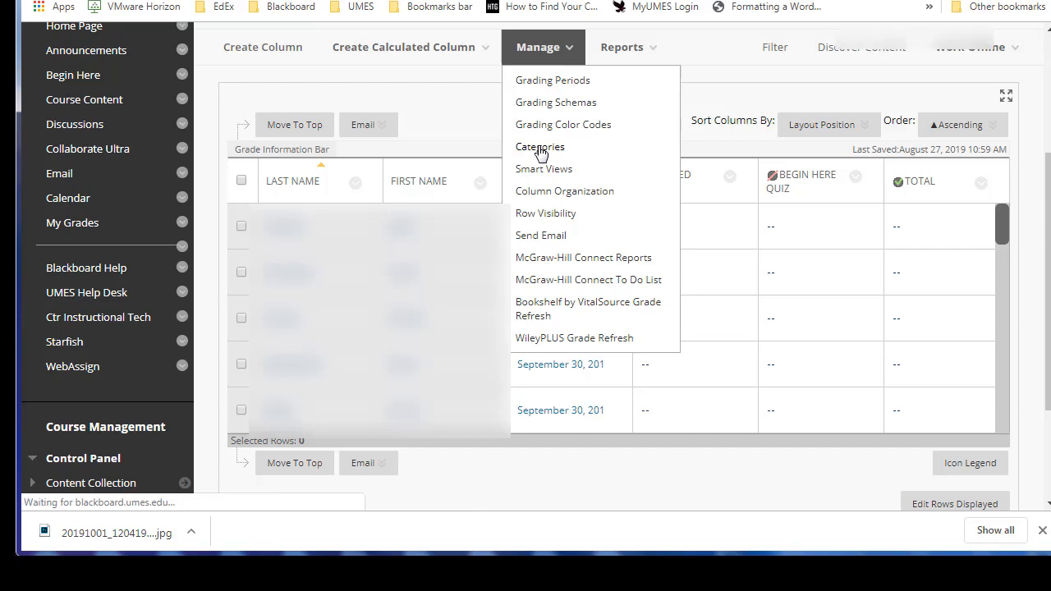
{"action": "left_click", "coordinate": [540, 146]}
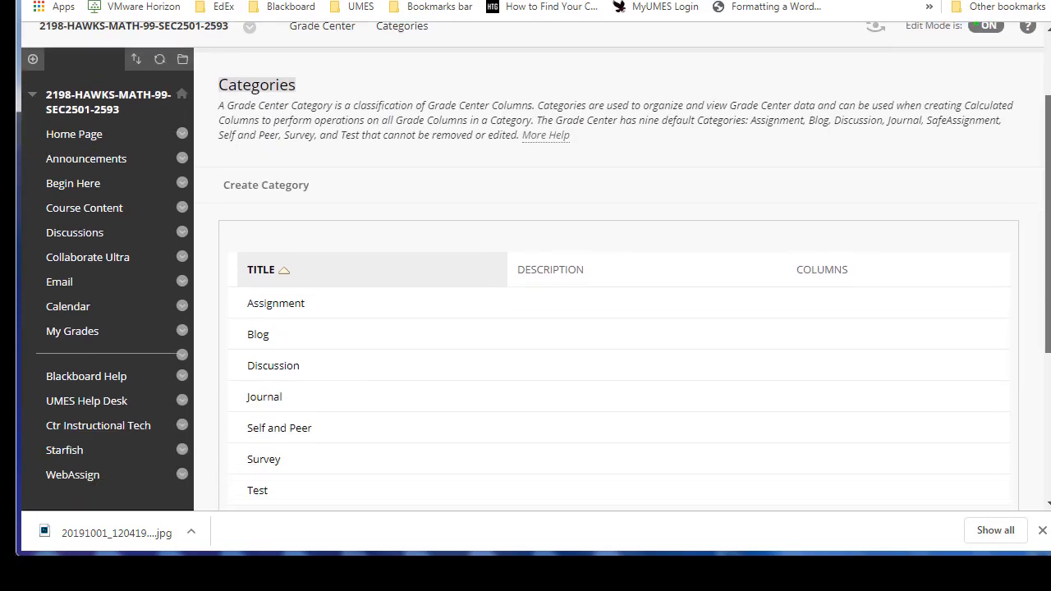
{"action": "scroll", "scroll_direction": "down", "scroll_amount": 3}
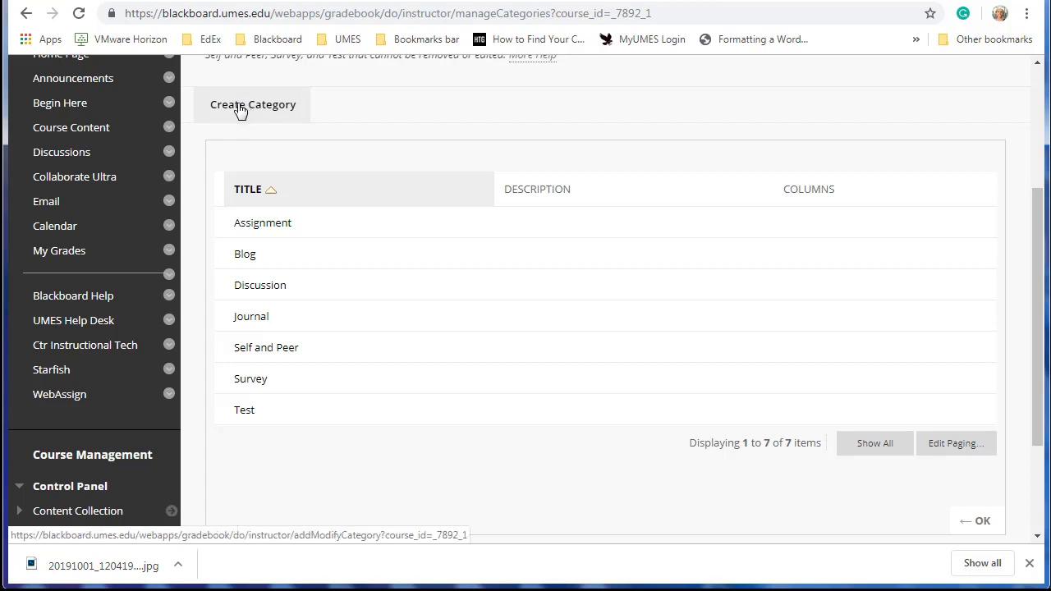
- Create a grade category named Study Log with description 5% and submit it
{"action": "left_click", "coordinate": [252, 104]}
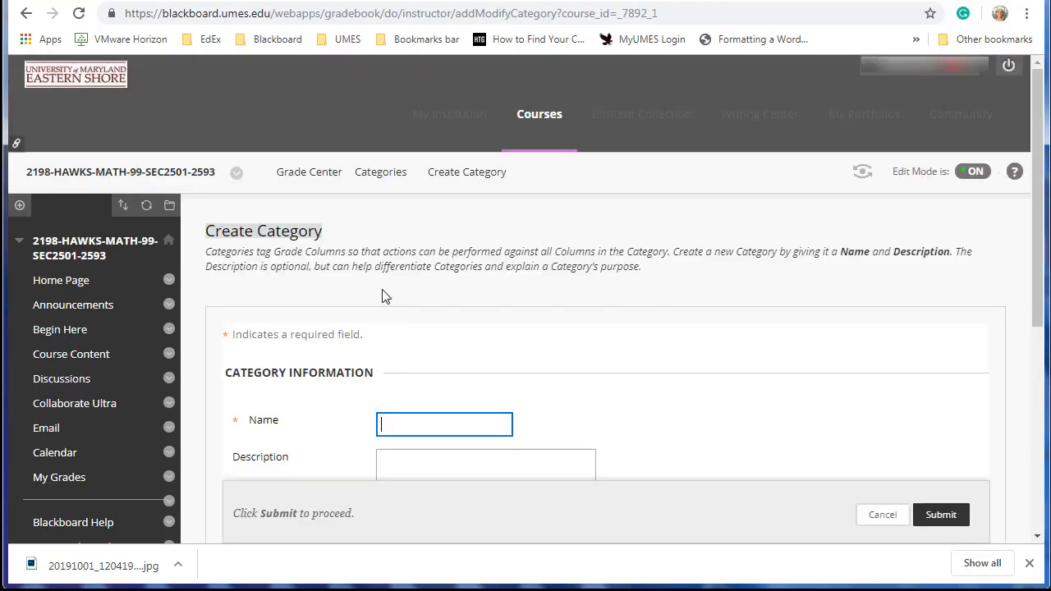
{"action": "type", "text": "Studu"}
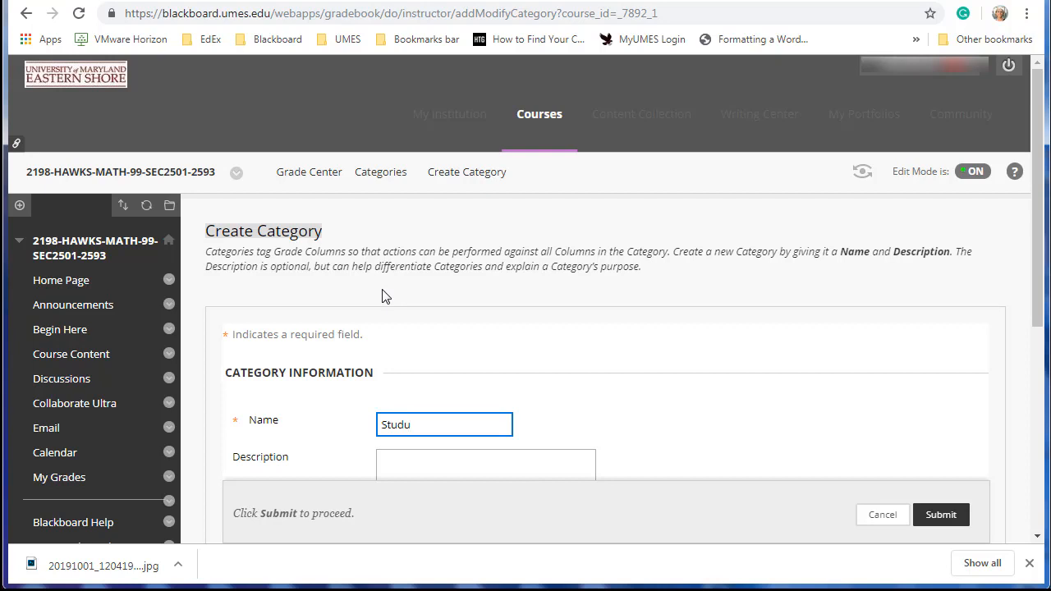
{"action": "type", "text": "Study Log"}
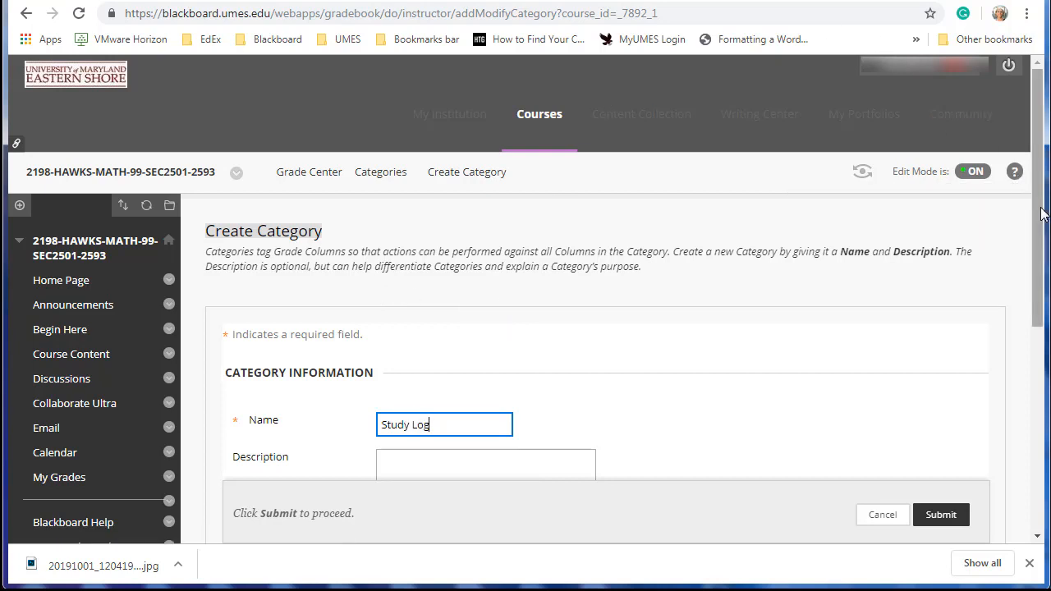
{"action": "scroll", "scroll_direction": "down", "scroll_amount": 3}
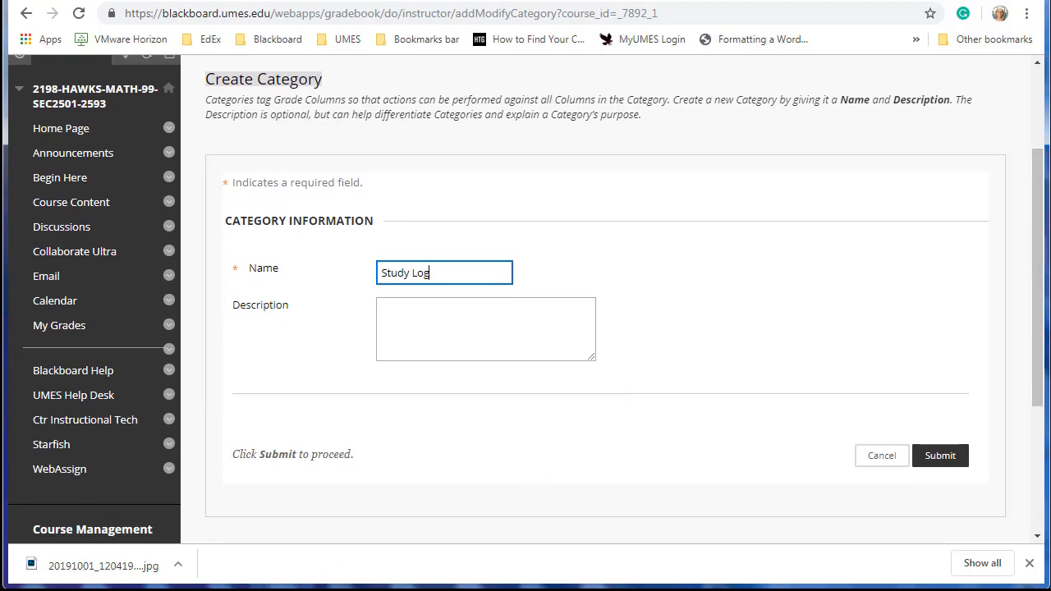
{"action": "left_click", "coordinate": [486, 328]}
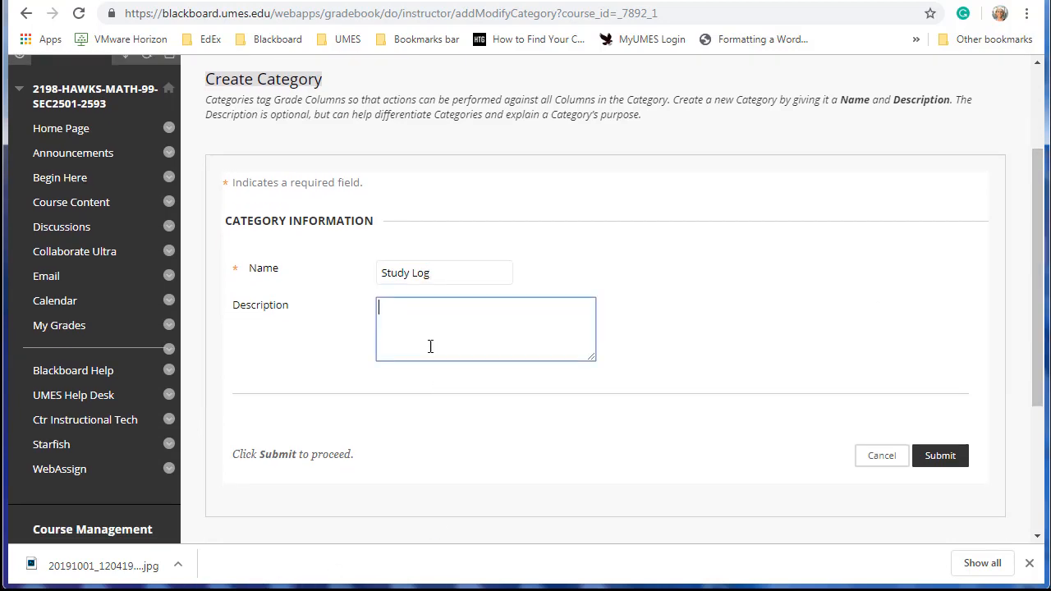
{"action": "type", "text": "5"}
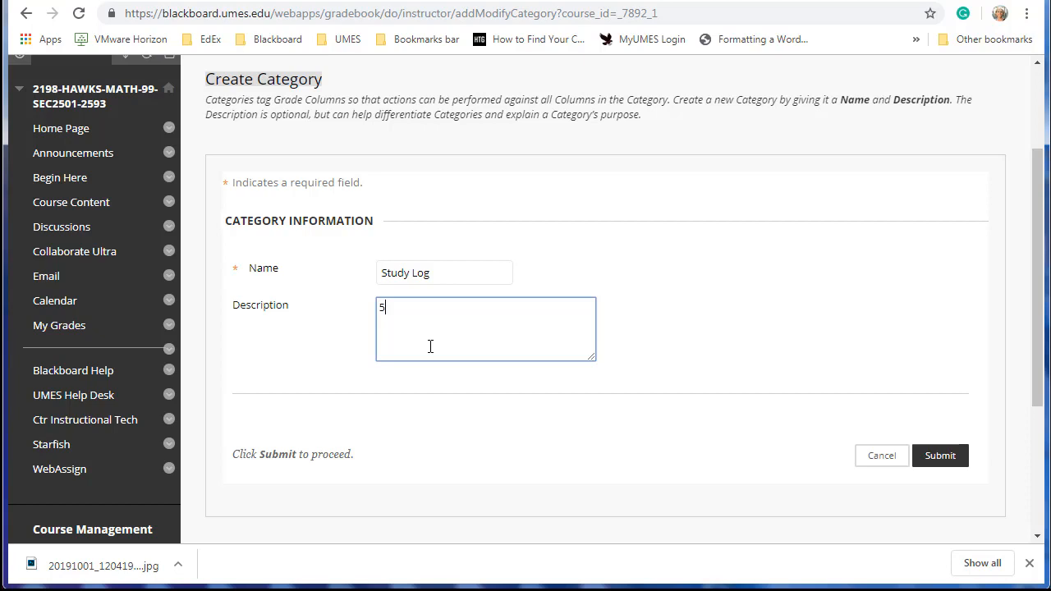
{"action": "type", "text": "%"}
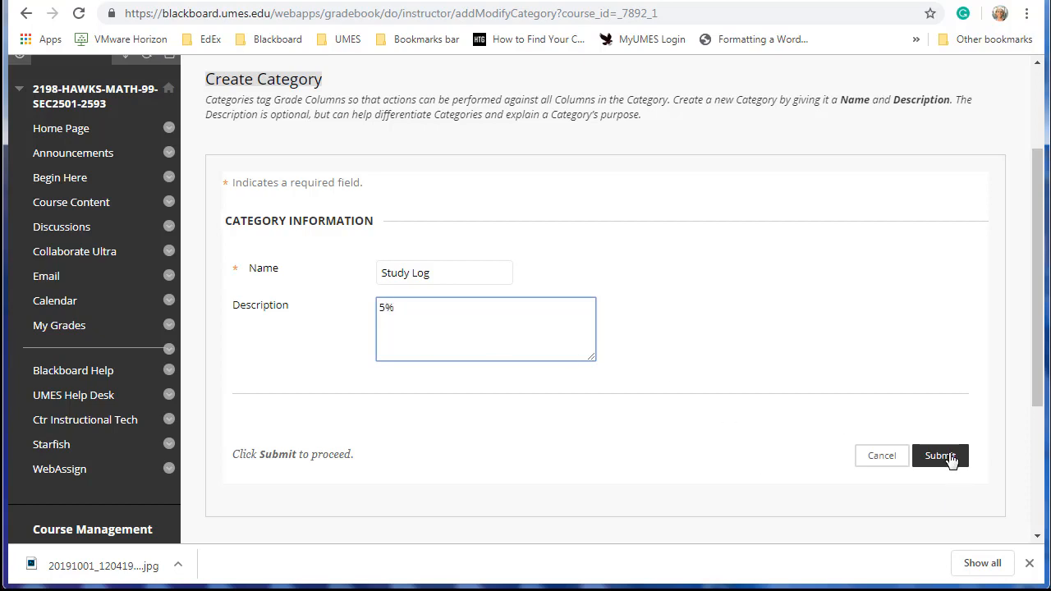
{"action": "left_click", "coordinate": [939, 456]}
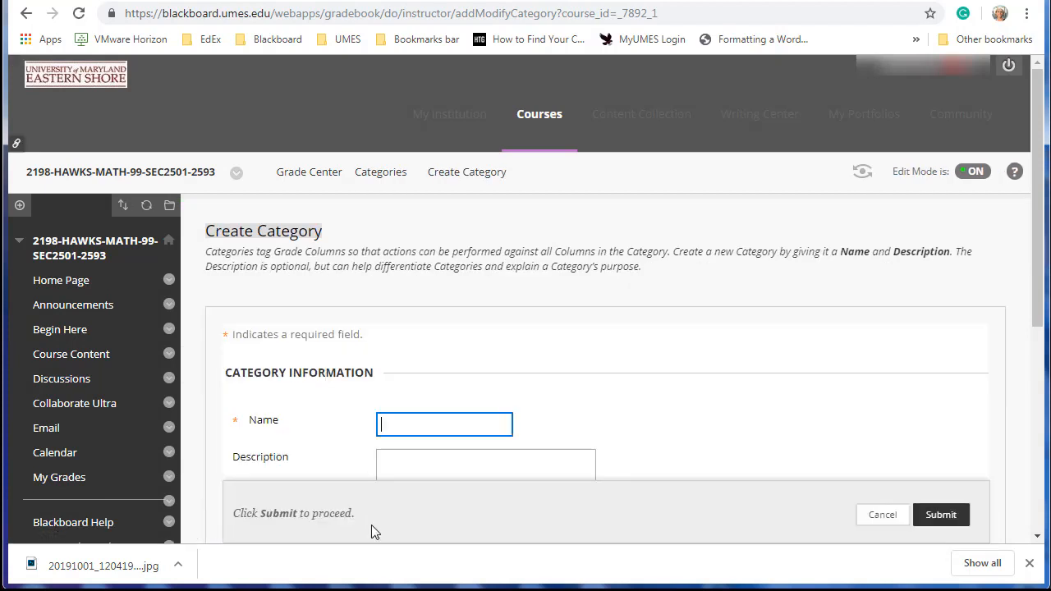
- Create a Learning Assignments category with description 10% and submit it
{"action": "type", "text": "Learning Assign"}
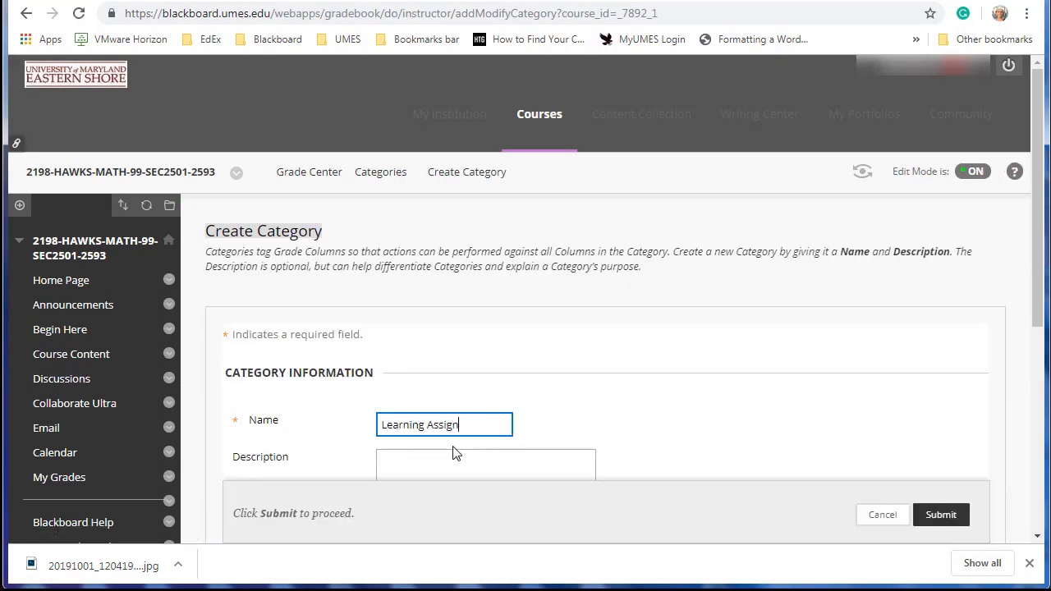
{"action": "type", "text": "ments"}
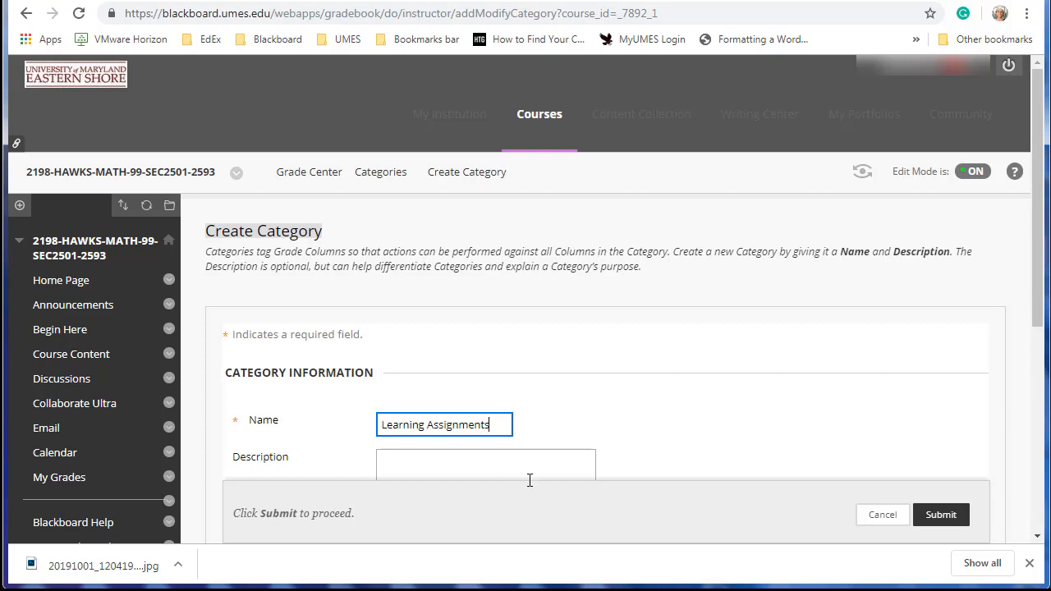
{"action": "scroll", "scroll_direction": "down", "scroll_amount": 3}
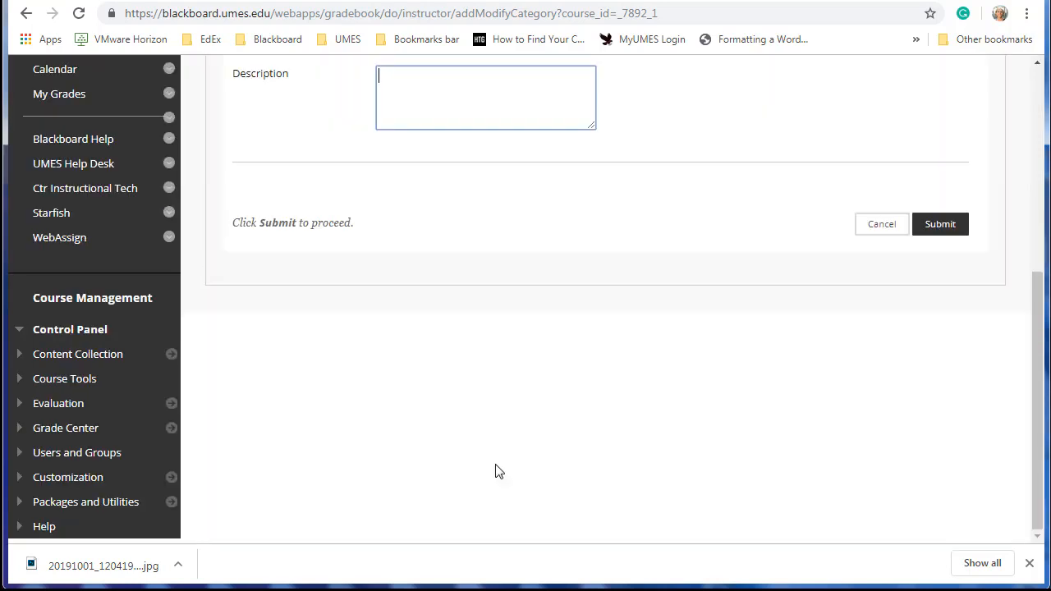
{"action": "type", "text": "10%"}
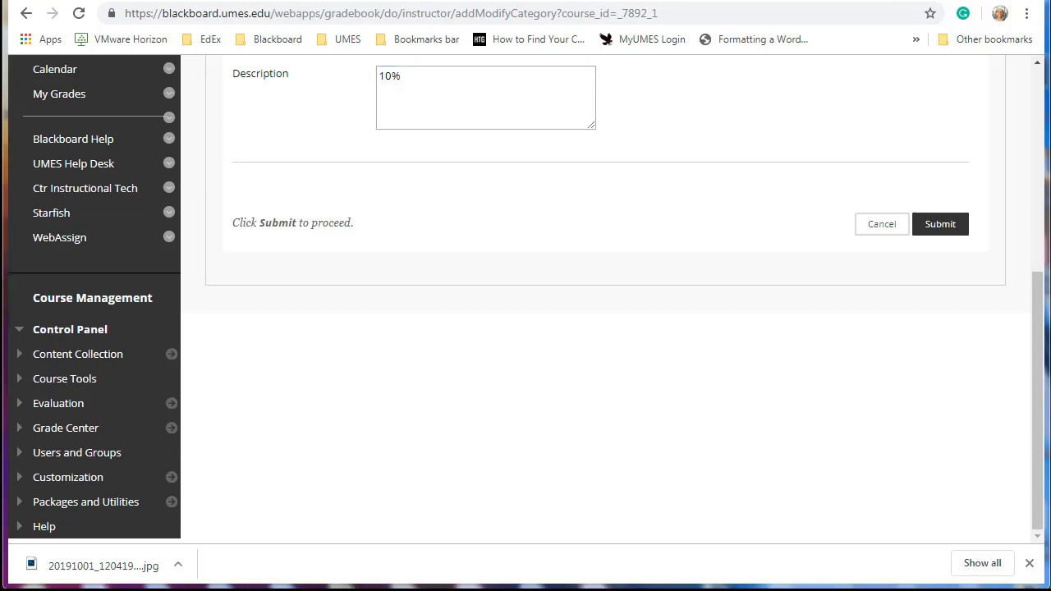
{"action": "left_click", "coordinate": [103, 566]}
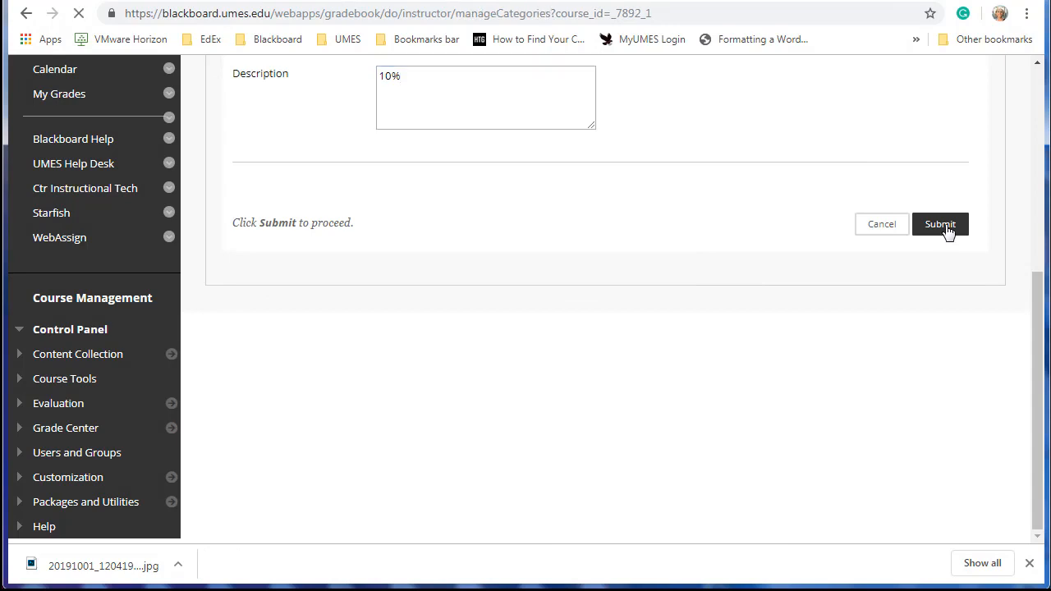
{"action": "left_click", "coordinate": [940, 225]}
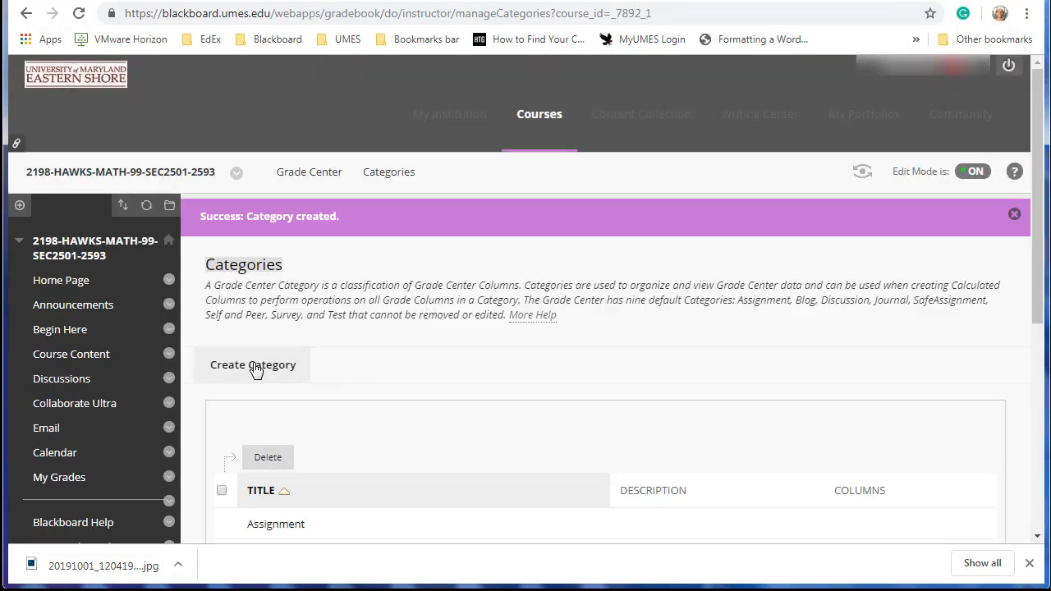
- Create another grade category named HomeWork and submit it
{"action": "left_click", "coordinate": [253, 364]}
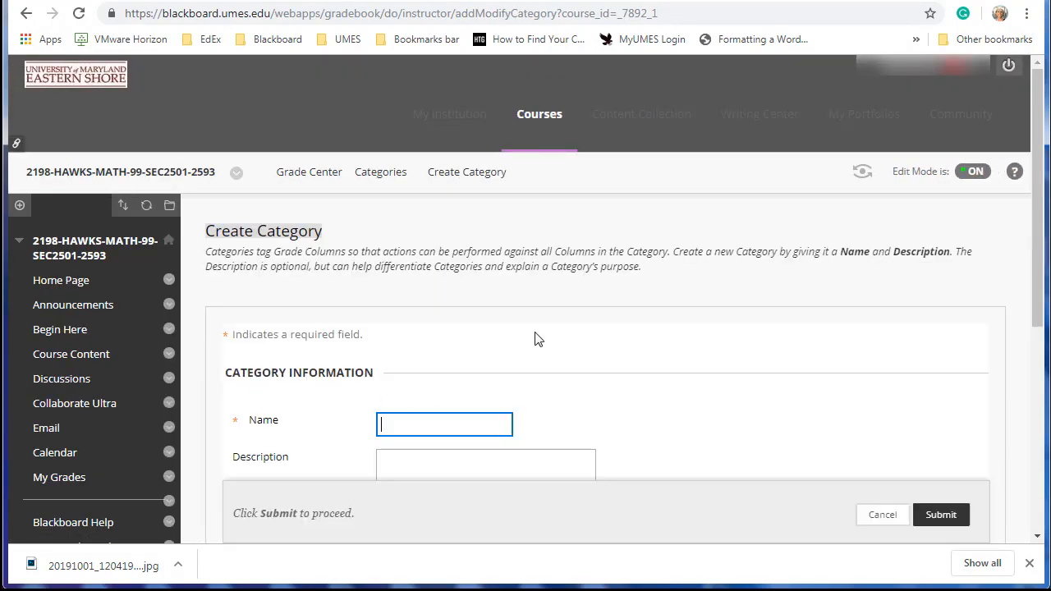
{"action": "type", "text": "Home"}
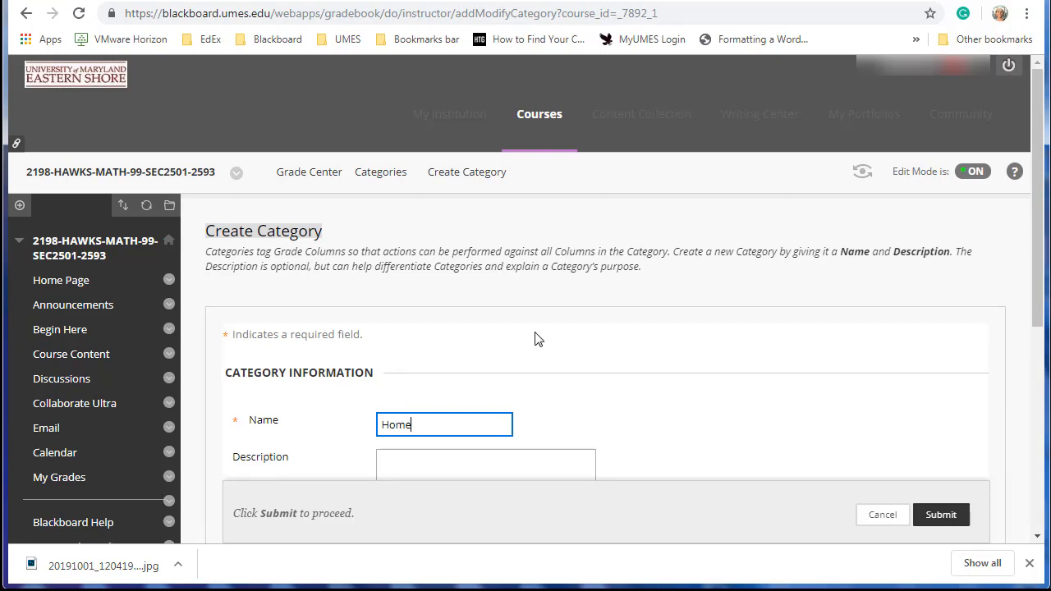
{"action": "type", "text": "Work"}
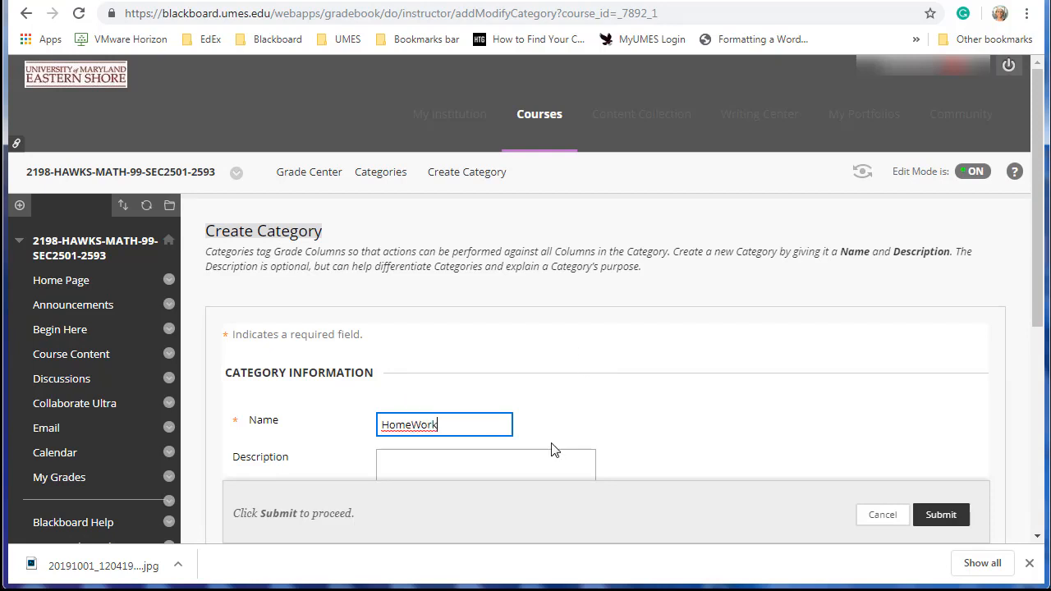
{"action": "left_click", "coordinate": [940, 514]}
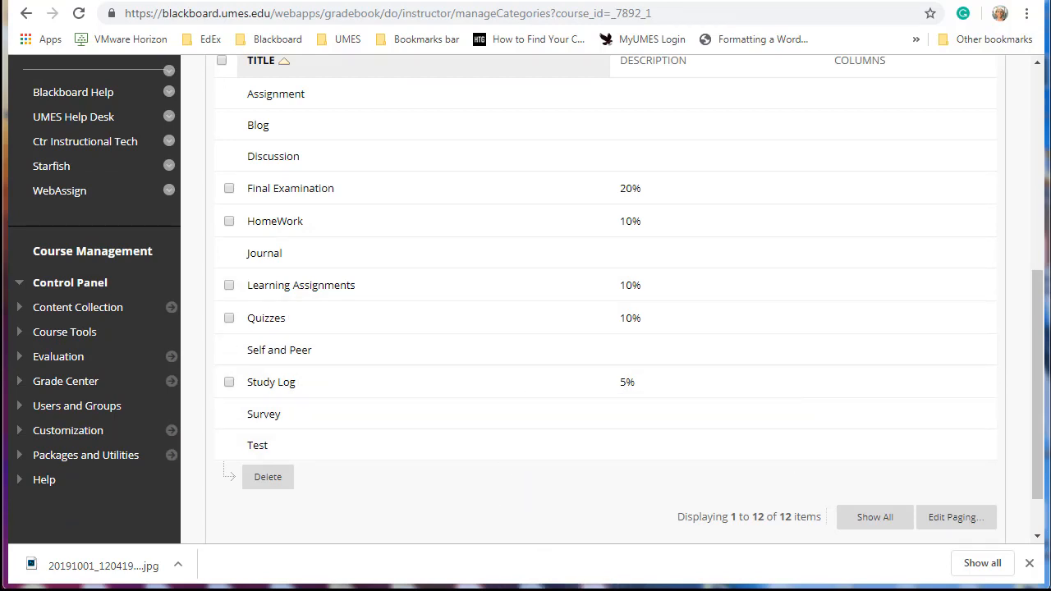
- Open the downloaded syllabus grade breakdown photo
{"action": "left_click", "coordinate": [102, 566]}
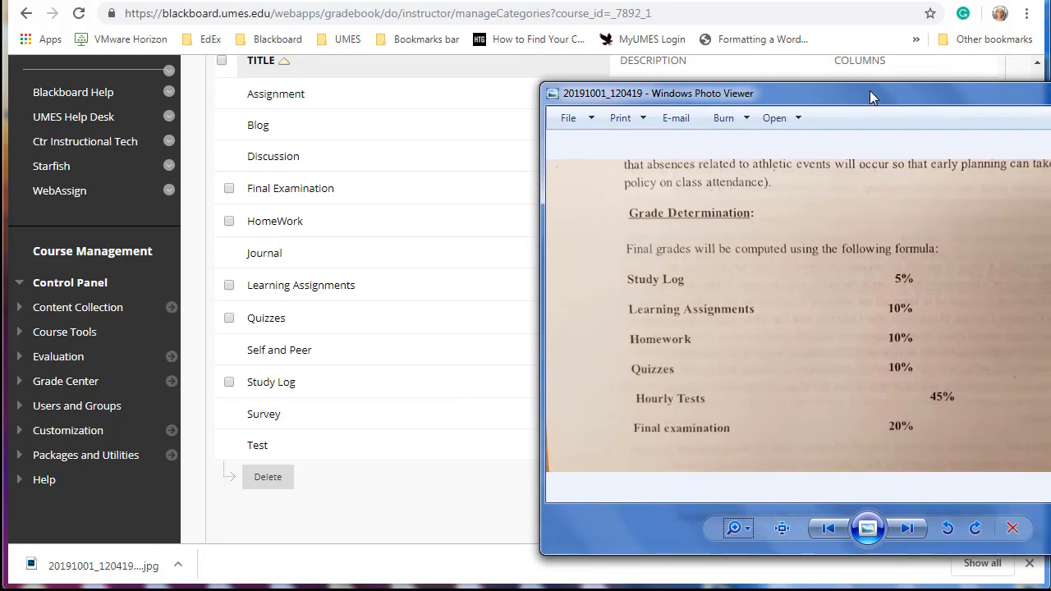
{"action": "mouse_move", "coordinate": [639, 294]}
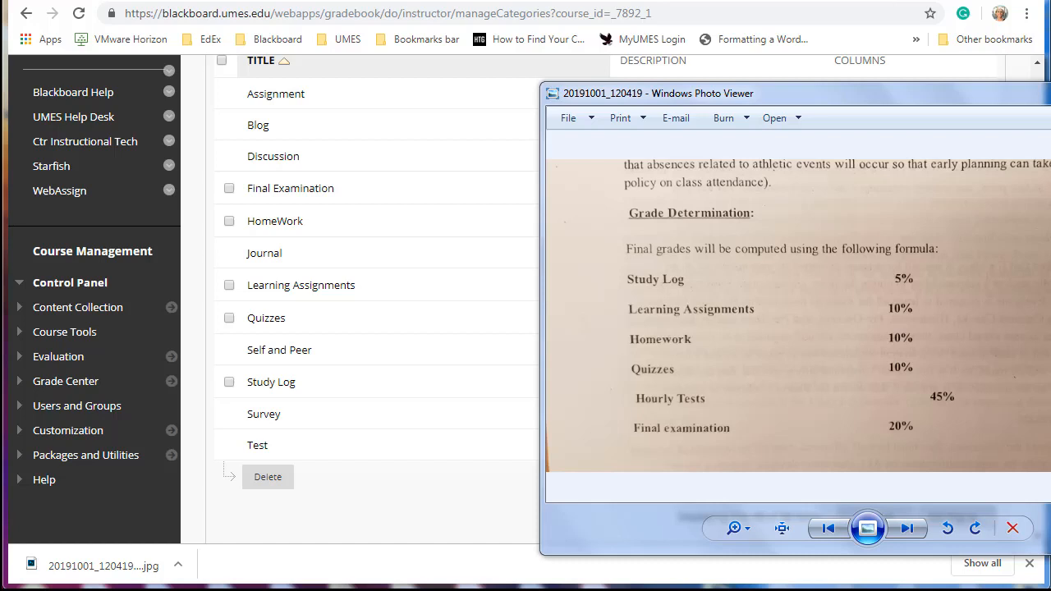
{"action": "mouse_move", "coordinate": [435, 414]}
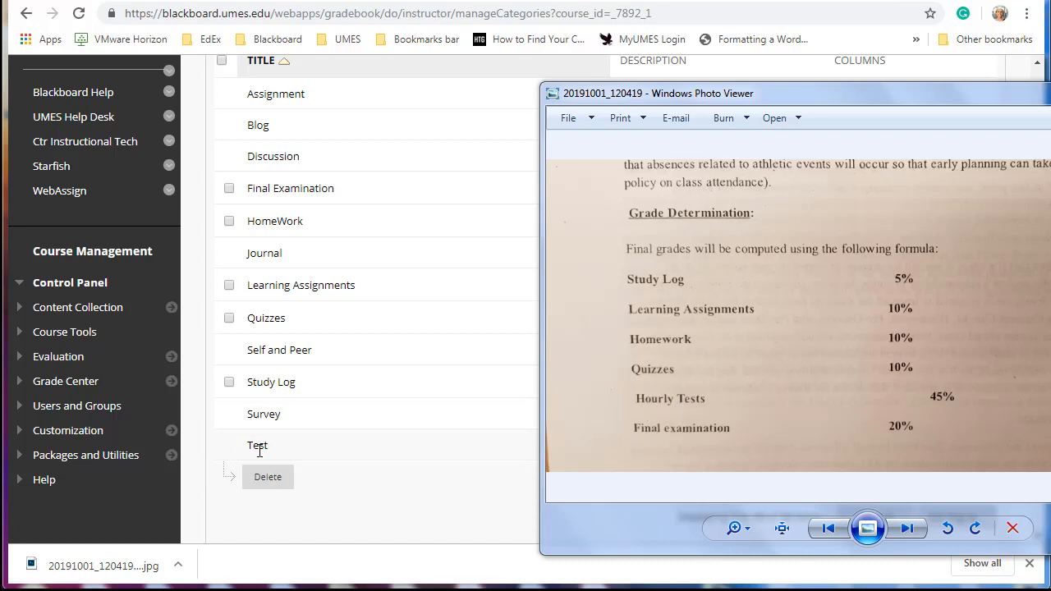
{"action": "mouse_move", "coordinate": [319, 456]}
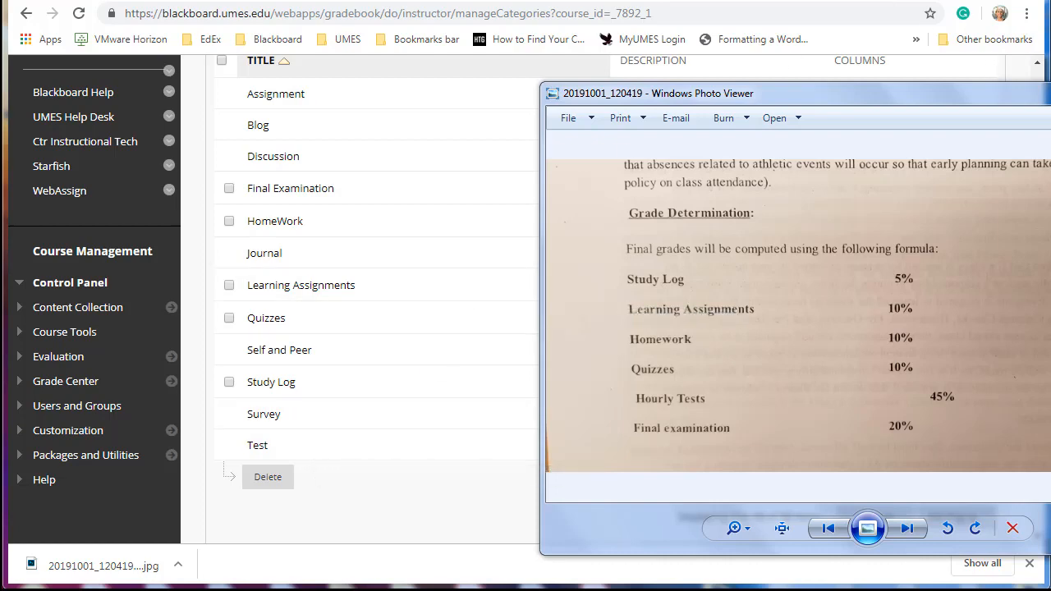
- Close the syllabus photo and return to the Full Grade Center
{"action": "left_click", "coordinate": [1013, 528]}
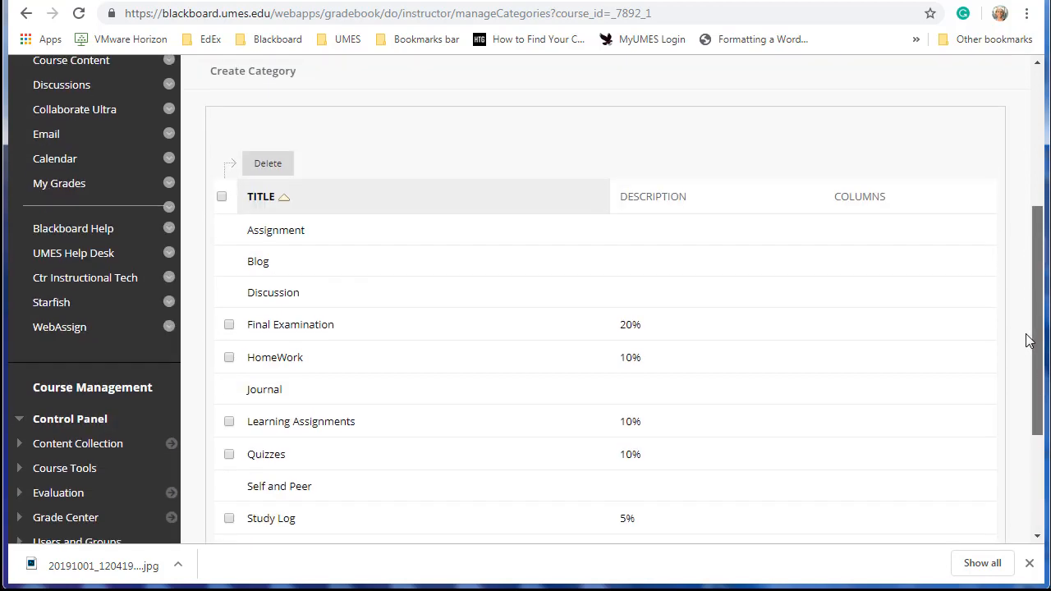
{"action": "scroll", "scroll_direction": "down", "scroll_amount": 3}
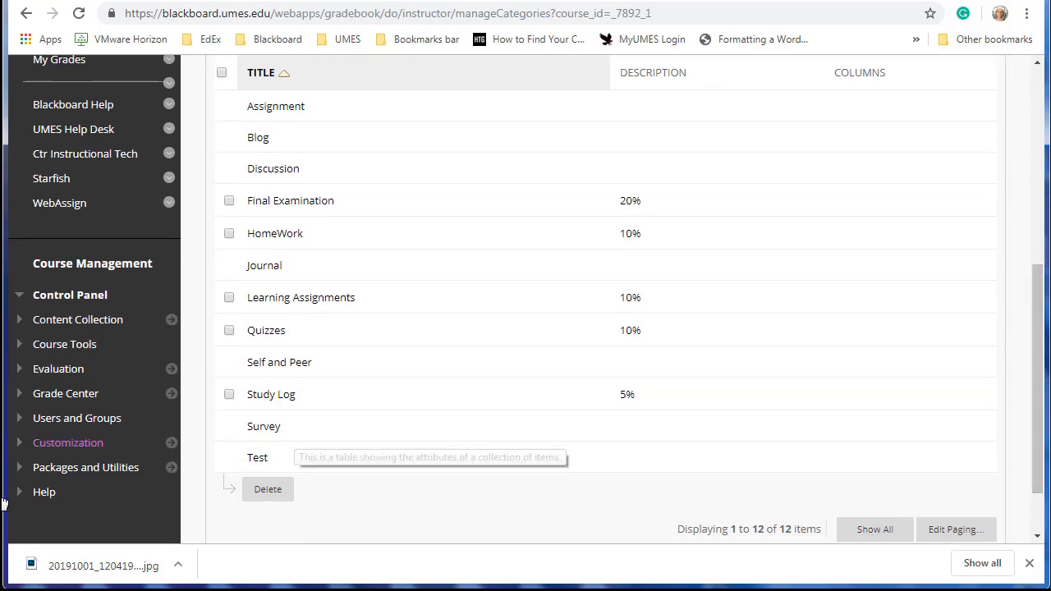
{"action": "left_click", "coordinate": [64, 393]}
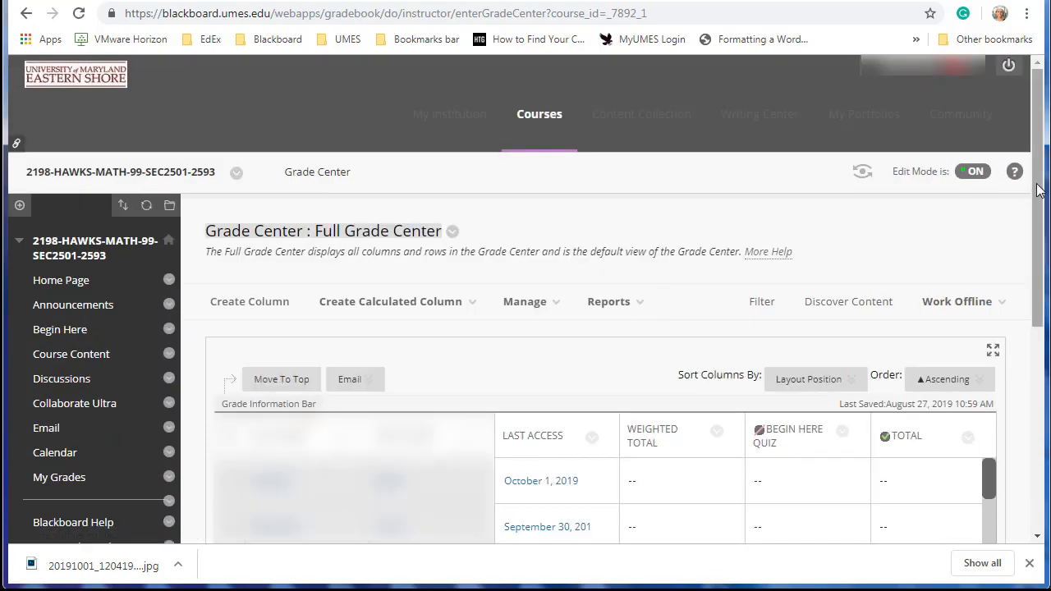
- Set the Weighted Total column as the external grade
{"action": "scroll", "scroll_direction": "down", "scroll_amount": 3}
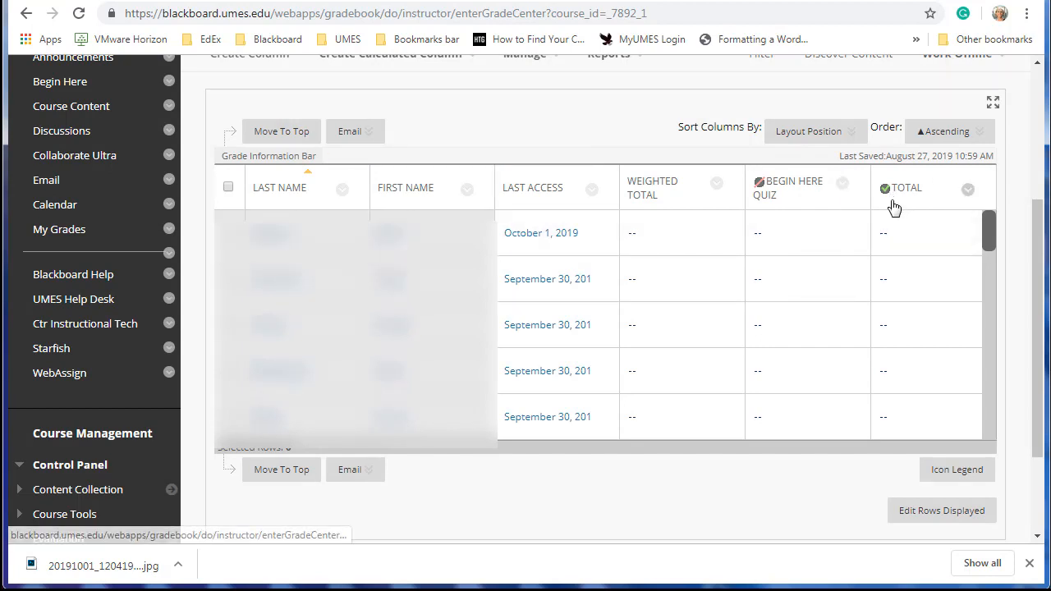
{"action": "mouse_move", "coordinate": [886, 190]}
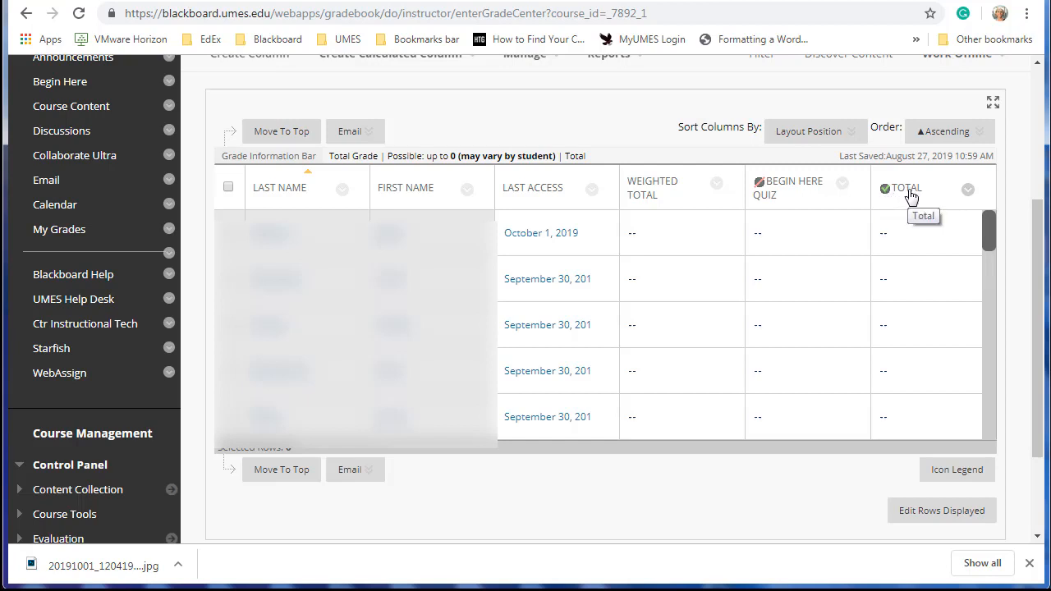
{"action": "mouse_move", "coordinate": [968, 190]}
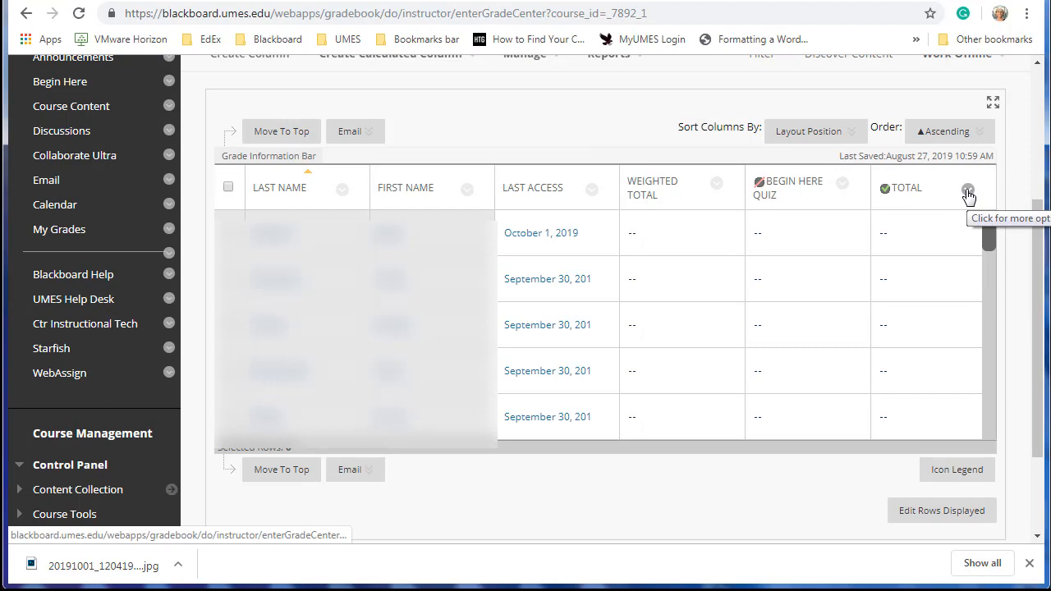
{"action": "left_click", "coordinate": [967, 191]}
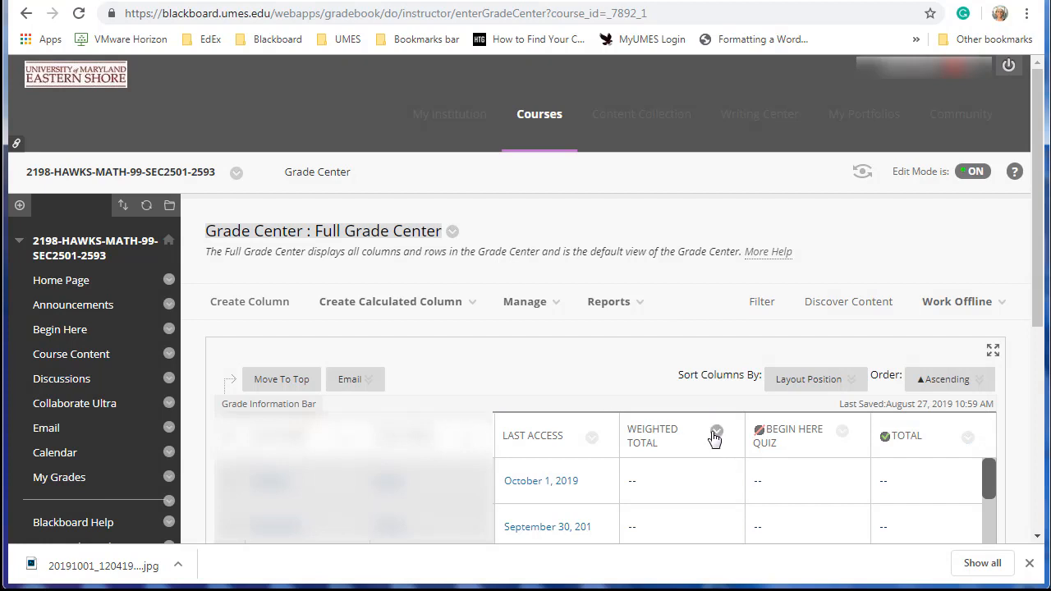
{"action": "left_click", "coordinate": [716, 430]}
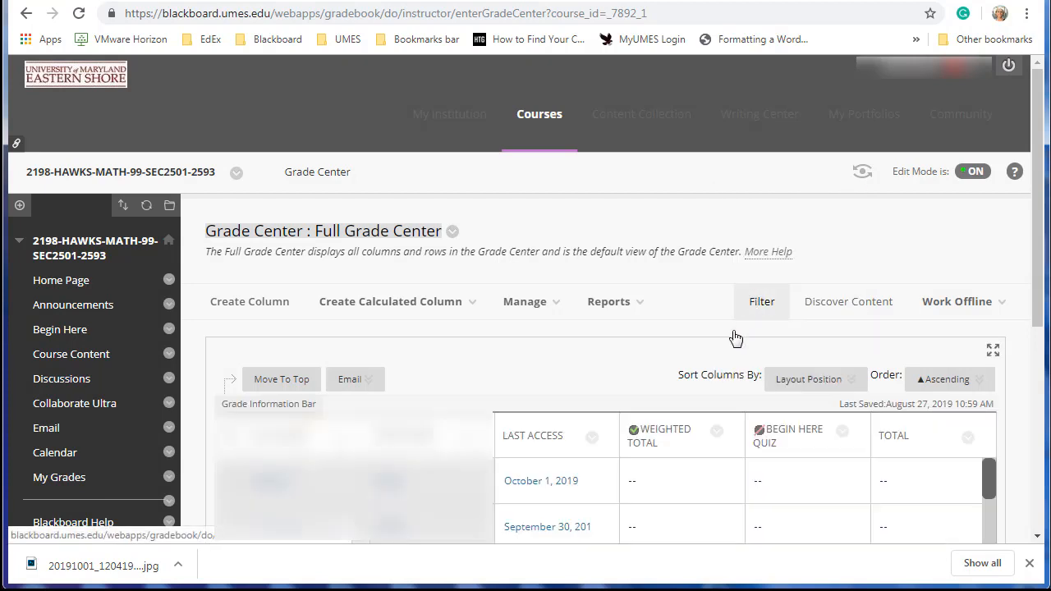
{"action": "scroll", "scroll_direction": "down", "scroll_amount": 3}
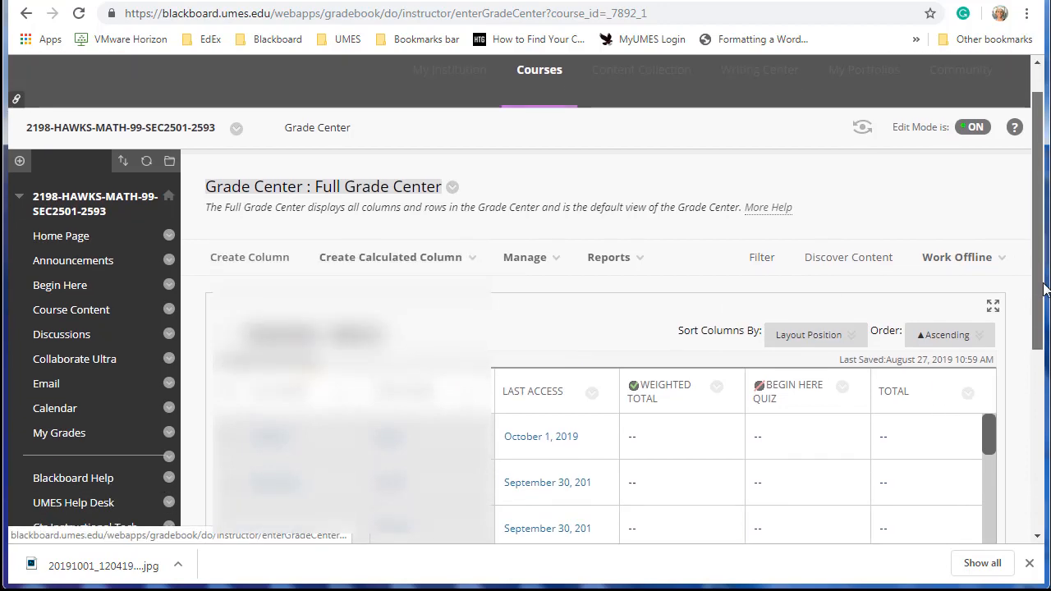
{"action": "scroll", "scroll_direction": "down", "scroll_amount": 3}
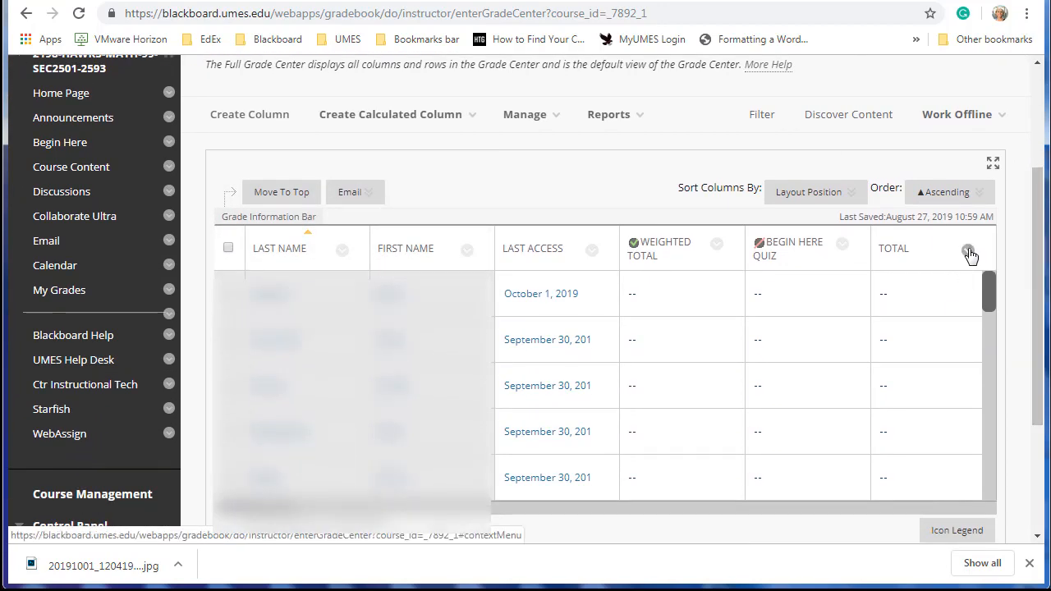
- Delete the Total column from the Full Grade Center and confirm
{"action": "left_click", "coordinate": [877, 415]}
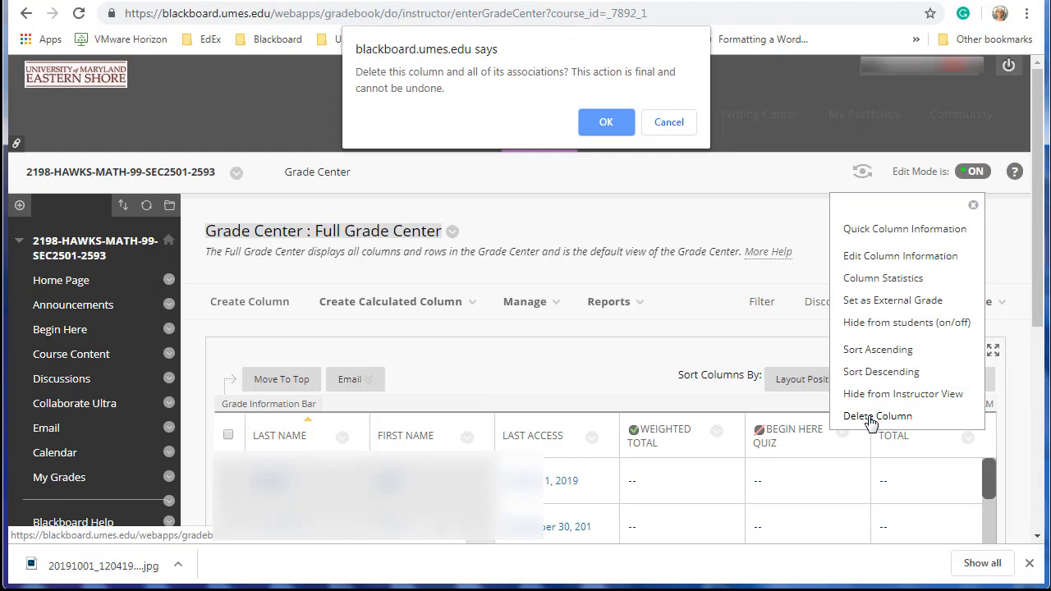
{"action": "left_click", "coordinate": [607, 122]}
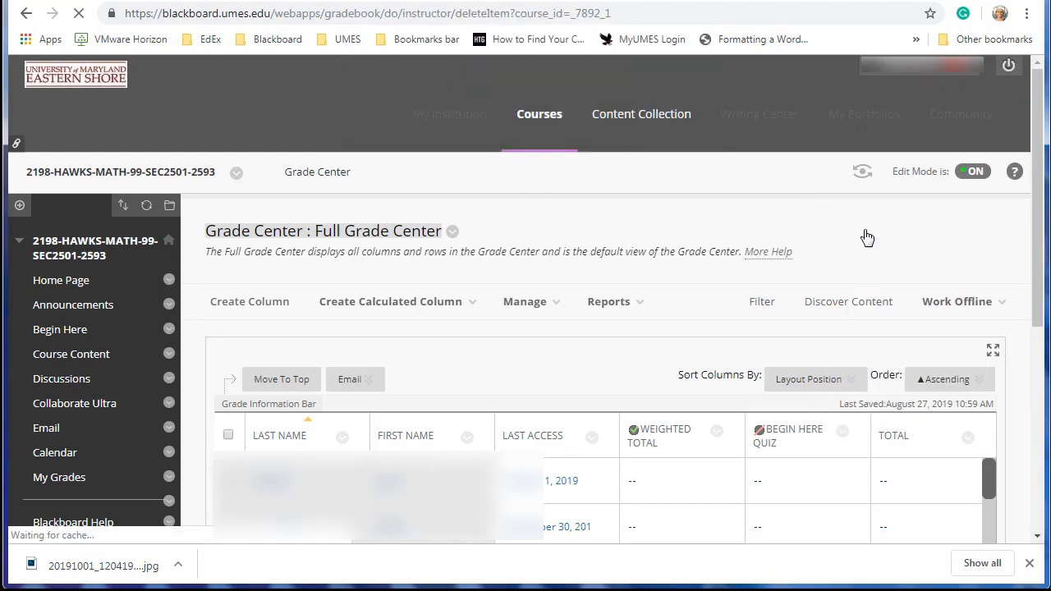
{"action": "scroll", "scroll_direction": "down", "scroll_amount": 3}
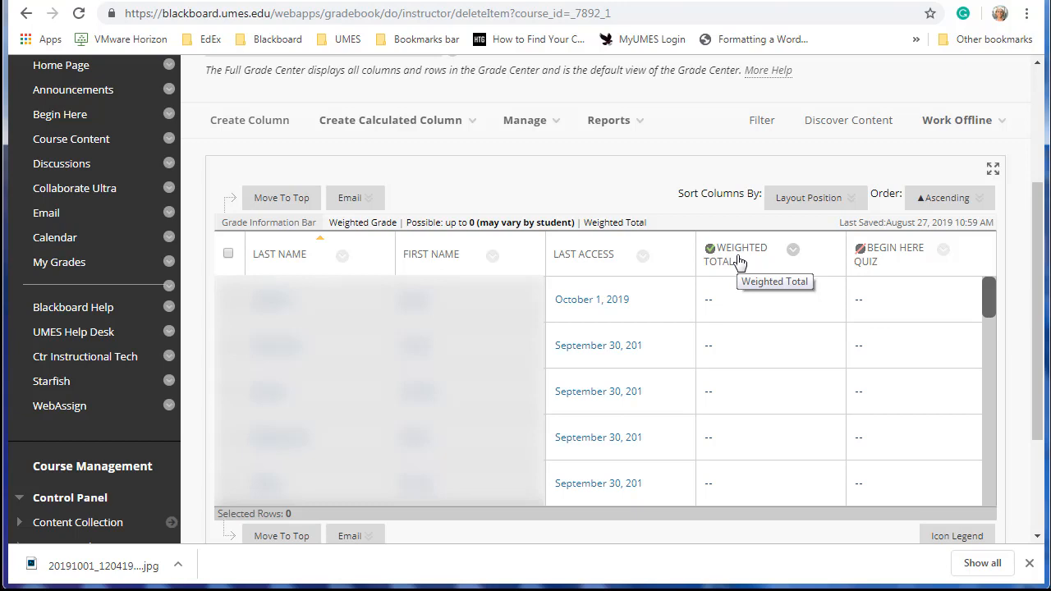
{"action": "mouse_move", "coordinate": [860, 302]}
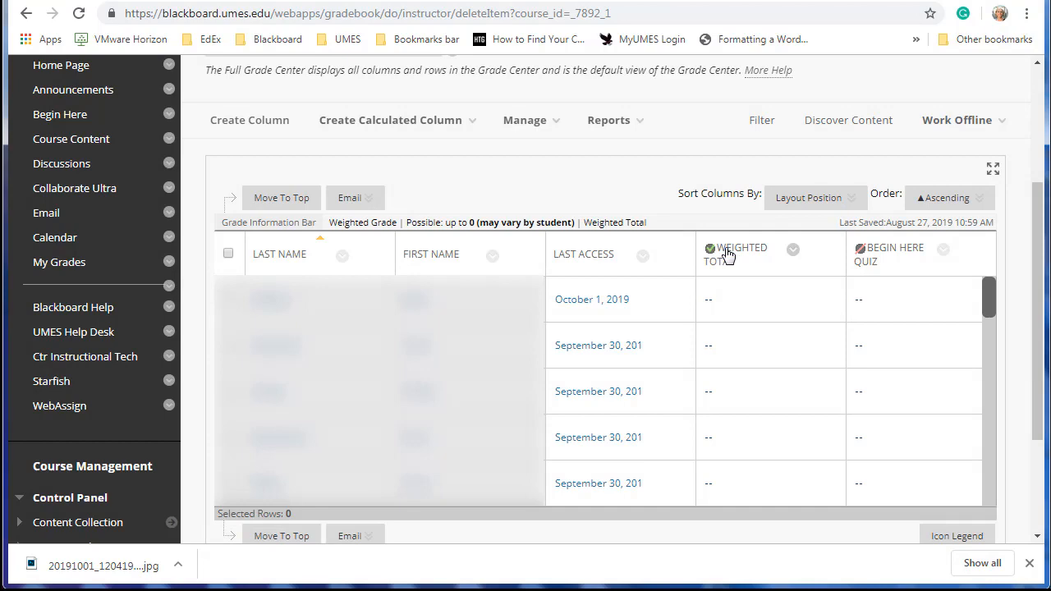
{"action": "mouse_move", "coordinate": [793, 253]}
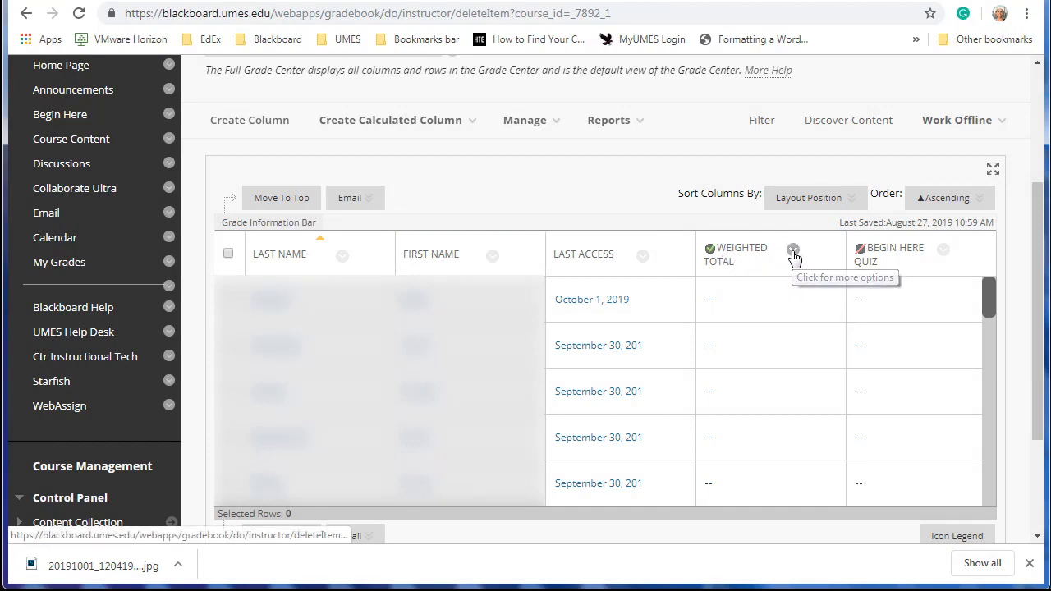
- Bring up Edit Column Information for Weighted Total and reach the Select Columns area
{"action": "left_click", "coordinate": [794, 251]}
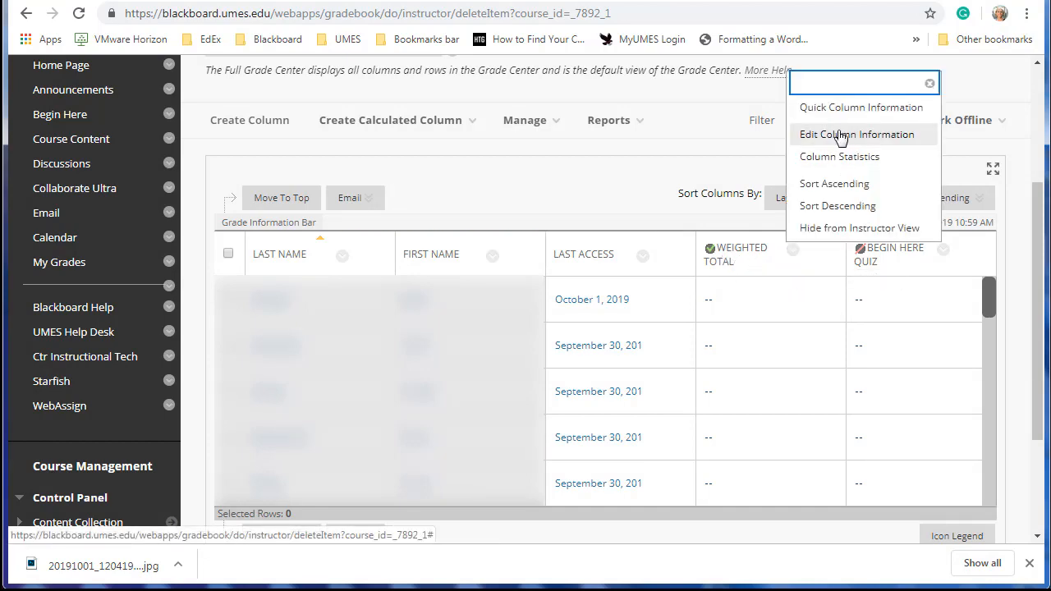
{"action": "left_click", "coordinate": [857, 134]}
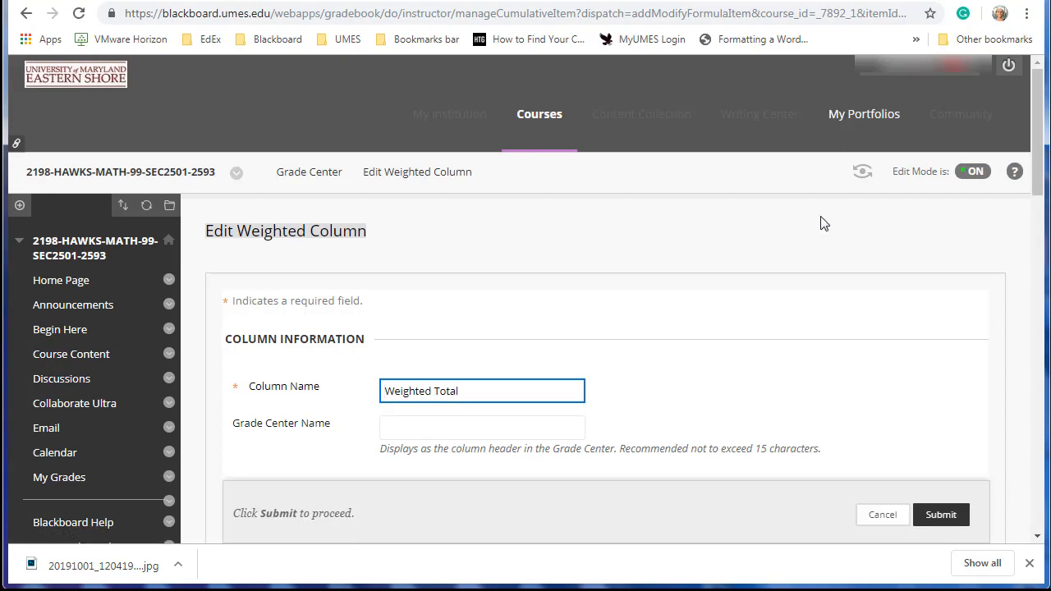
{"action": "scroll", "scroll_direction": "down", "scroll_amount": 3}
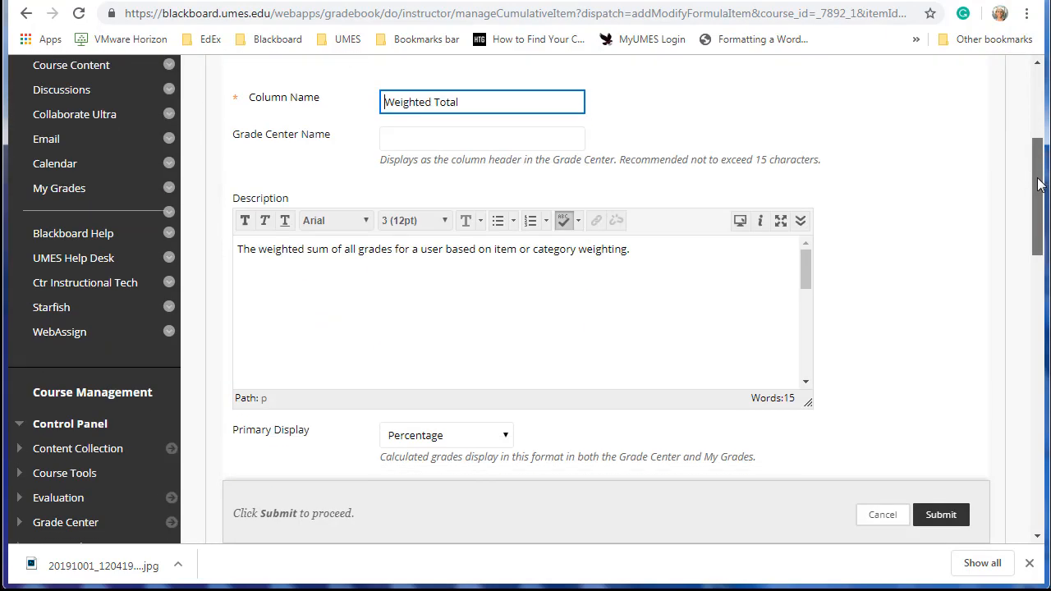
{"action": "scroll", "scroll_direction": "down", "scroll_amount": 3}
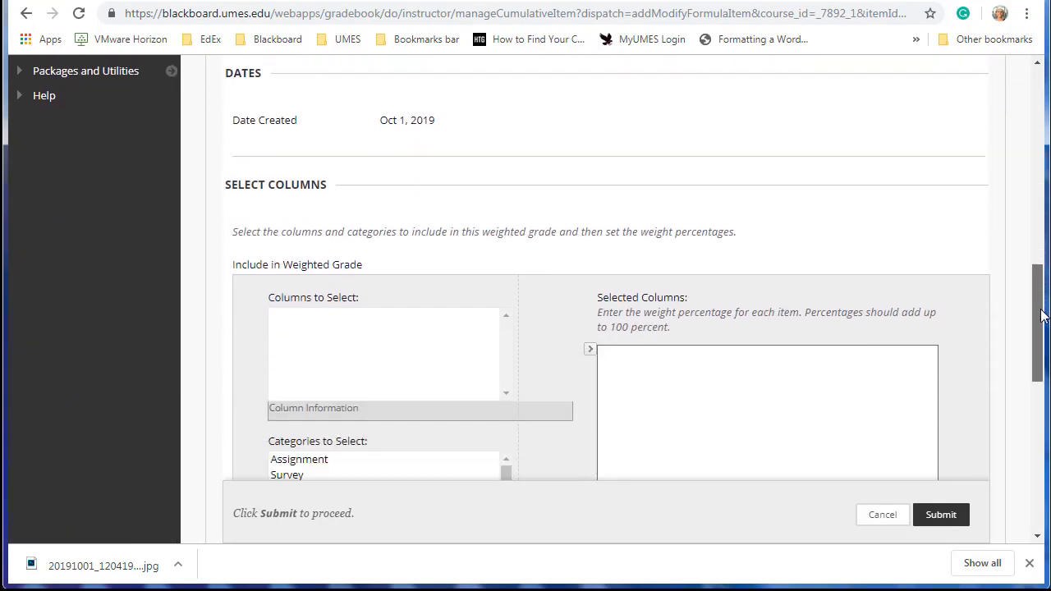
{"action": "scroll", "scroll_direction": "down", "scroll_amount": 3}
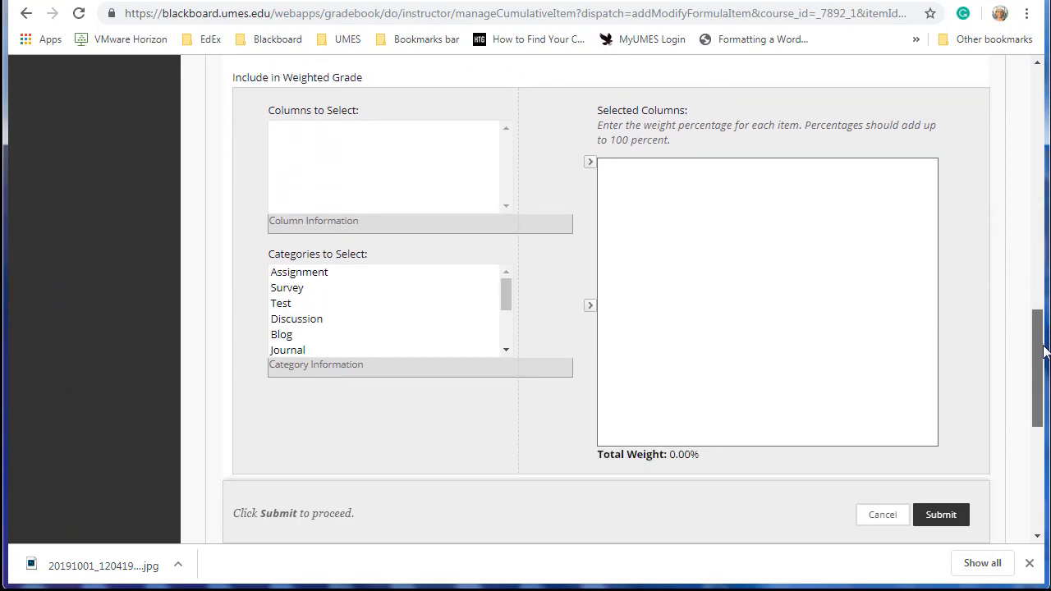
{"action": "mouse_move", "coordinate": [829, 329]}
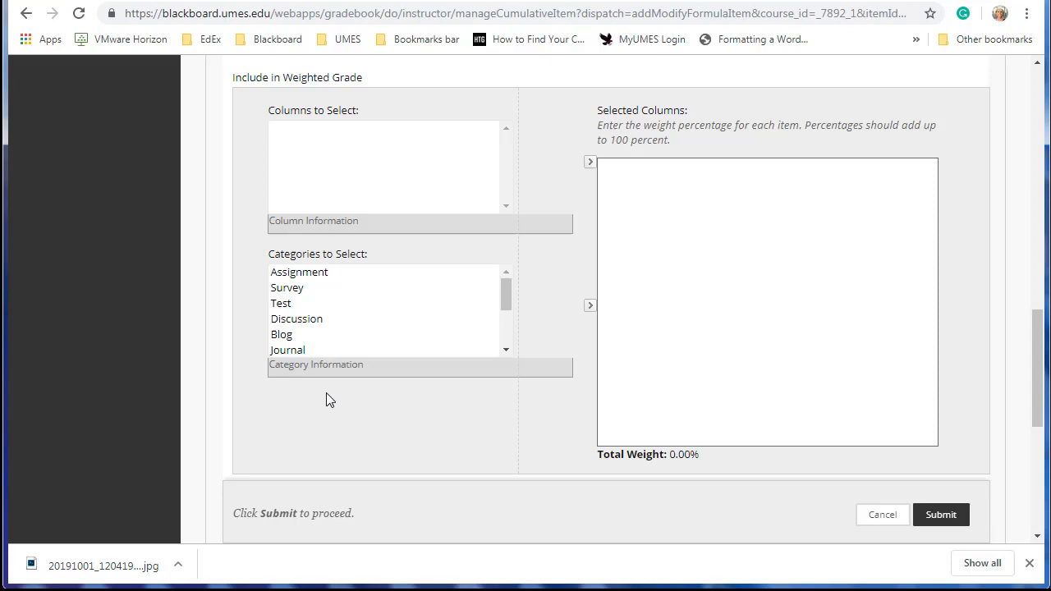
{"action": "mouse_move", "coordinate": [298, 308]}
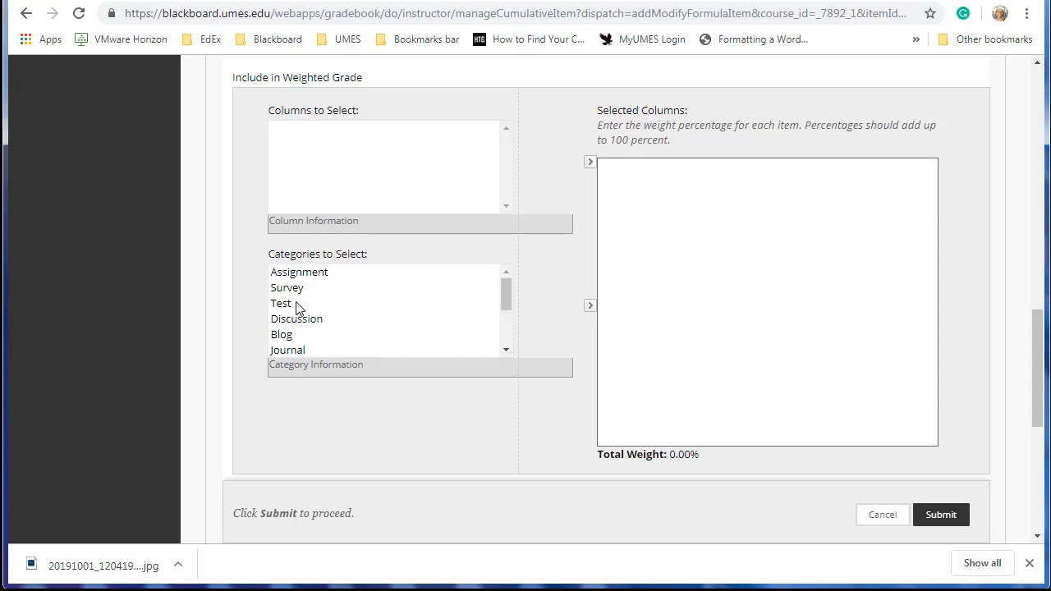
- Select the Test and Study Log categories in the Categories to Select list
{"action": "left_click", "coordinate": [281, 303]}
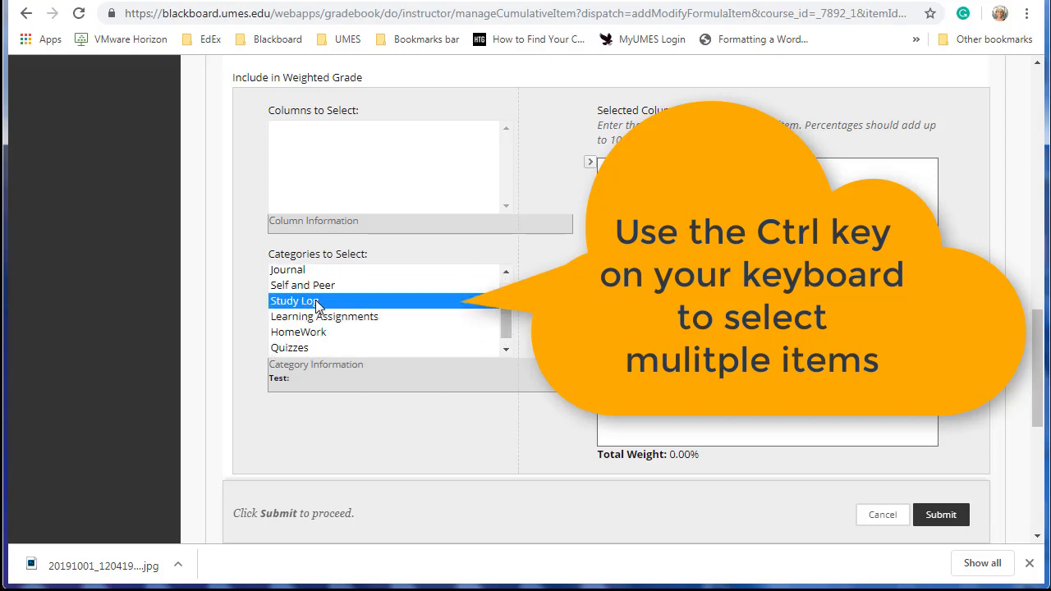
{"action": "left_click", "coordinate": [298, 332]}
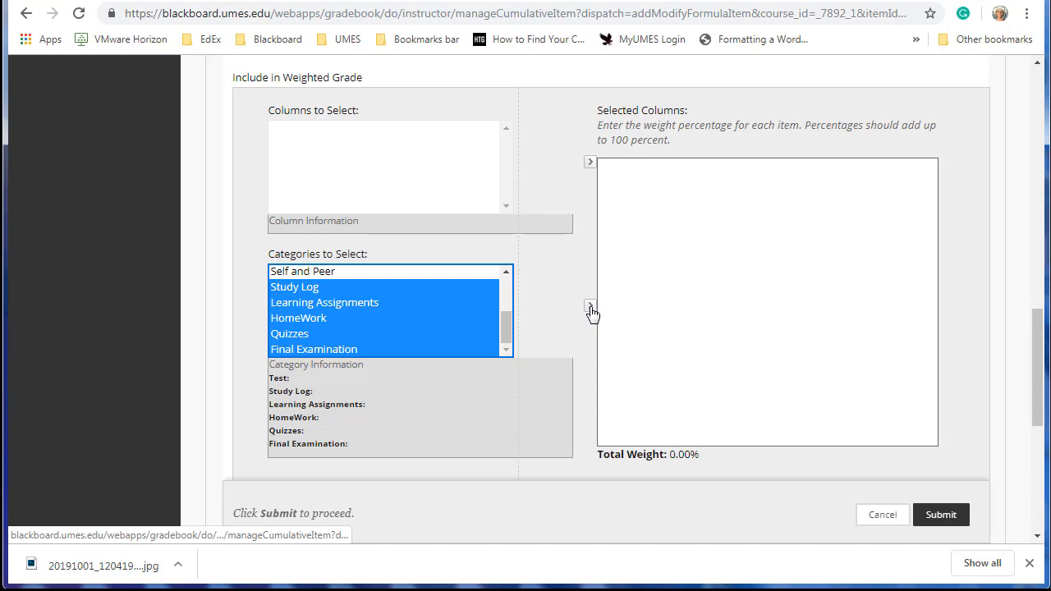
- Move the categories into Selected Columns and weight Study Log 5%, Learning Assignments 10%, HomeWork 10%
{"action": "left_click", "coordinate": [589, 305]}
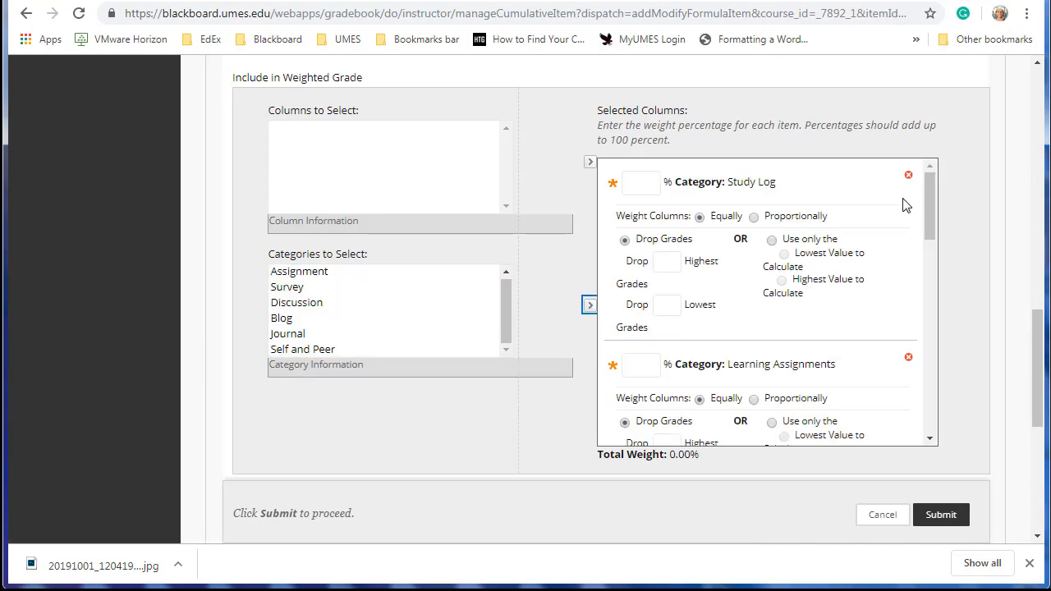
{"action": "type", "text": "5"}
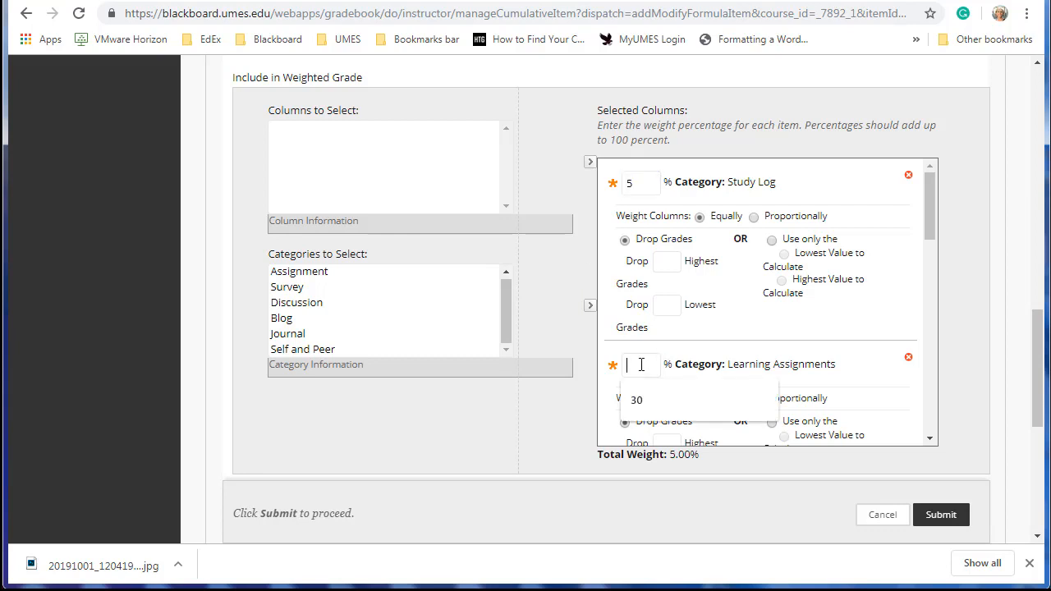
{"action": "type", "text": "10"}
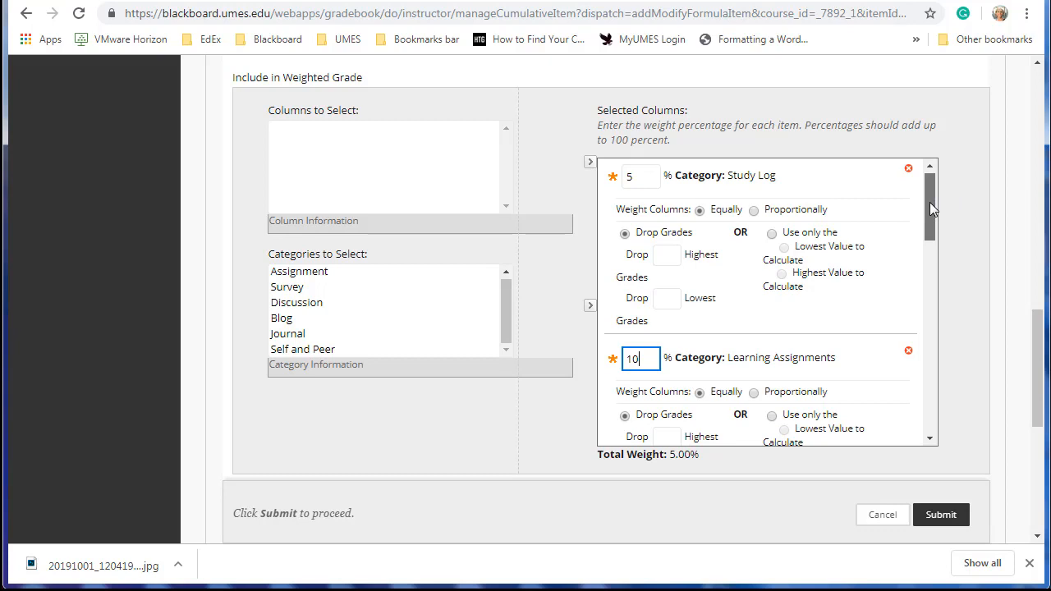
{"action": "scroll", "scroll_direction": "down", "scroll_amount": 3}
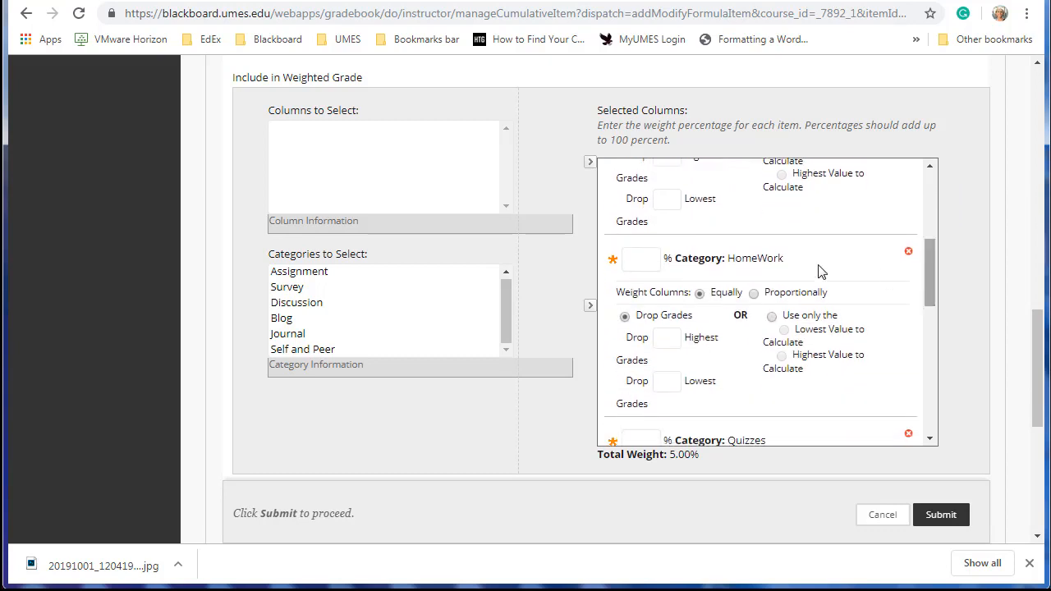
{"action": "type", "text": "10"}
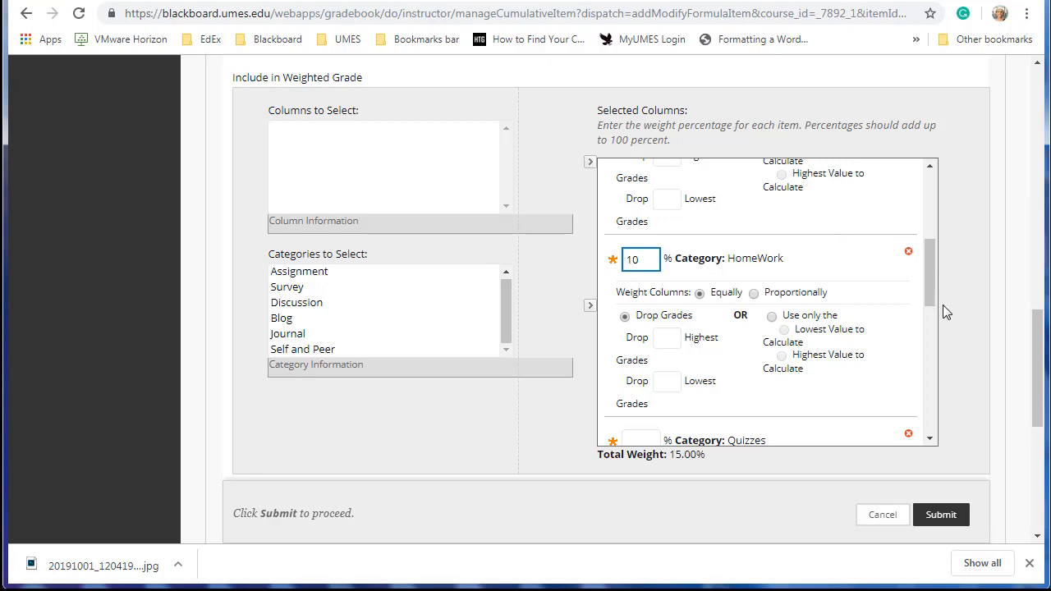
- Weight Quizzes 10%, Final Examination 20% and Test 45%, reaching a 100% total
{"action": "scroll", "scroll_direction": "down", "scroll_amount": 3}
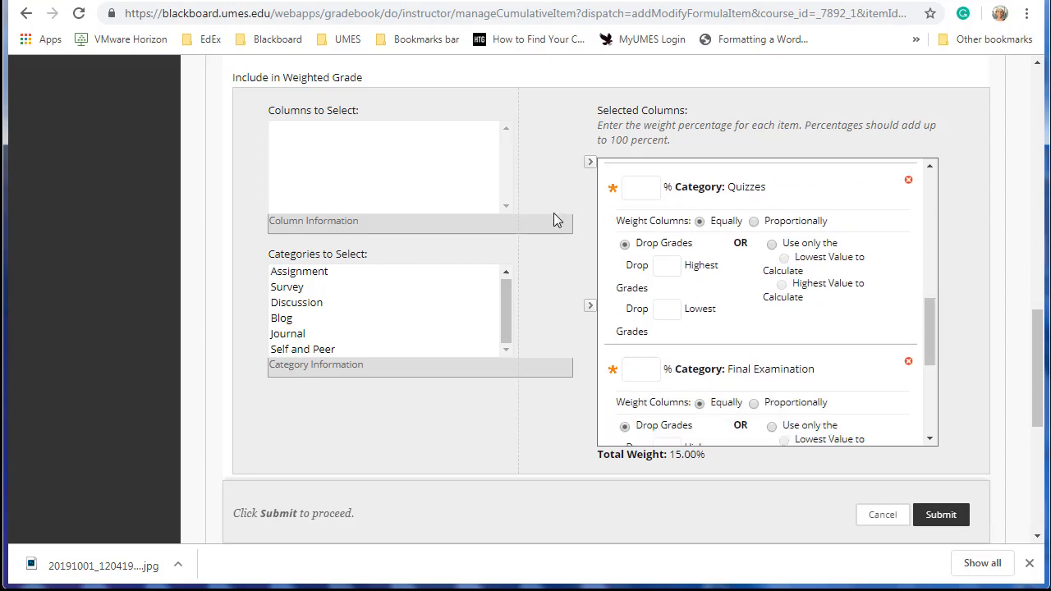
{"action": "type", "text": "1"}
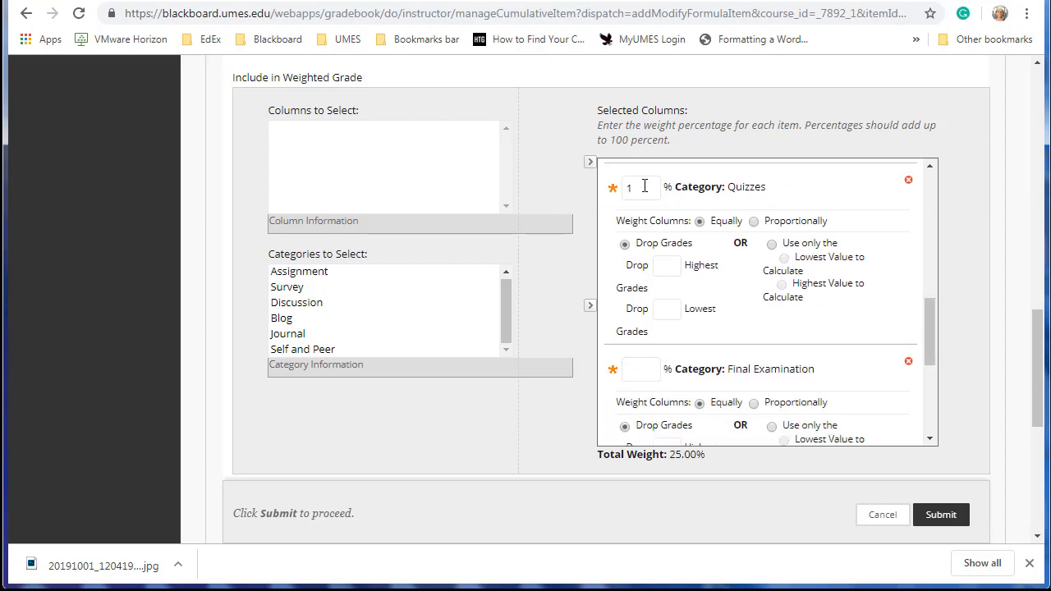
{"action": "type", "text": "0"}
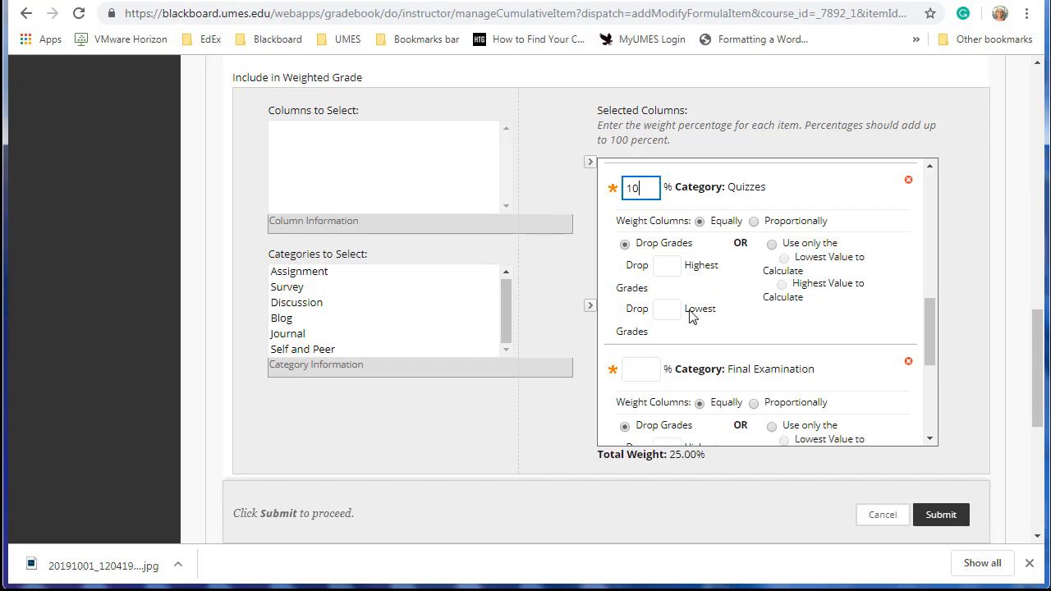
{"action": "type", "text": "2"}
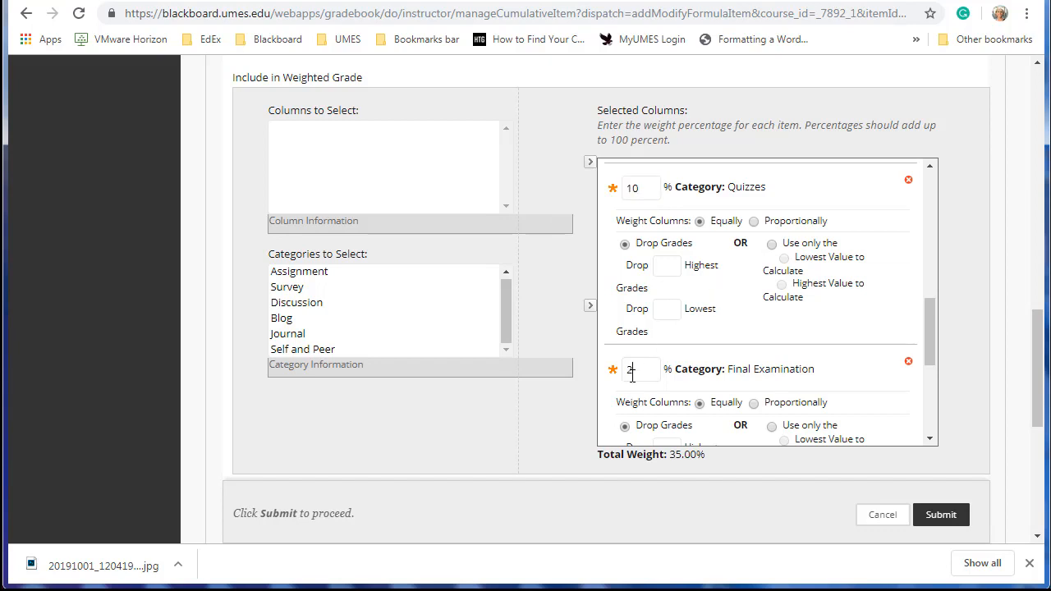
{"action": "type", "text": "0"}
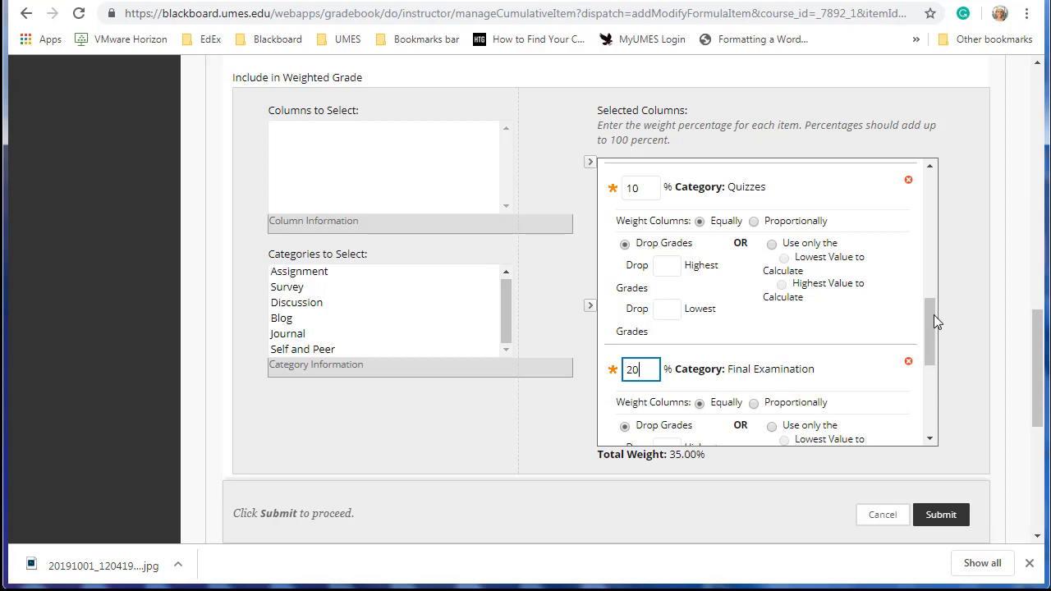
{"action": "scroll", "scroll_direction": "down", "scroll_amount": 3}
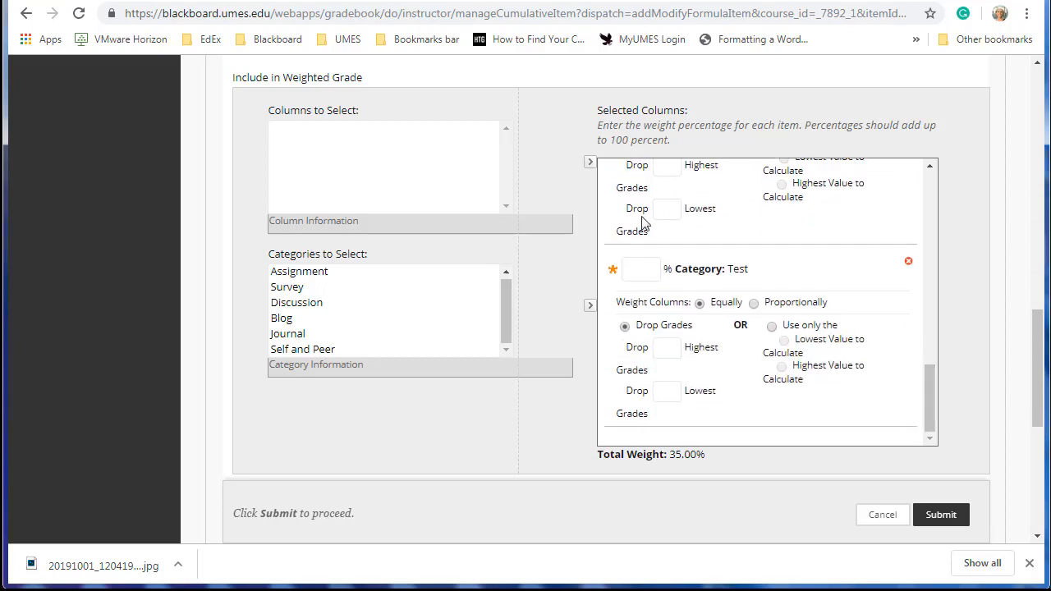
{"action": "type", "text": "4"}
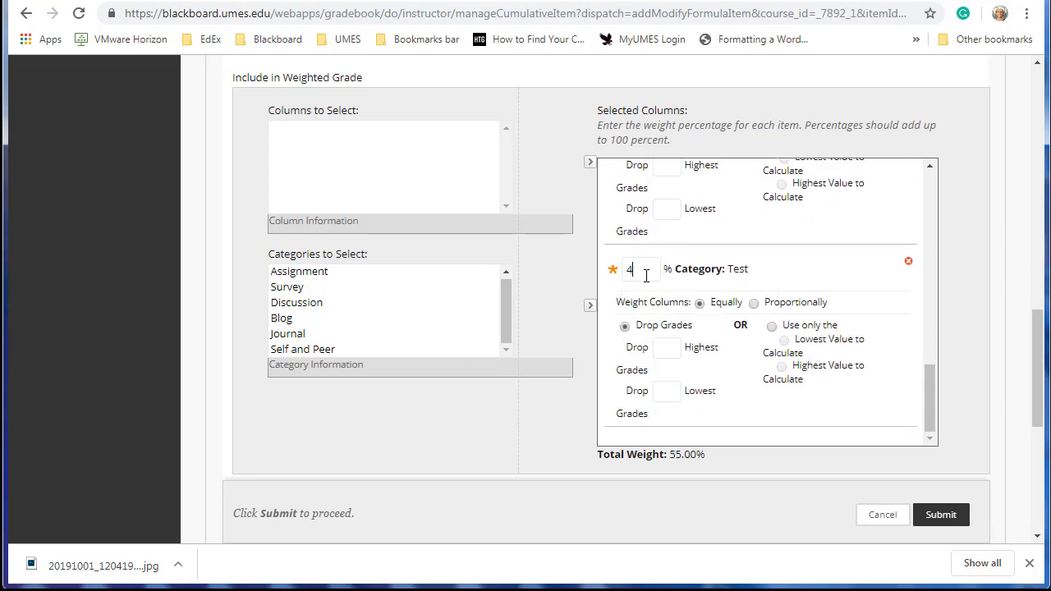
{"action": "type", "text": "5"}
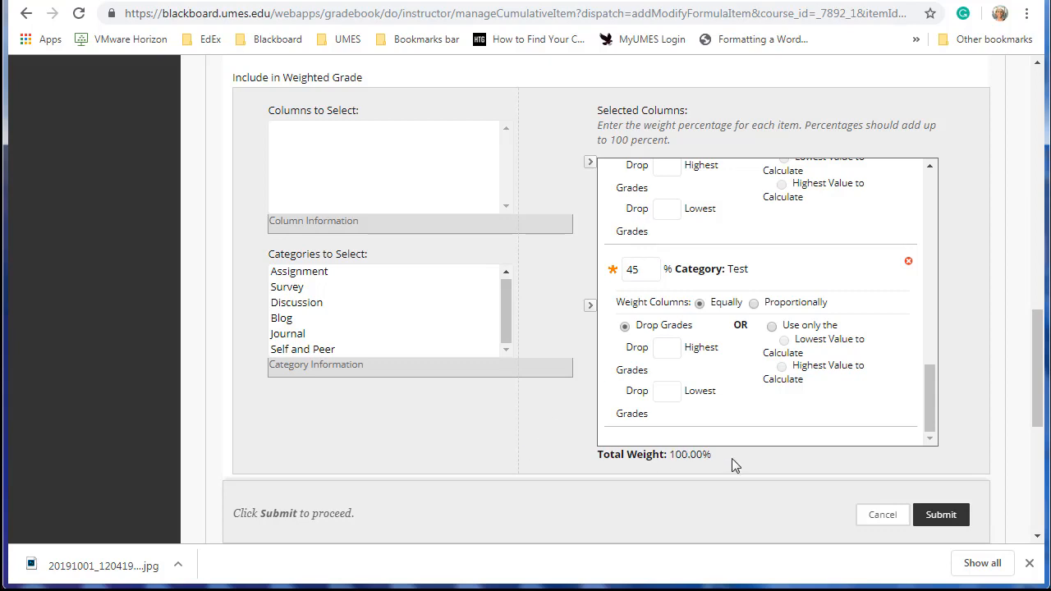
{"action": "mouse_move", "coordinate": [940, 515]}
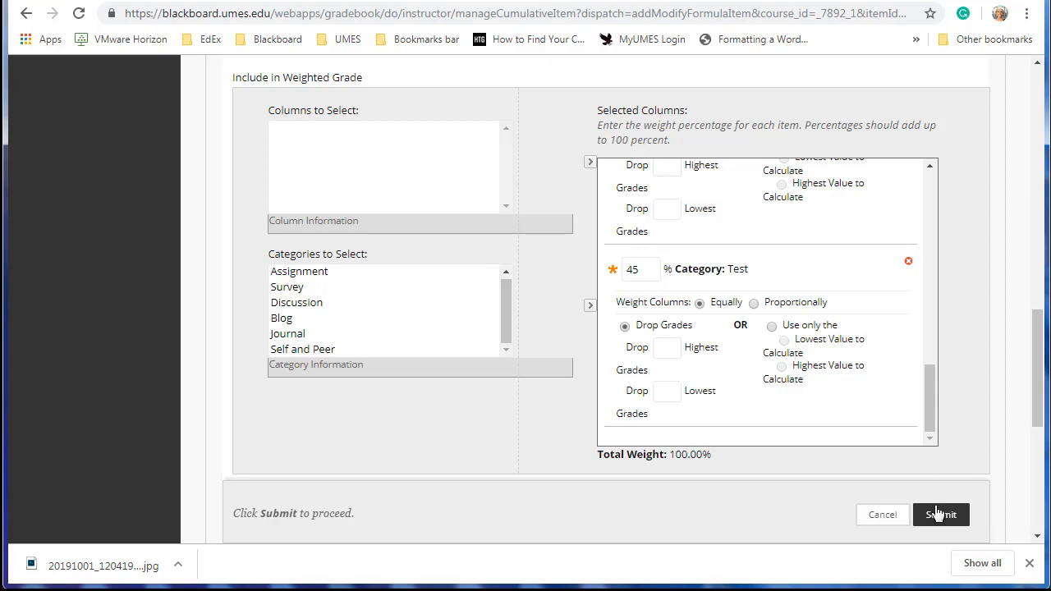
- Submit the Weighted Total settings and return to the Full Grade Center student list
{"action": "left_click", "coordinate": [940, 515]}
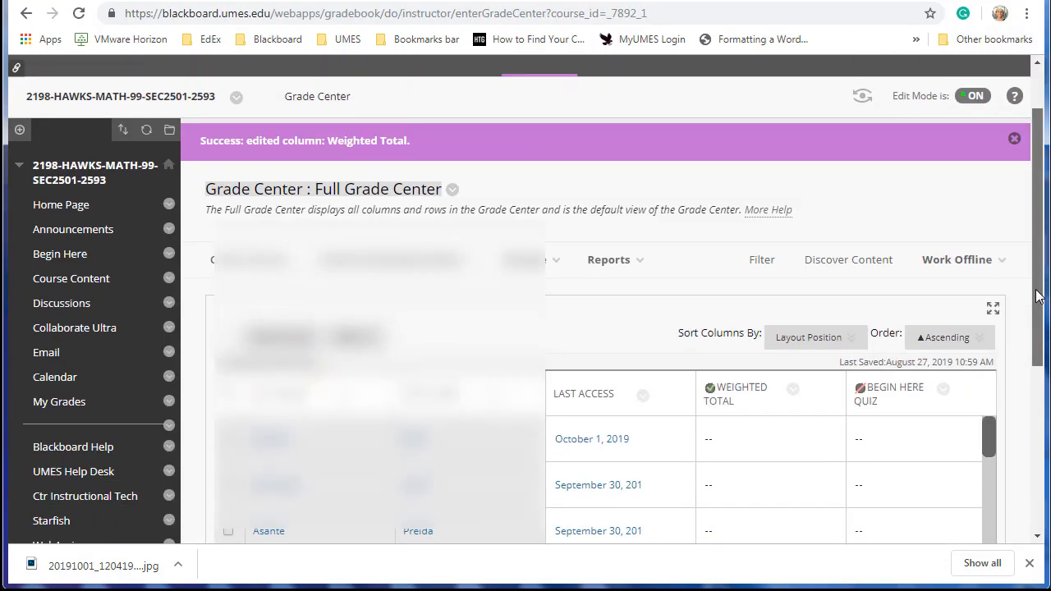
{"action": "scroll", "scroll_direction": "down", "scroll_amount": 3}
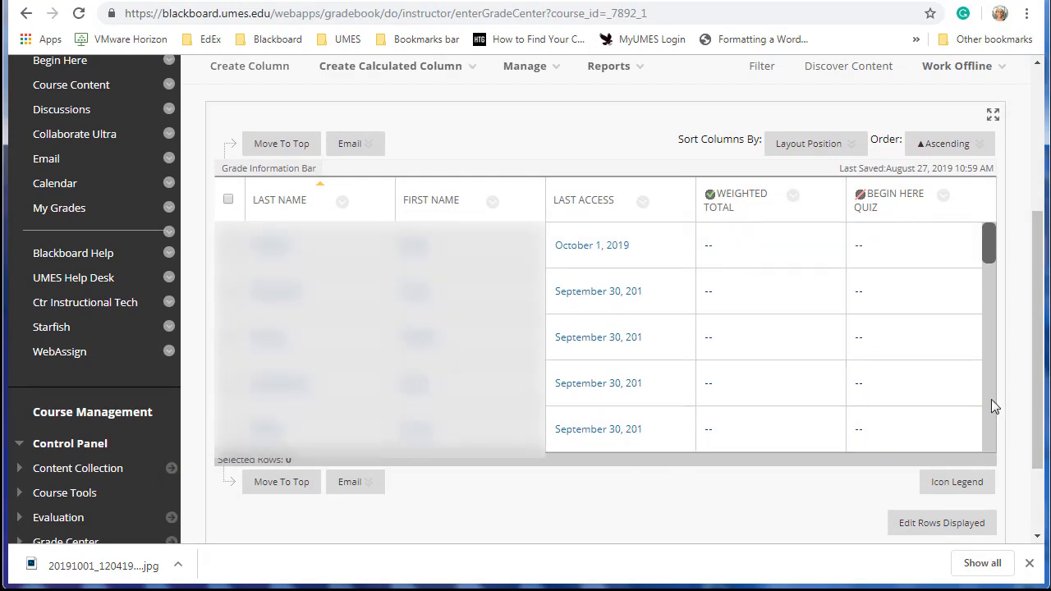
{"action": "scroll", "scroll_direction": "down", "scroll_amount": 3}
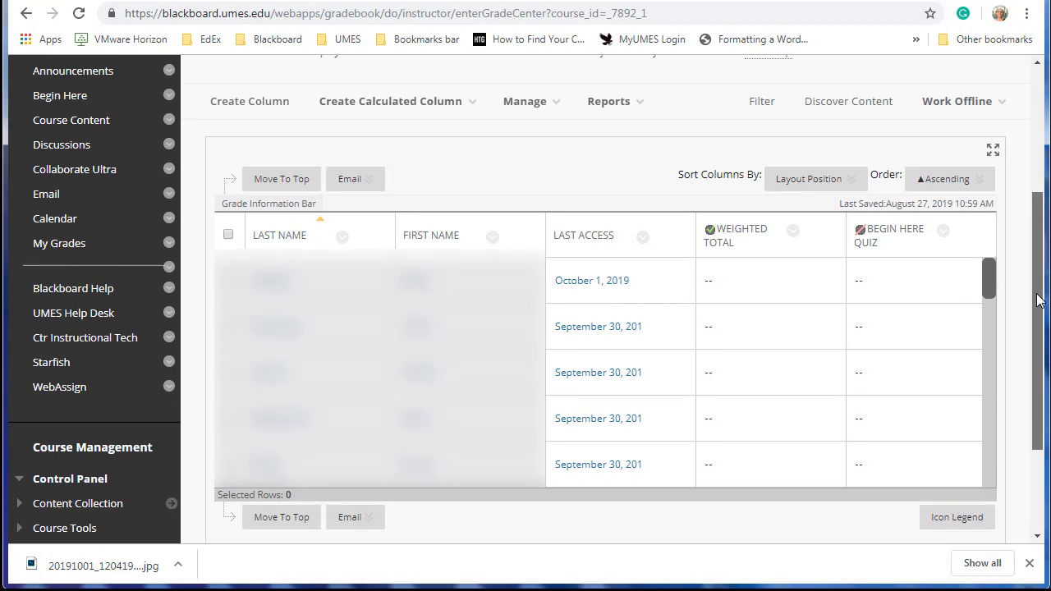
{"action": "scroll", "scroll_direction": "down", "scroll_amount": 3}
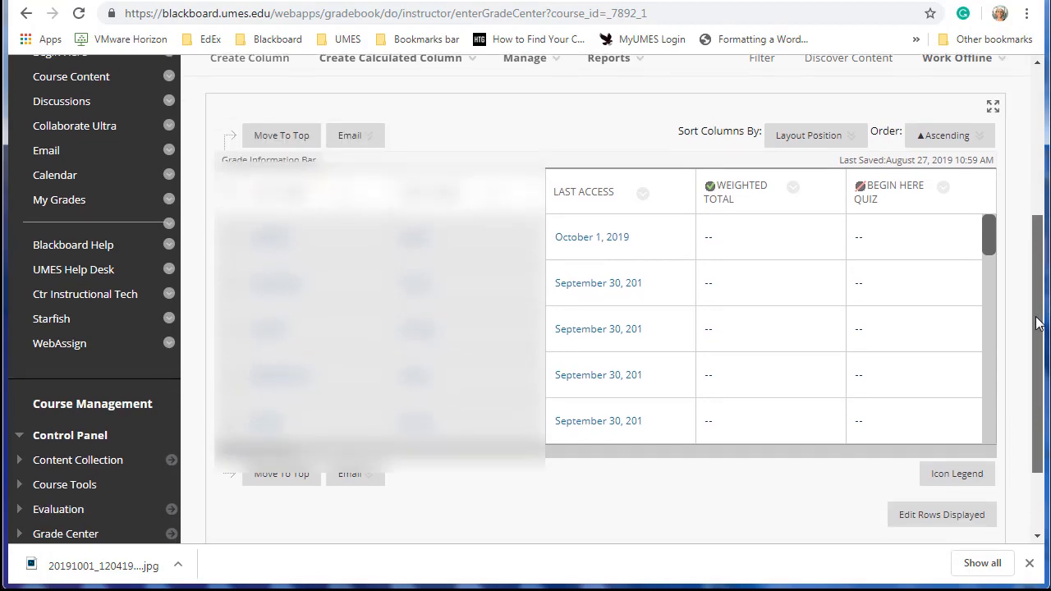
- Expand Course Tools in the Control Panel to reach the WebAssign tool
{"action": "scroll", "scroll_direction": "down", "scroll_amount": 3}
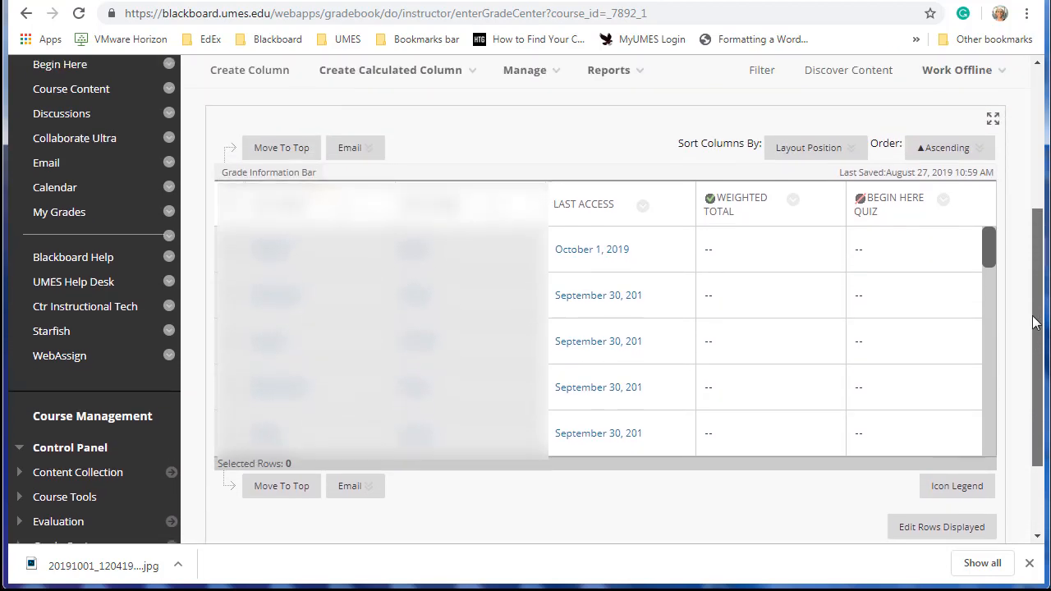
{"action": "scroll", "scroll_direction": "down", "scroll_amount": 3}
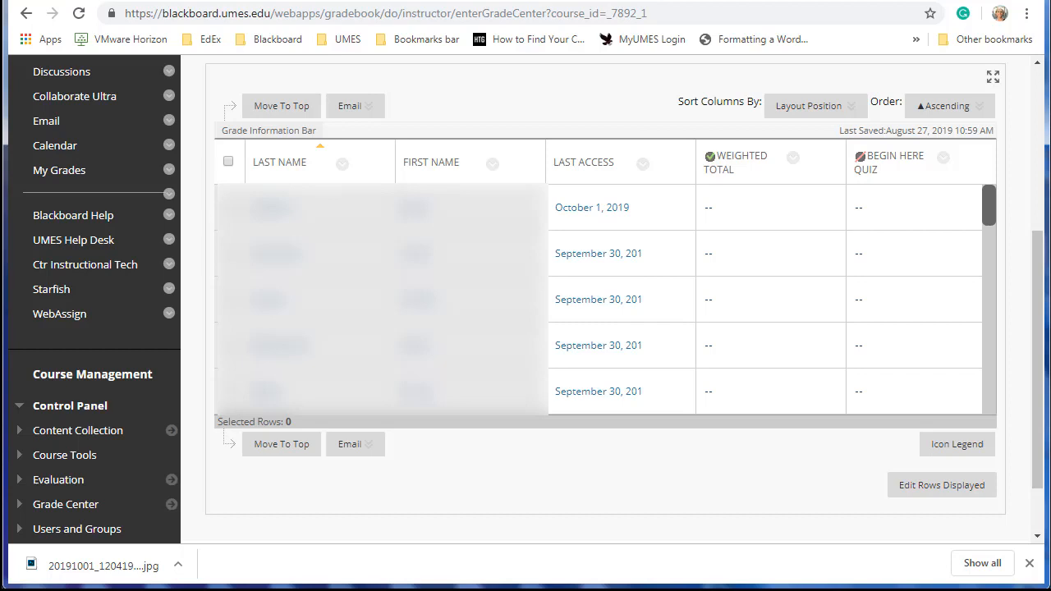
{"action": "left_click", "coordinate": [66, 454]}
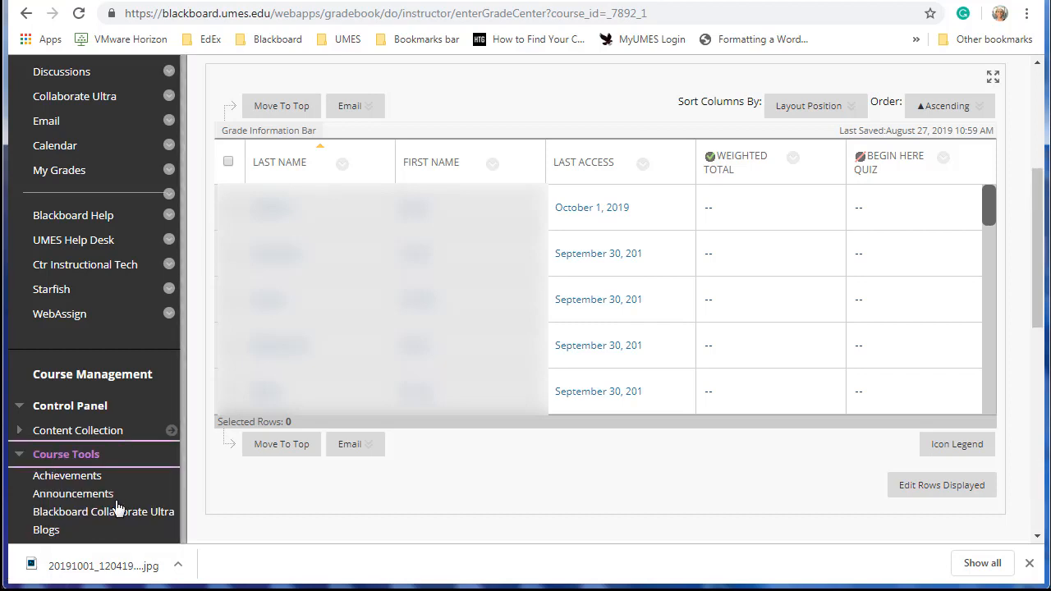
{"action": "scroll", "scroll_direction": "down", "scroll_amount": 3}
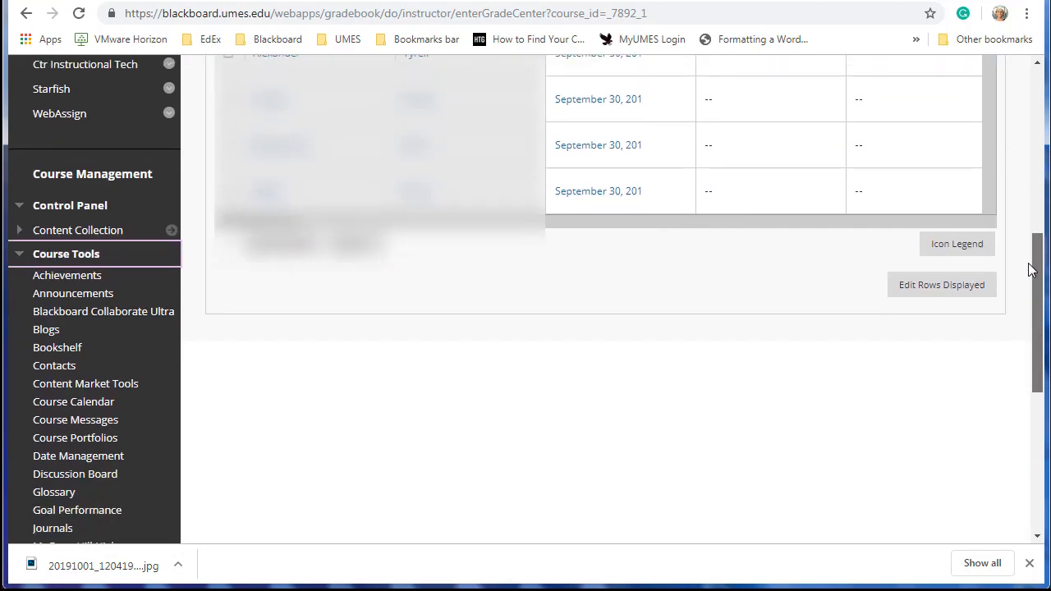
{"action": "scroll", "scroll_direction": "down", "scroll_amount": 3}
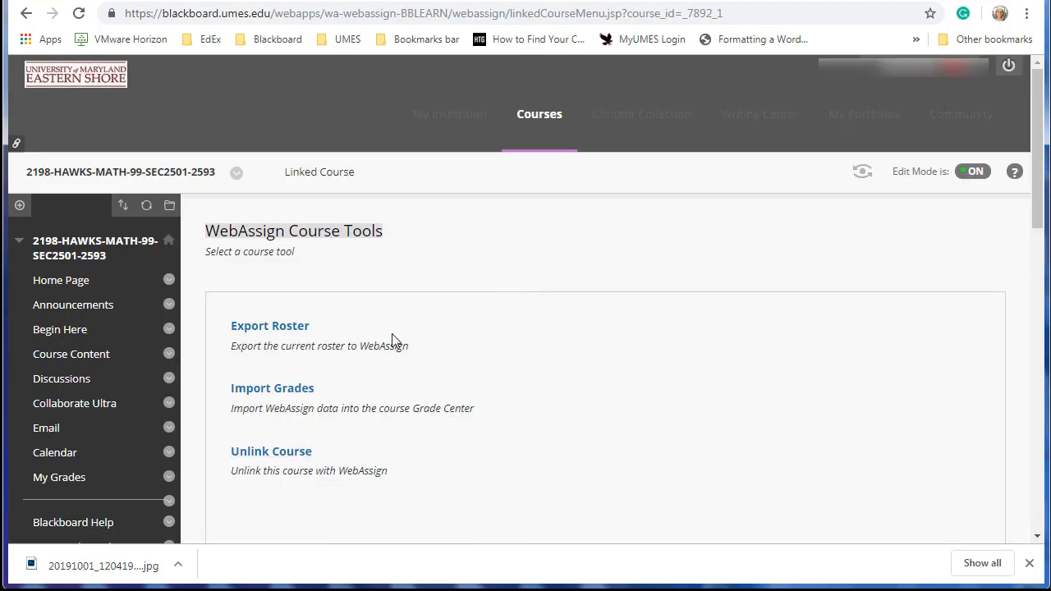
{"action": "mouse_move", "coordinate": [270, 325]}
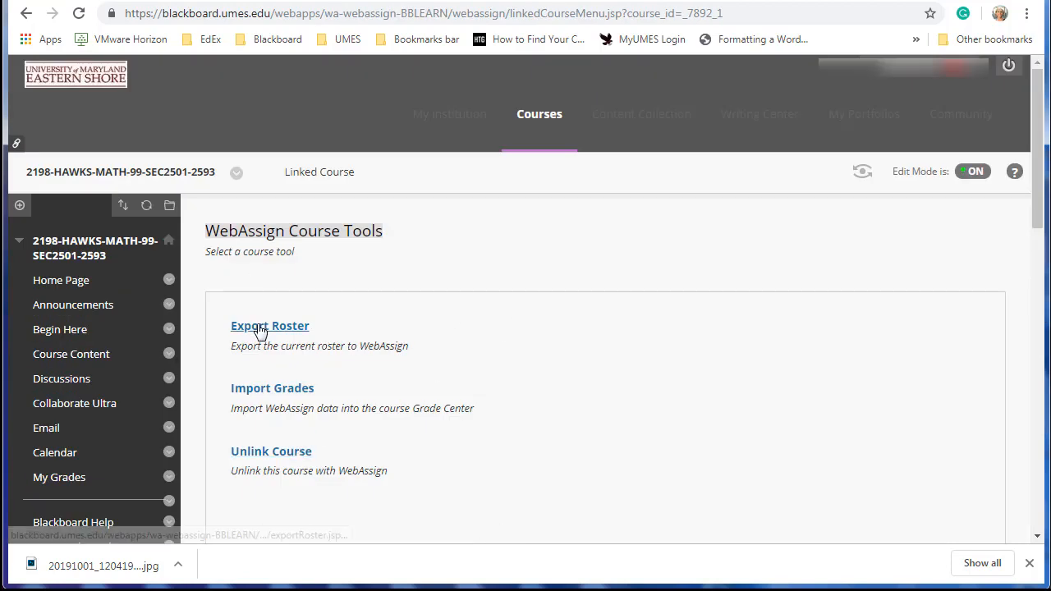
- Import WebAssign grades, adding LRN assignment columns to the Full Grade Center
{"action": "left_click", "coordinate": [272, 388]}
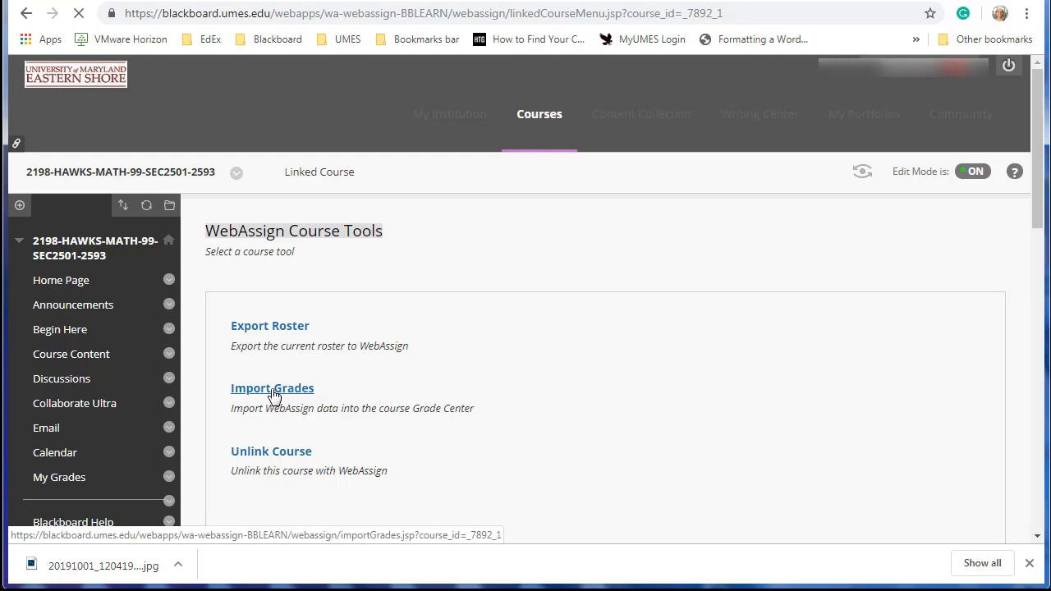
{"action": "left_click", "coordinate": [272, 388]}
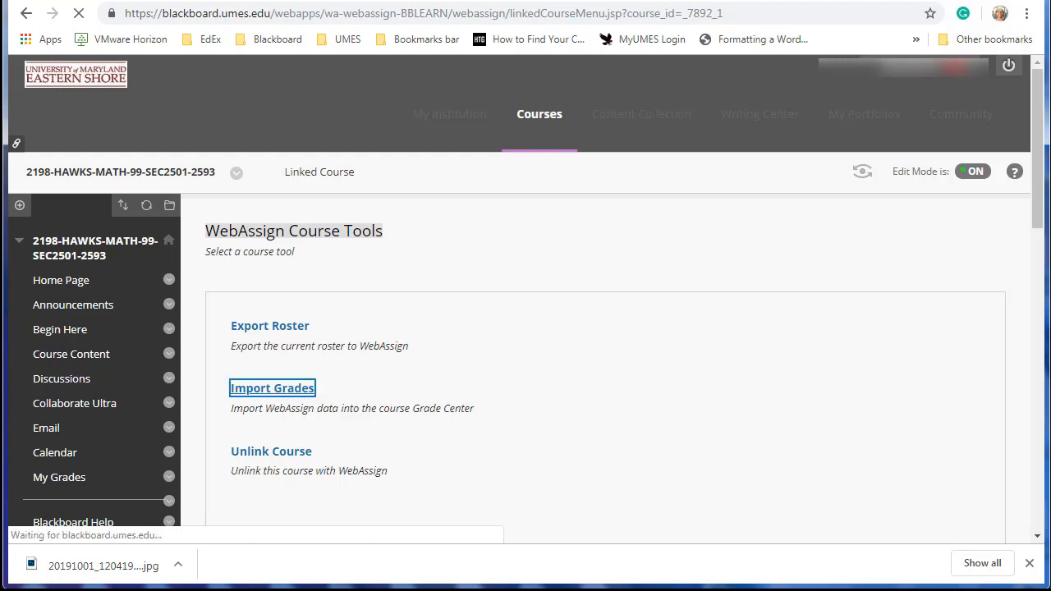
{"action": "left_click", "coordinate": [272, 387]}
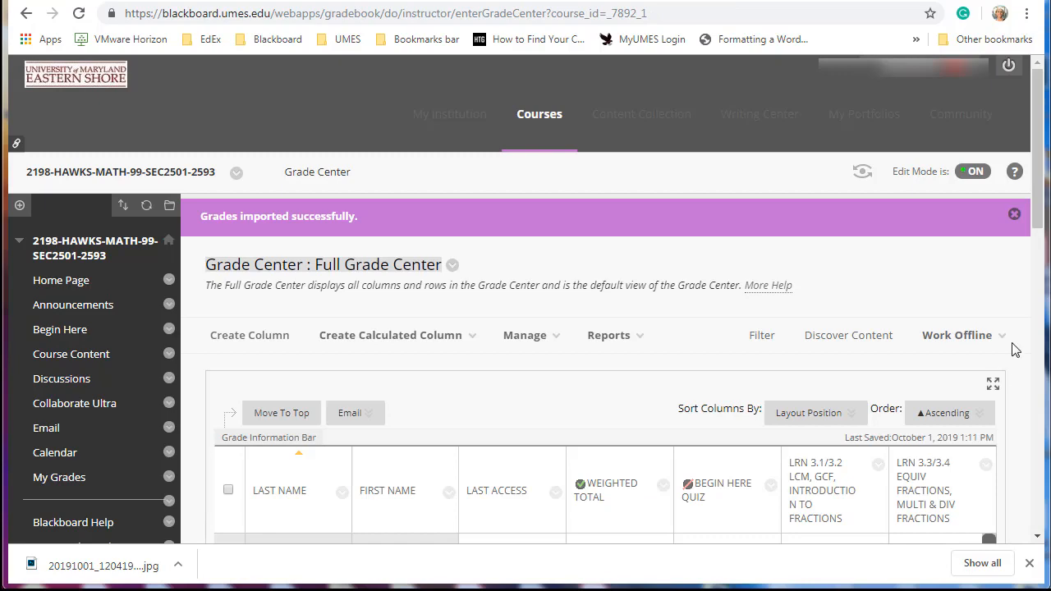
{"action": "scroll", "scroll_direction": "down", "scroll_amount": 3}
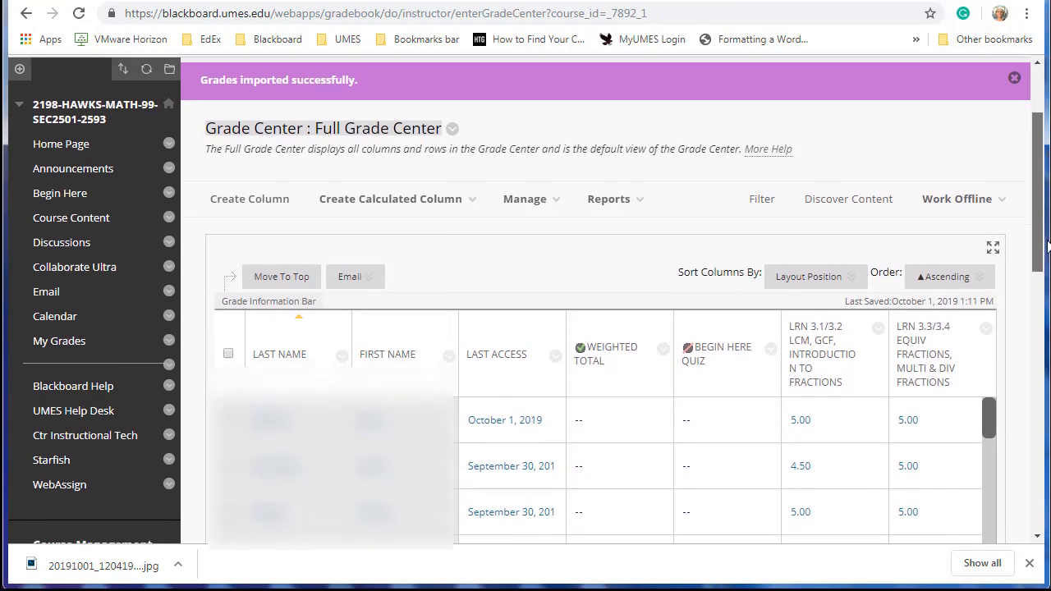
{"action": "scroll", "scroll_direction": "down", "scroll_amount": 3}
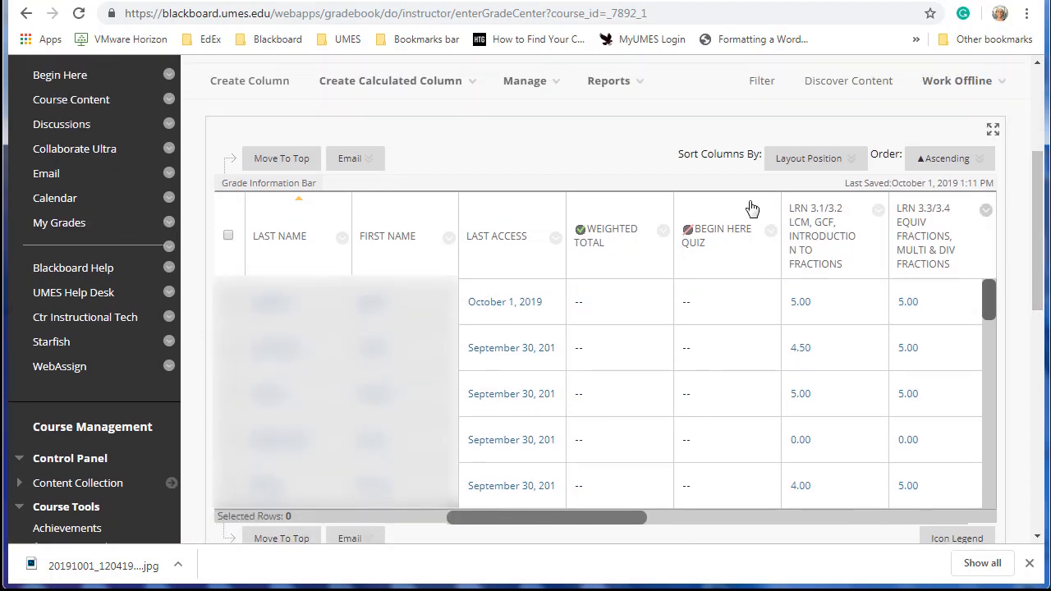
{"action": "left_click", "coordinate": [523, 81]}
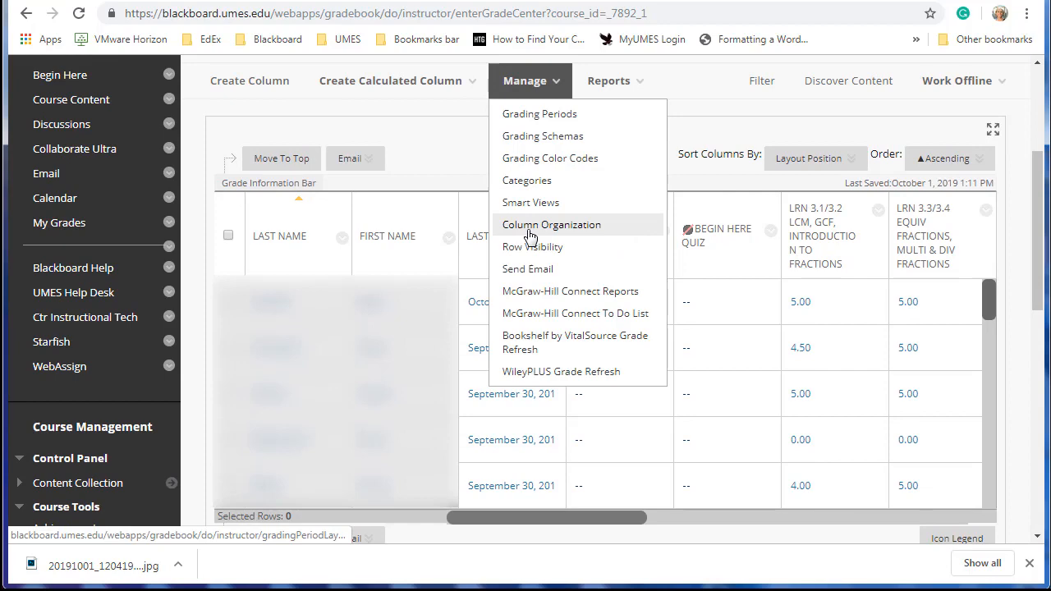
- Go to Column Organization and tick the imported LRN 3.1/3.2 column
{"action": "left_click", "coordinate": [551, 224]}
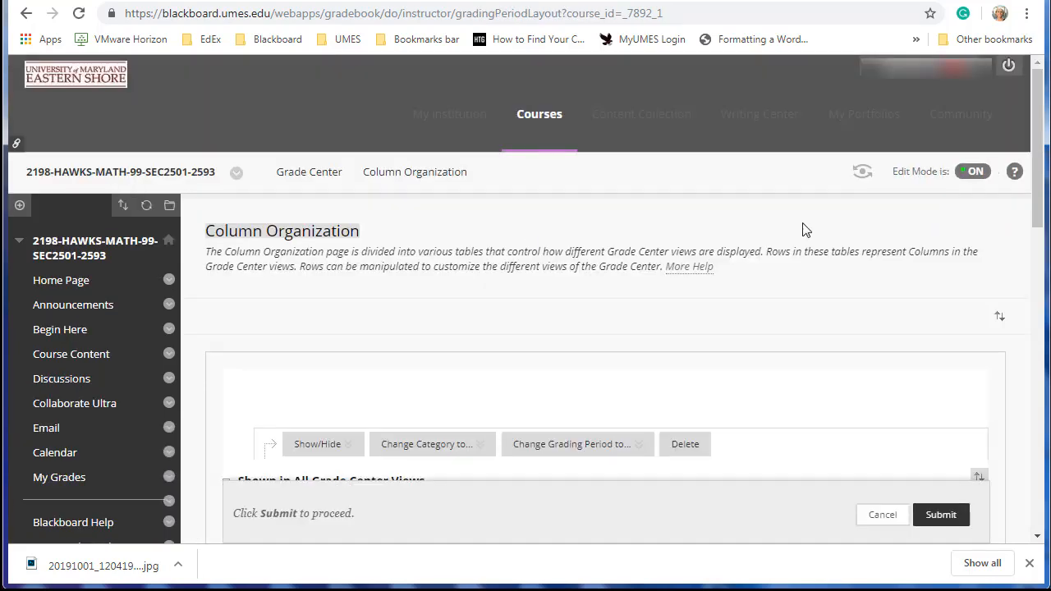
{"action": "scroll", "scroll_direction": "down", "scroll_amount": 3}
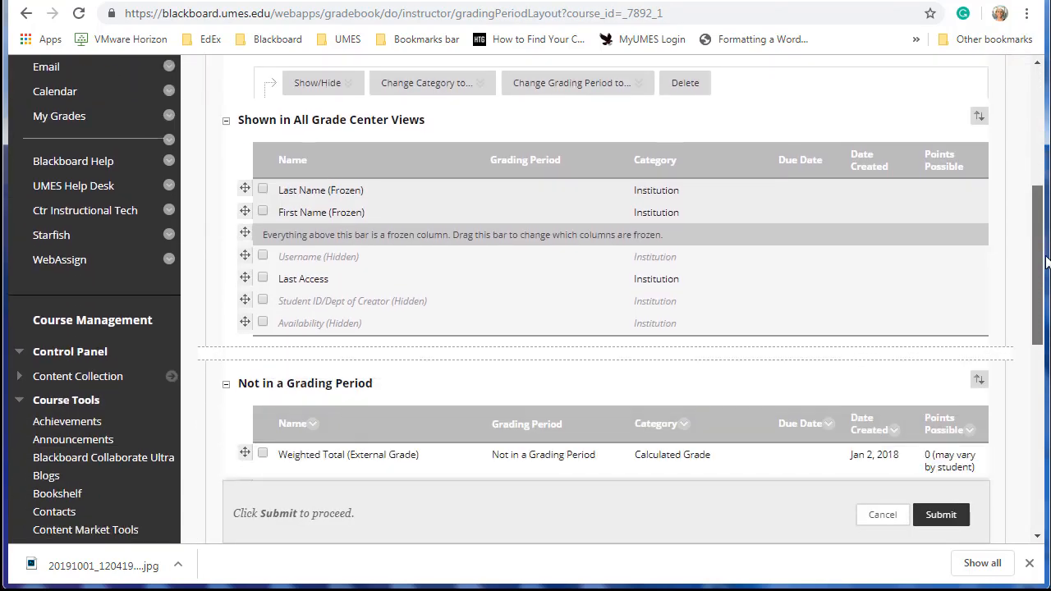
{"action": "scroll", "scroll_direction": "down", "scroll_amount": 3}
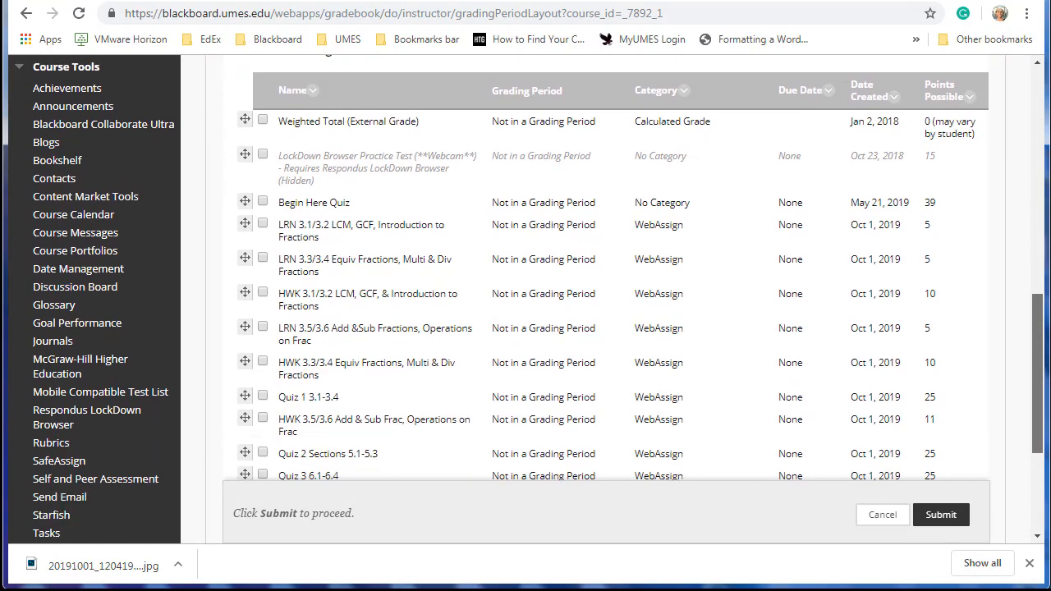
{"action": "scroll", "scroll_direction": "down", "scroll_amount": 3}
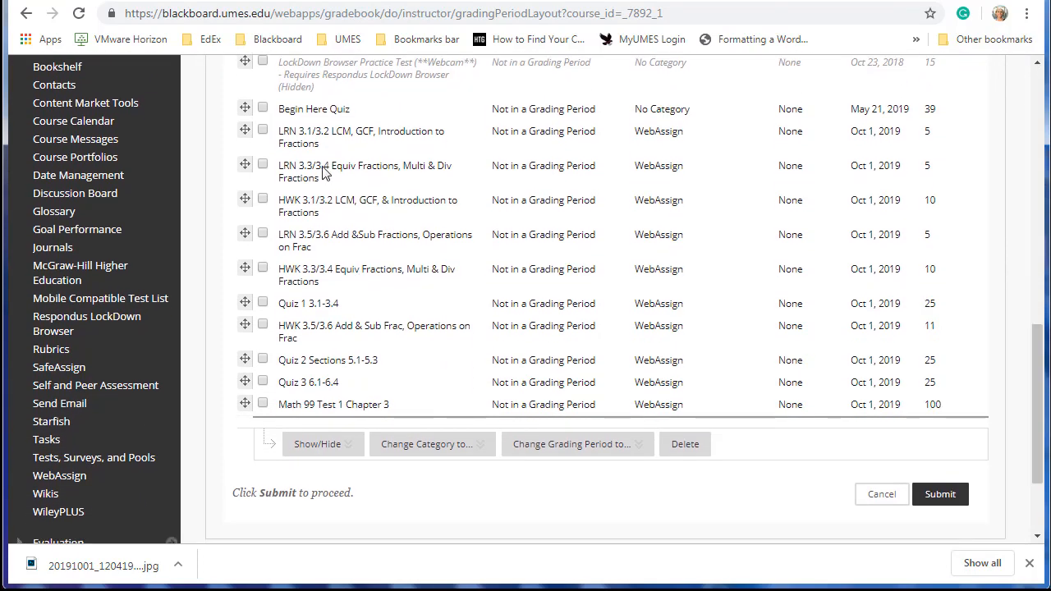
{"action": "left_click", "coordinate": [263, 131]}
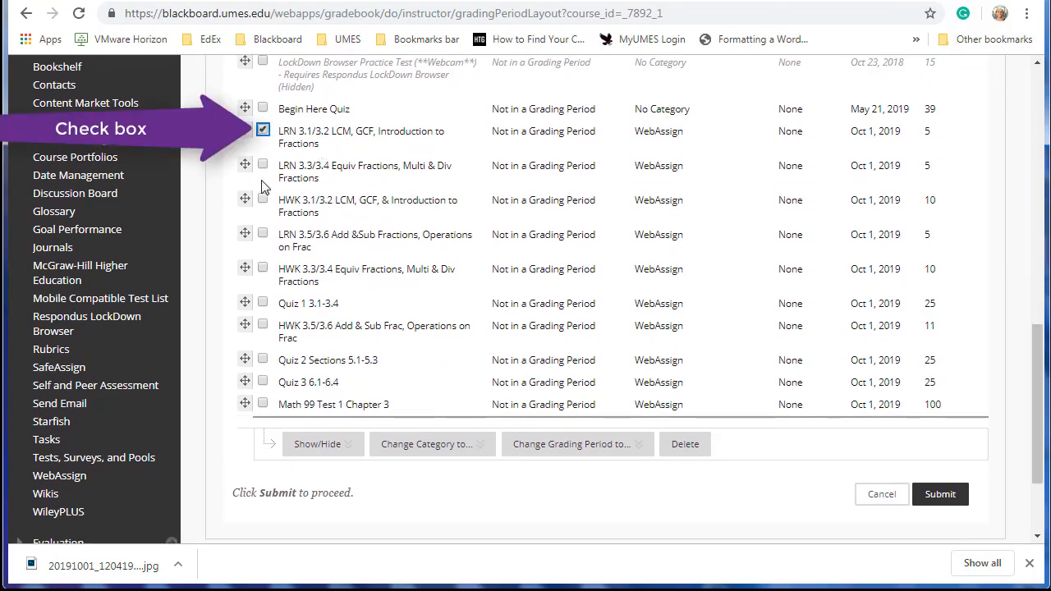
- Tick LRN 3.3/3.4 and LRN 3.5/3.6, move the LRN columns to Learning Assignments, then tick HWK 3.1/3.2
{"action": "left_click", "coordinate": [263, 234]}
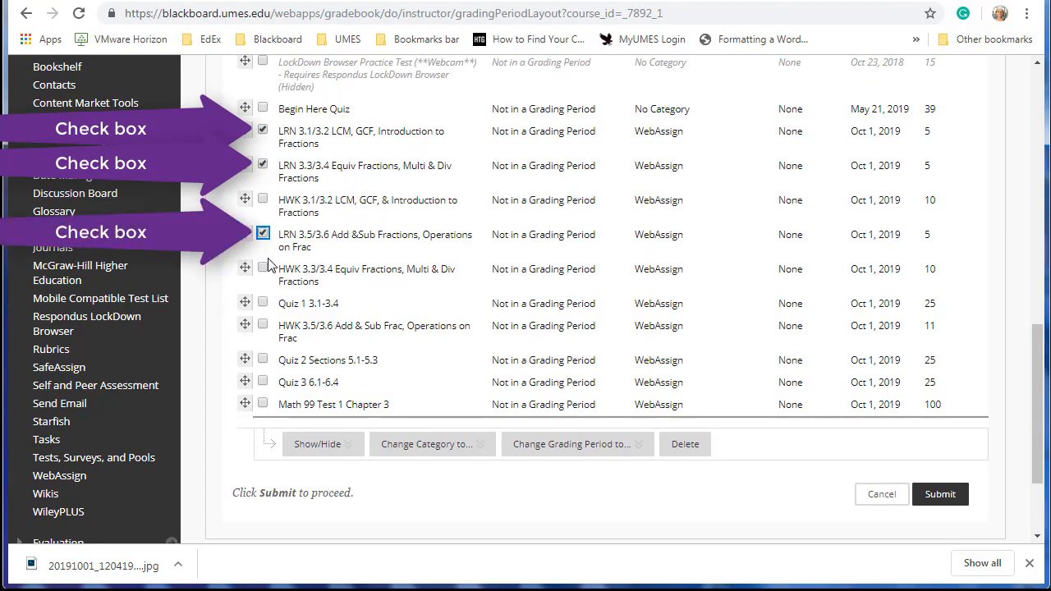
{"action": "left_click", "coordinate": [426, 444]}
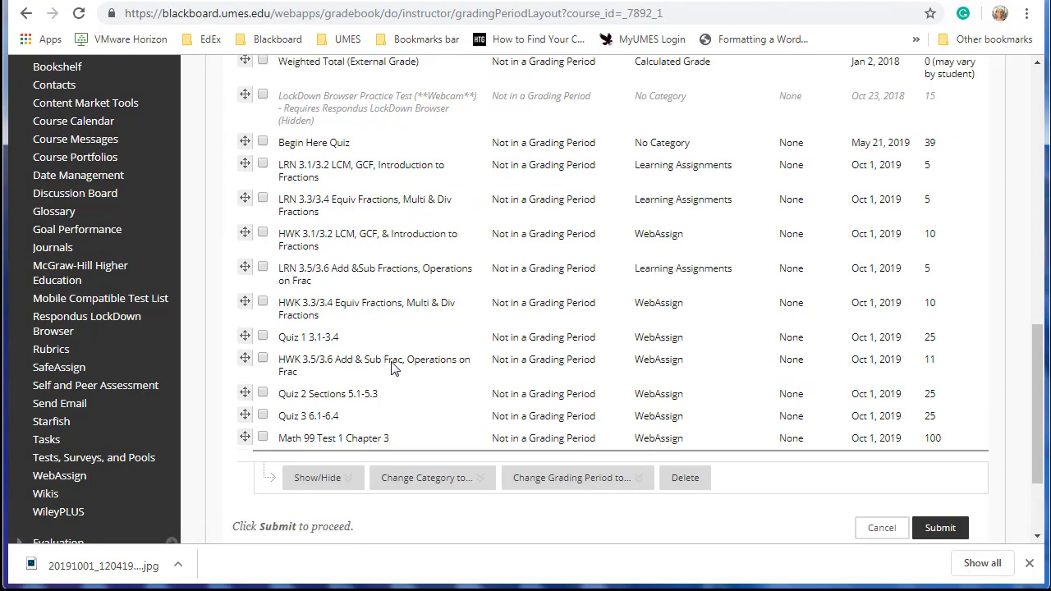
{"action": "mouse_move", "coordinate": [676, 274]}
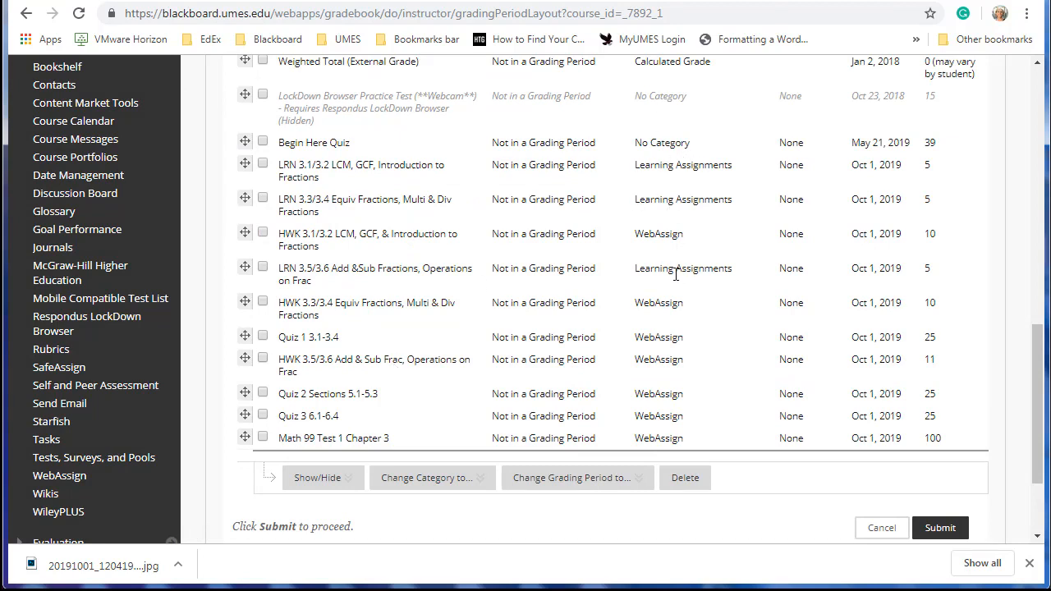
{"action": "mouse_move", "coordinate": [418, 343]}
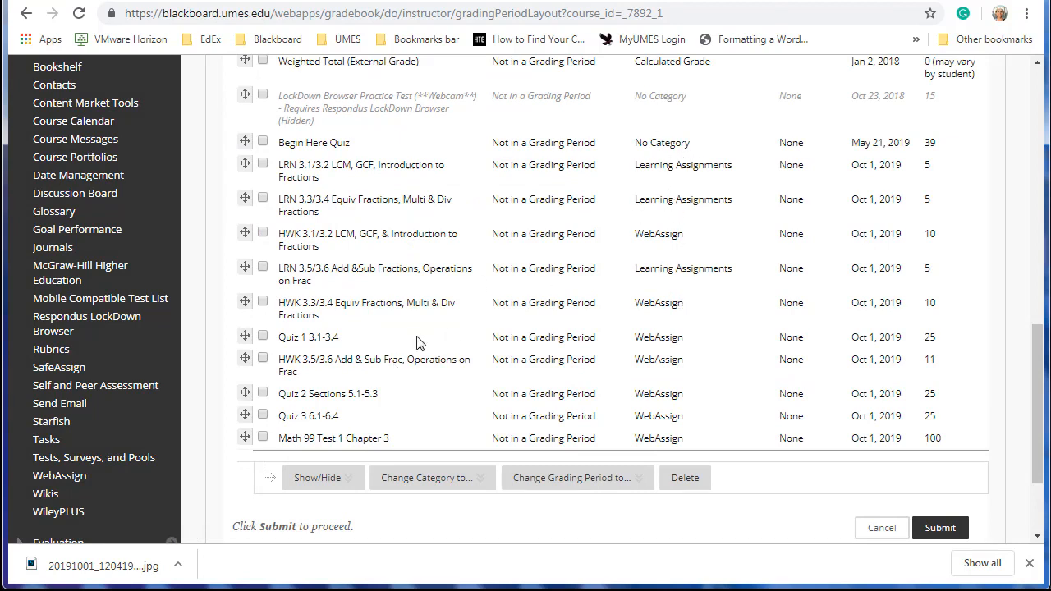
{"action": "left_click", "coordinate": [263, 233]}
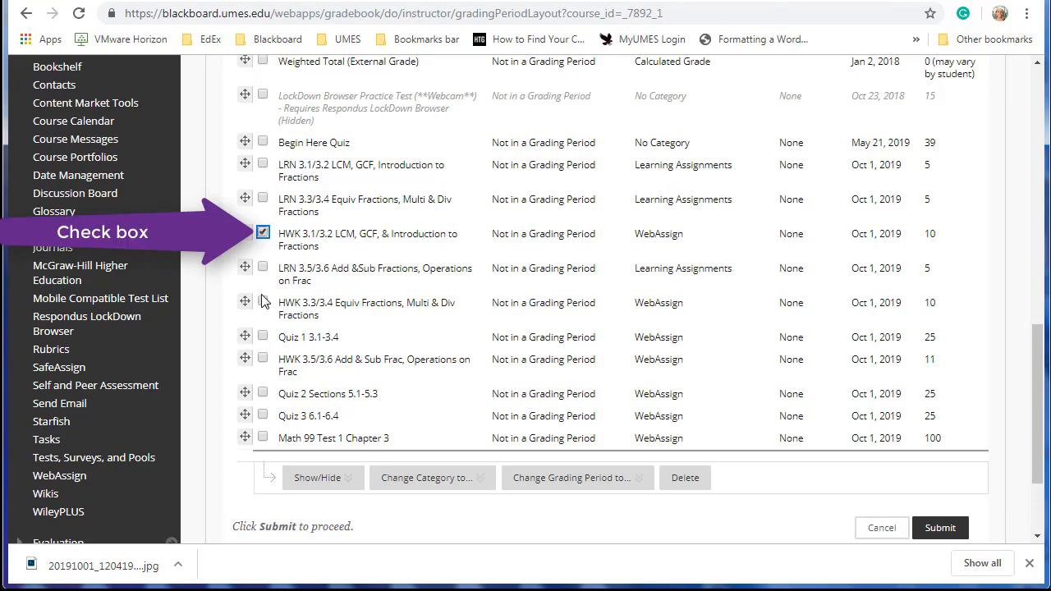
- Tick the remaining HWK columns, move all three to HomeWork, then tick Quiz 3 6.1-6.4
{"action": "left_click", "coordinate": [263, 359]}
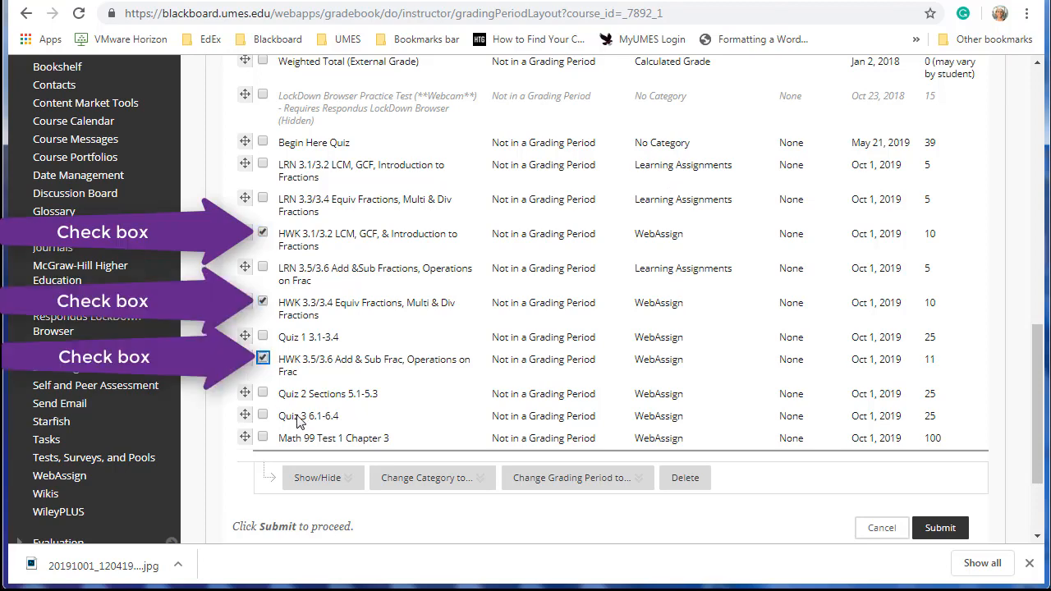
{"action": "left_click", "coordinate": [427, 477]}
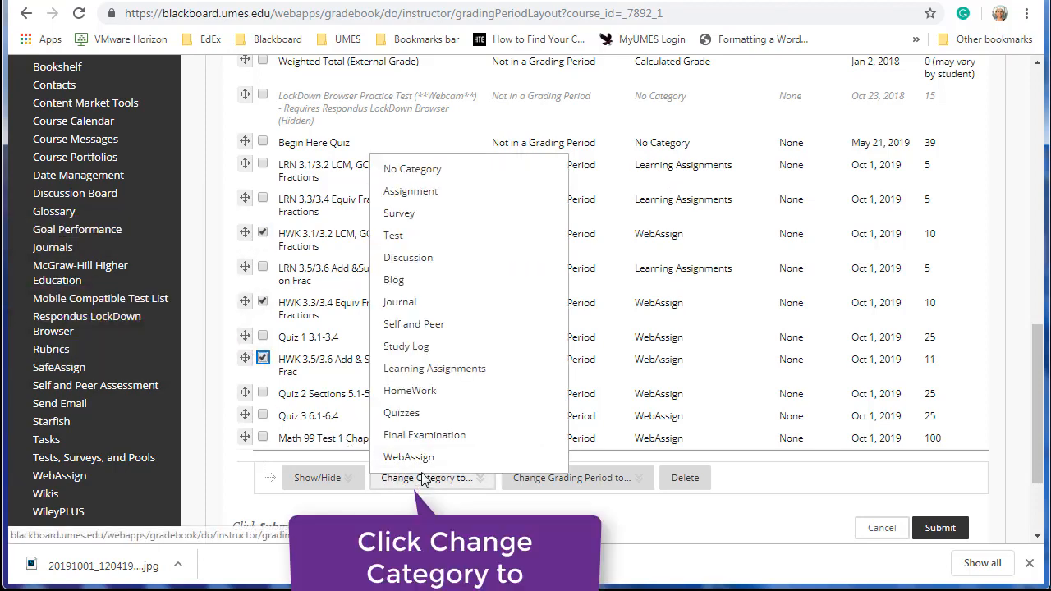
{"action": "left_click", "coordinate": [409, 390]}
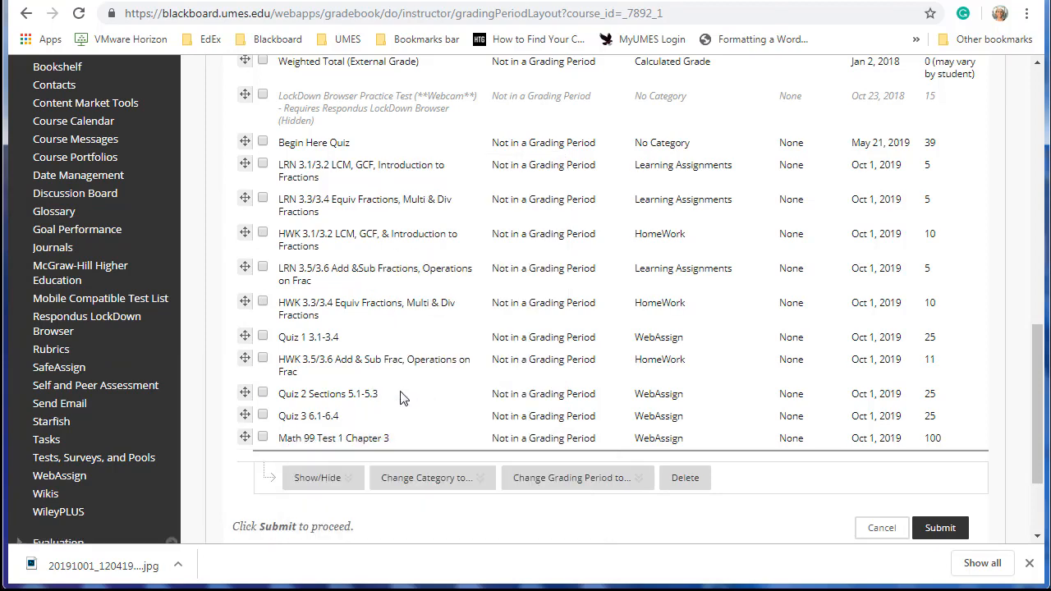
{"action": "left_click", "coordinate": [263, 415]}
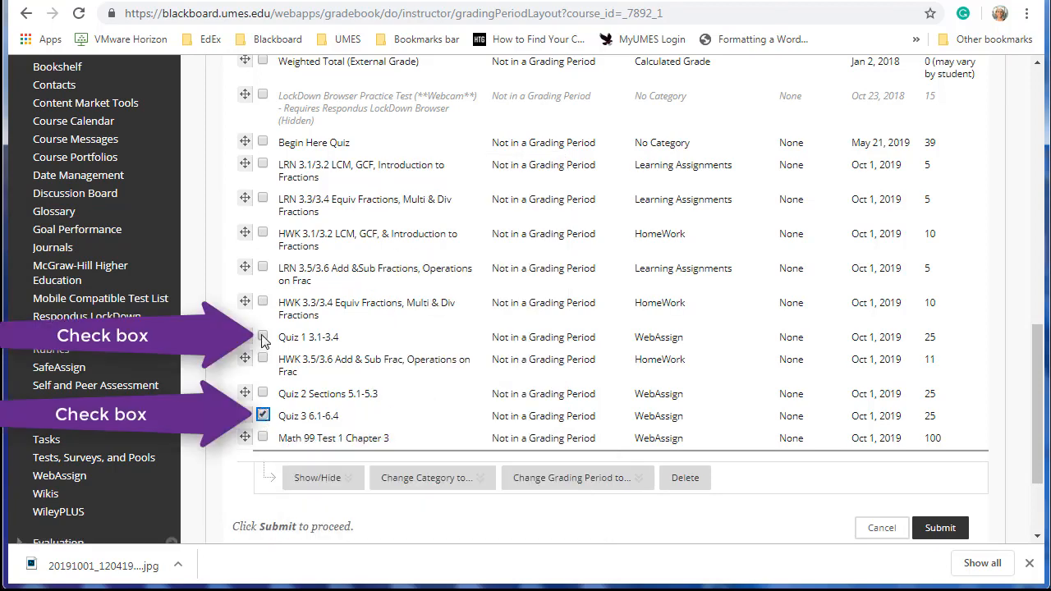
- Tick Quiz 1 3.1-3.4, move both quizzes to Quizzes, then tick Math 99 Test 1 Chapter 3
{"action": "left_click", "coordinate": [263, 337]}
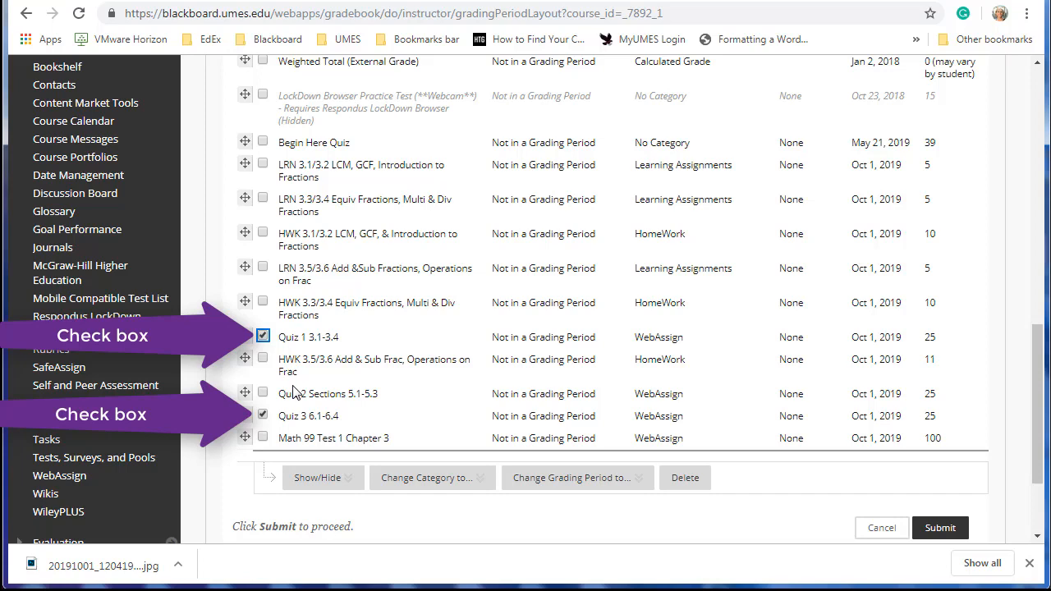
{"action": "left_click", "coordinate": [426, 477]}
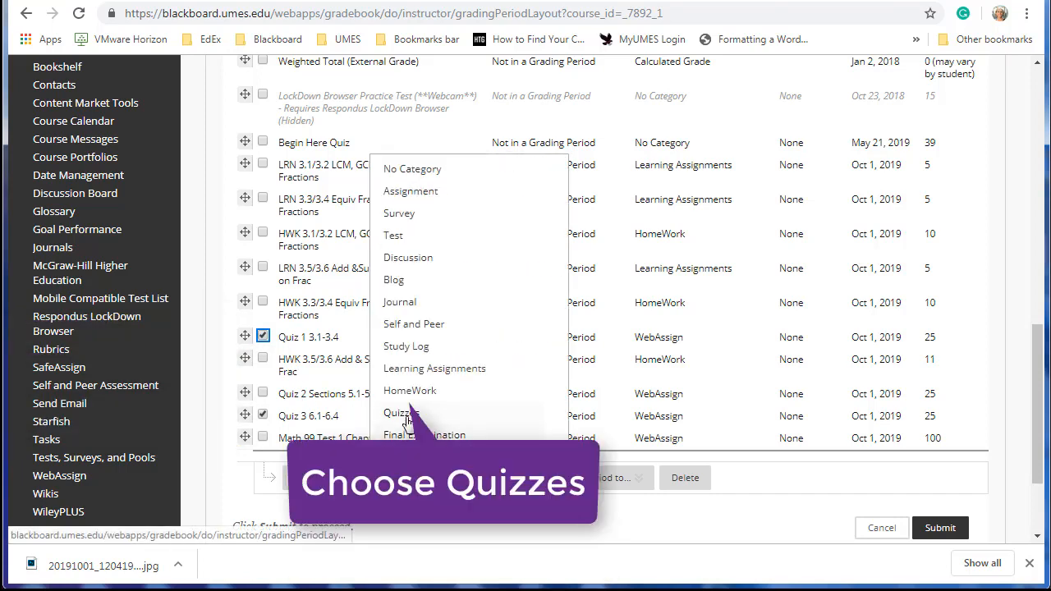
{"action": "left_click", "coordinate": [400, 413]}
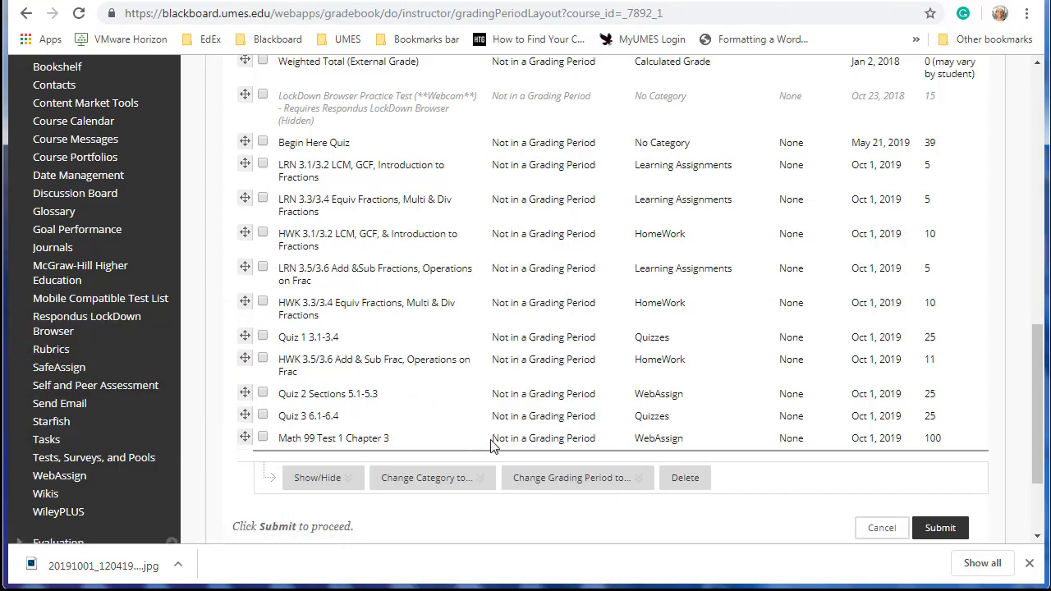
{"action": "left_click", "coordinate": [263, 437]}
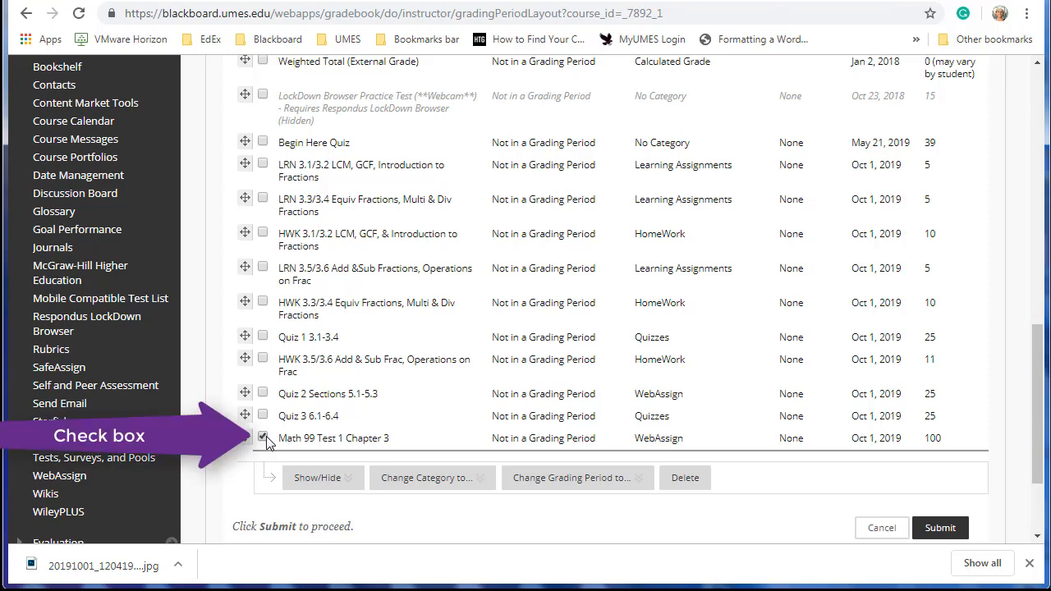
- Move the checked Math 99 Test 1 Chapter 3 column into the Test category
{"action": "left_click", "coordinate": [428, 477]}
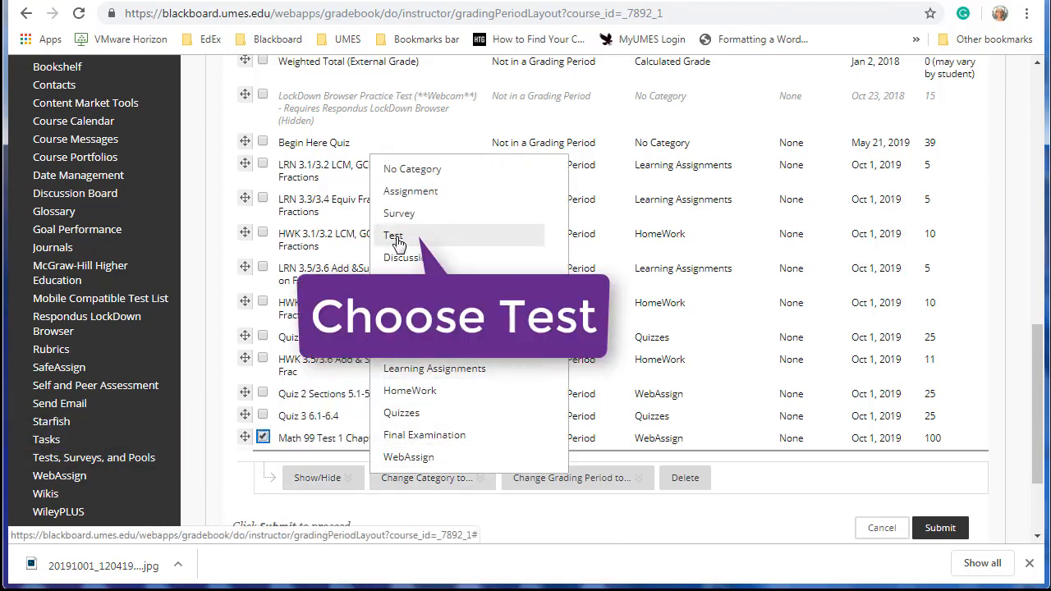
{"action": "left_click", "coordinate": [393, 236]}
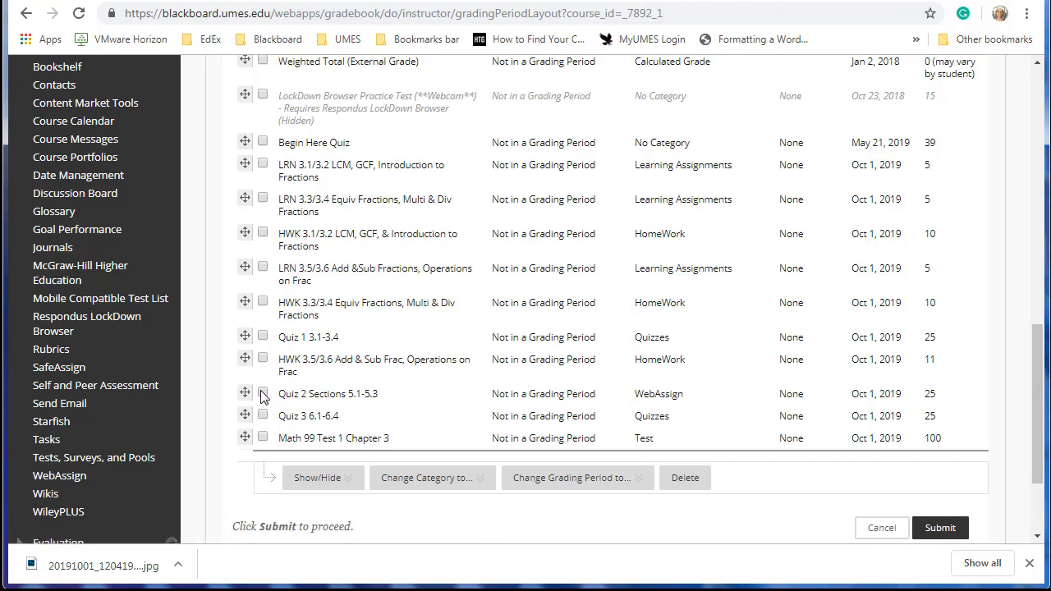
- Check Quiz 2 Sections 5.1-5.3 and start reassigning it to the Quizzes category
{"action": "left_click", "coordinate": [263, 394]}
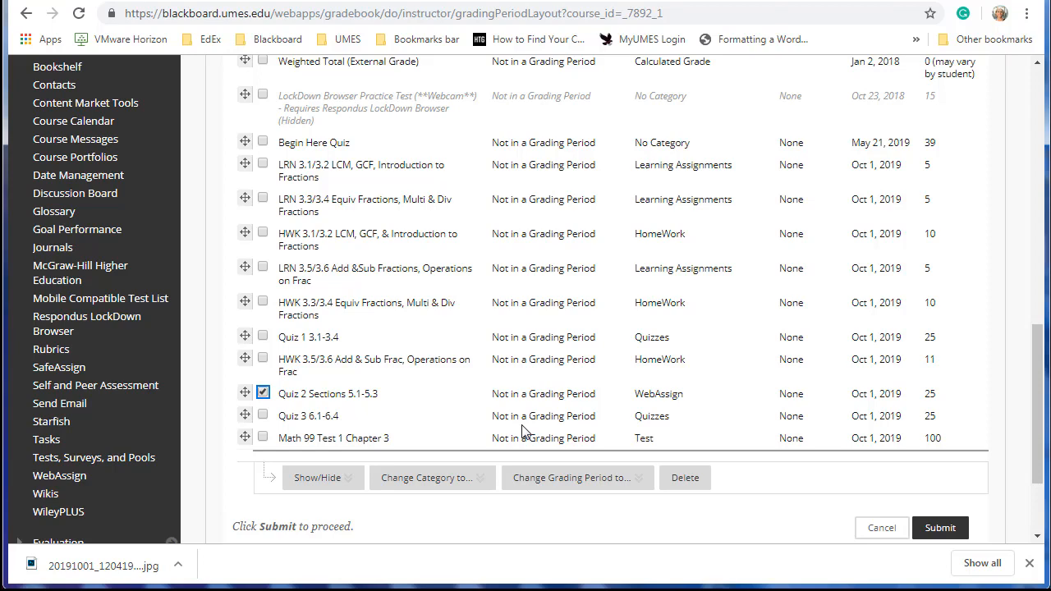
{"action": "left_click", "coordinate": [427, 477]}
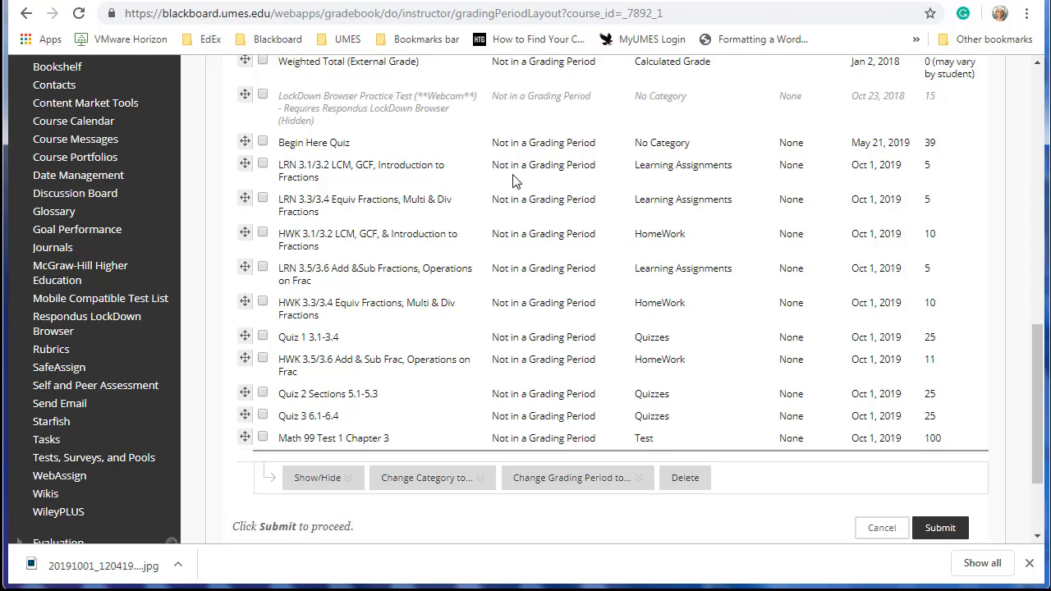
{"action": "mouse_move", "coordinate": [657, 138]}
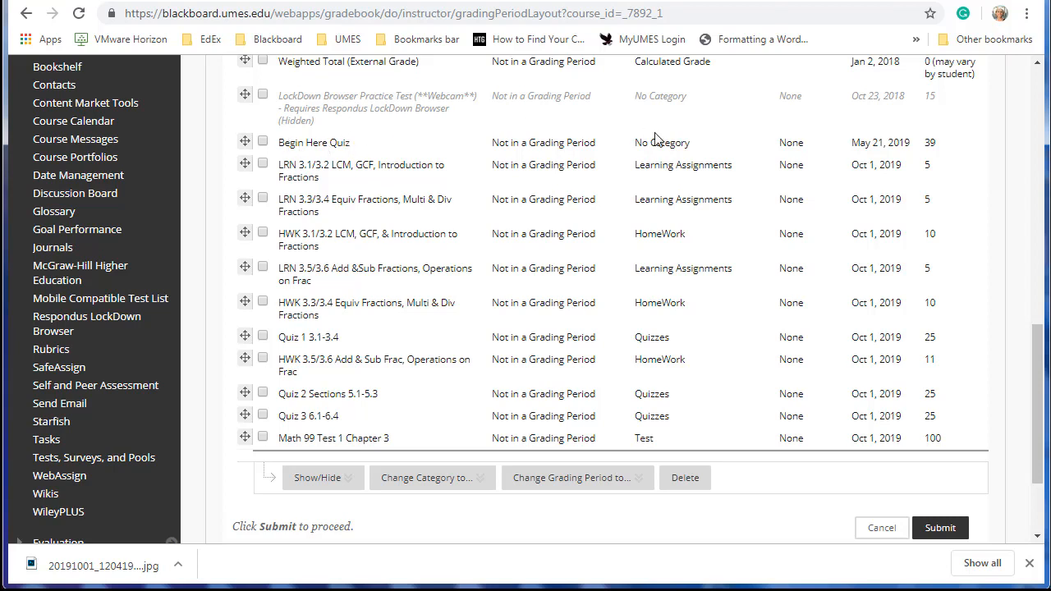
{"action": "mouse_move", "coordinate": [755, 346]}
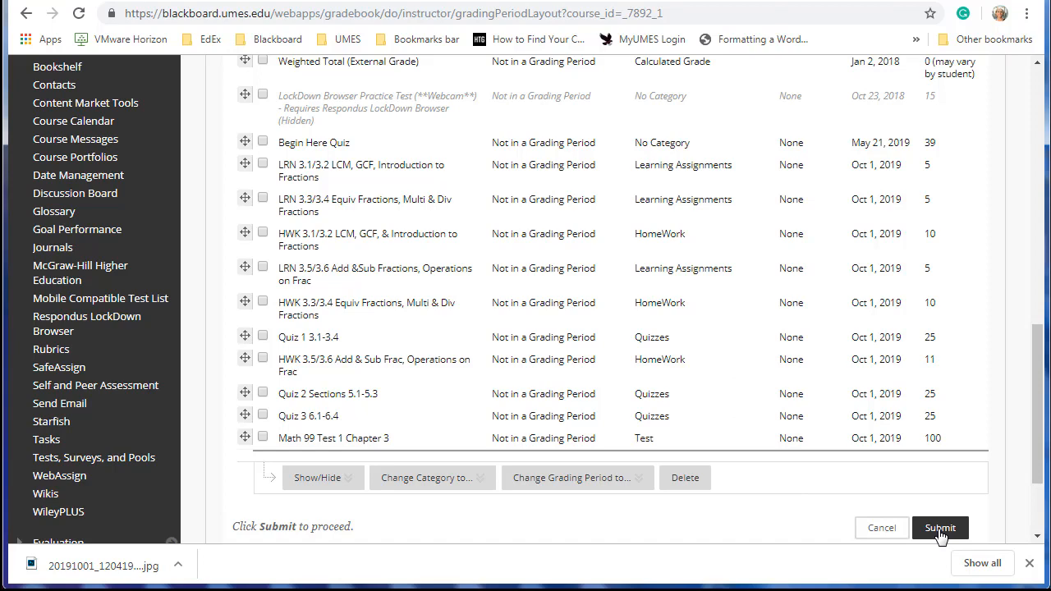
- Submit the column organization so Weighted Total shows student percentages
{"action": "left_click", "coordinate": [940, 527]}
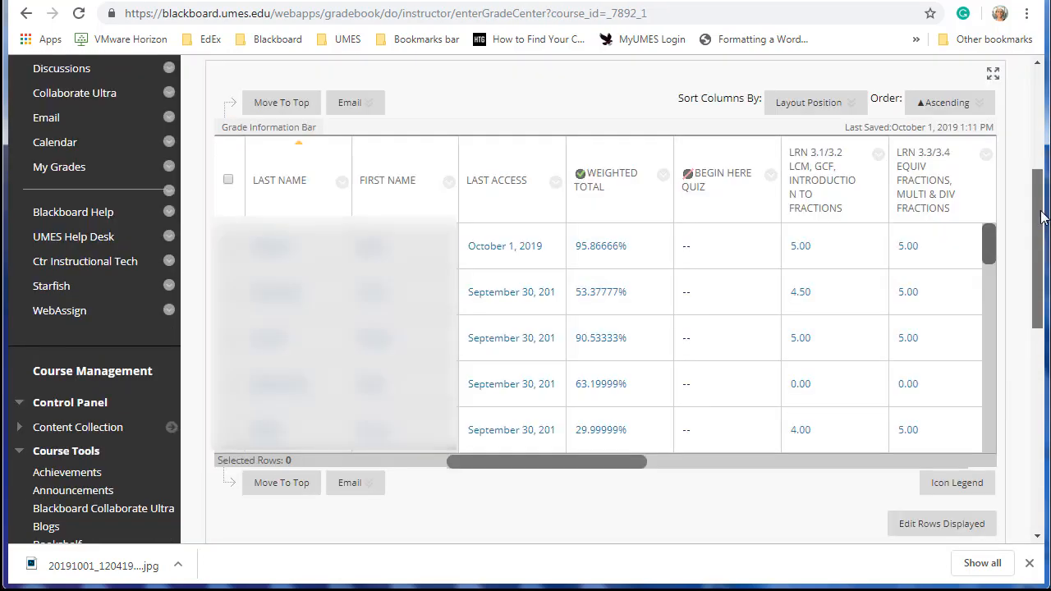
{"action": "mouse_move", "coordinate": [618, 460]}
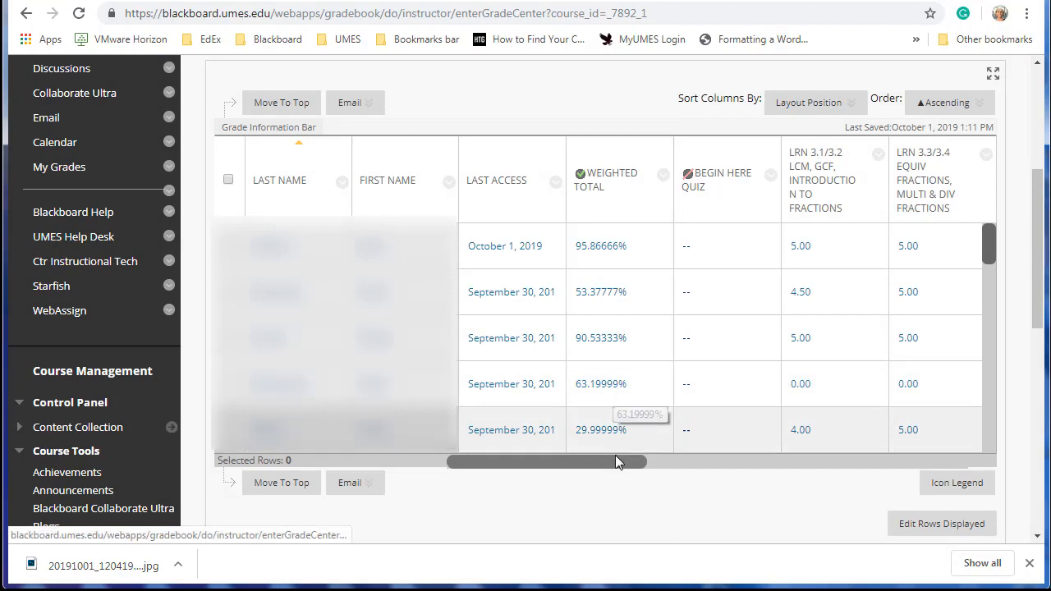